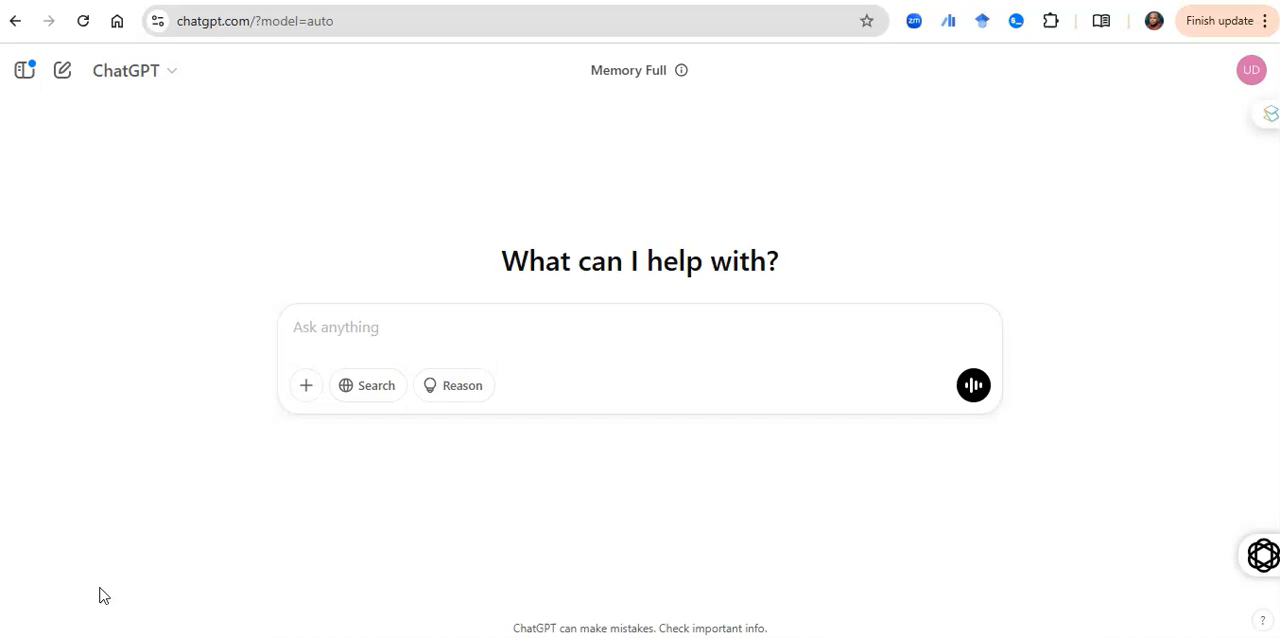
- Write a prompt from a nanophotonics-focused Physics graduate requesting five refined quantum dot geometry topics
click(363, 328)
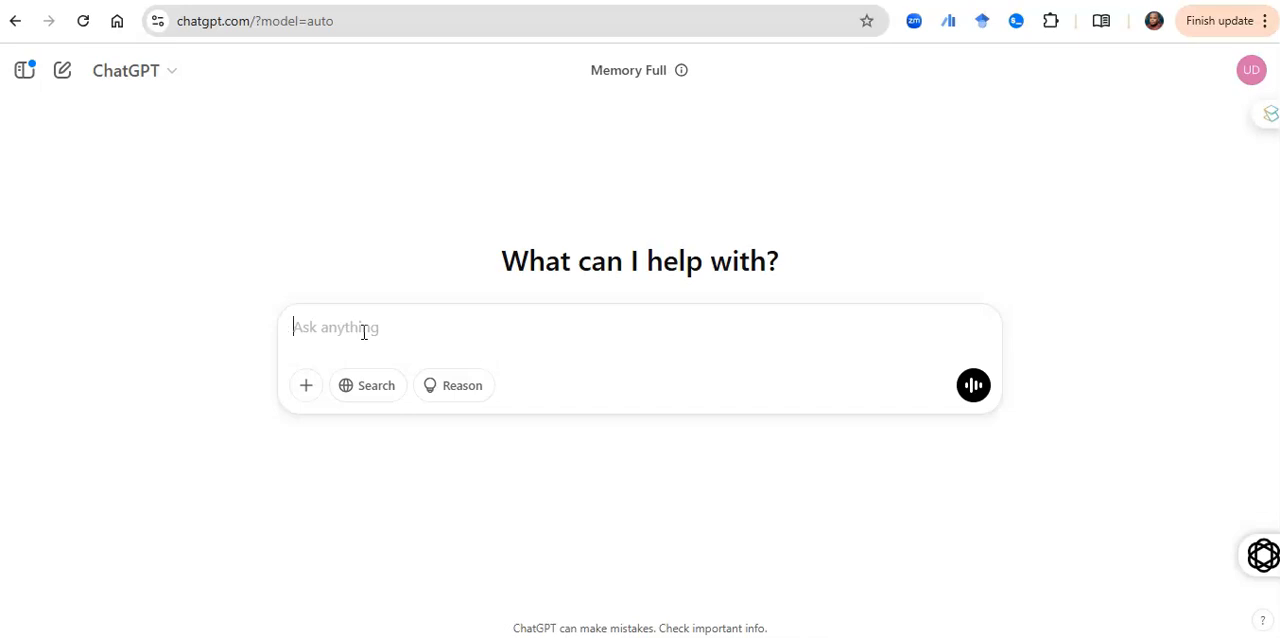
text(I am)
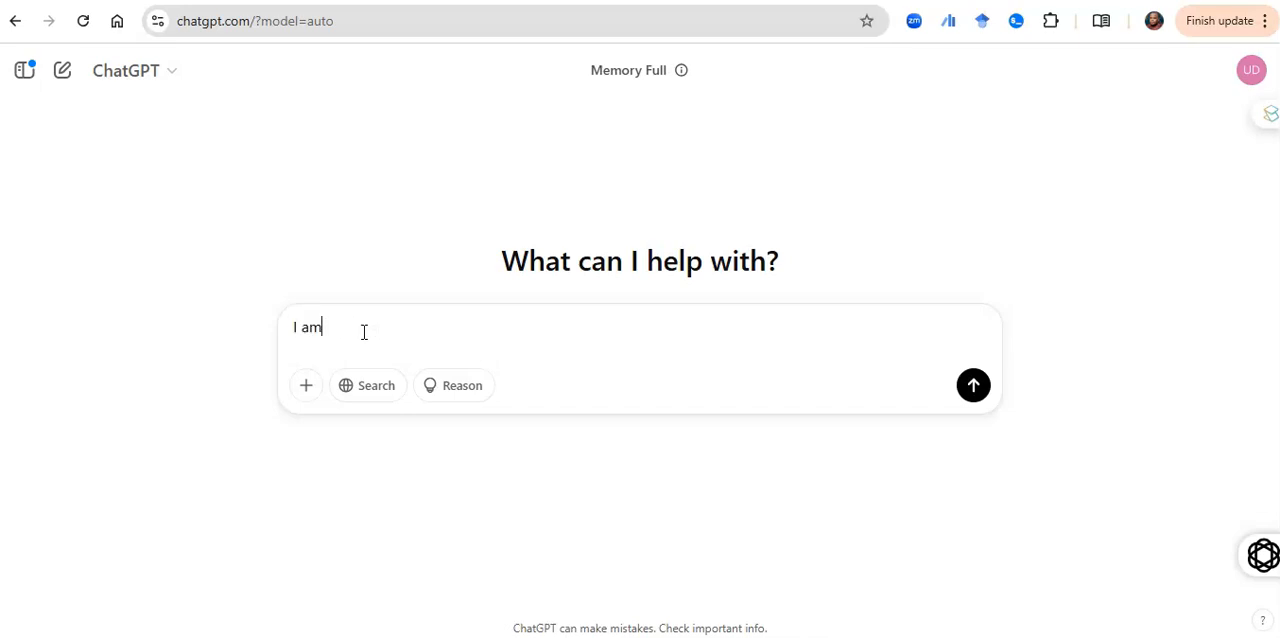
text(a Gradu)
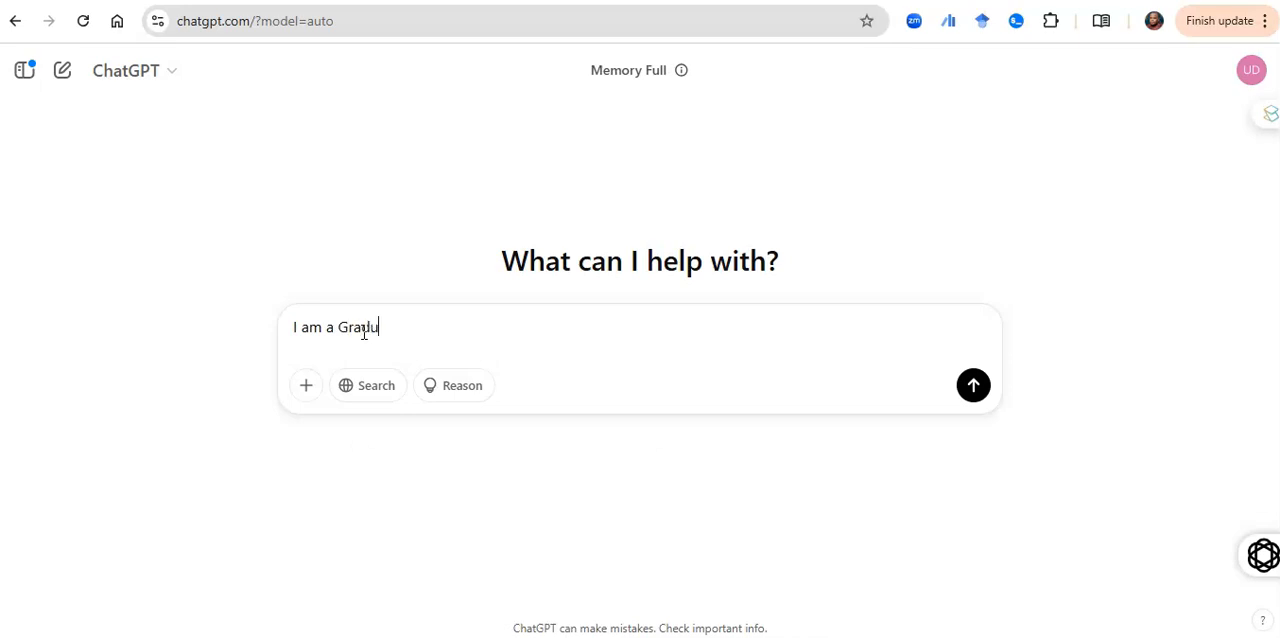
text(ate of Physic)
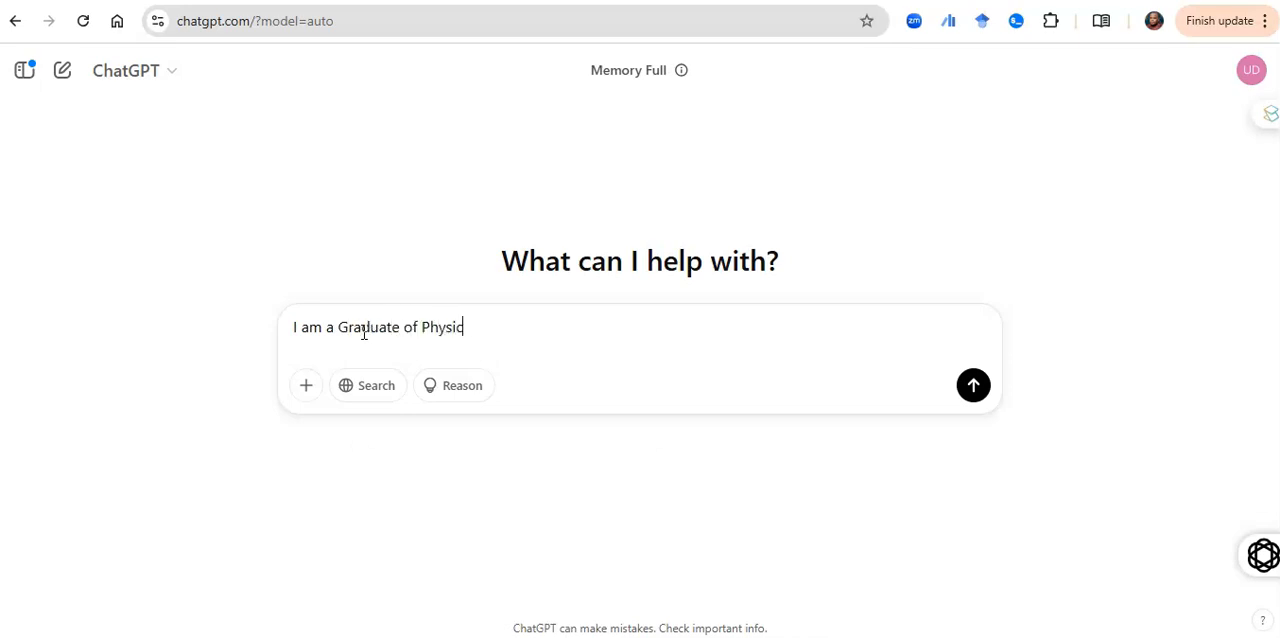
text(s with)
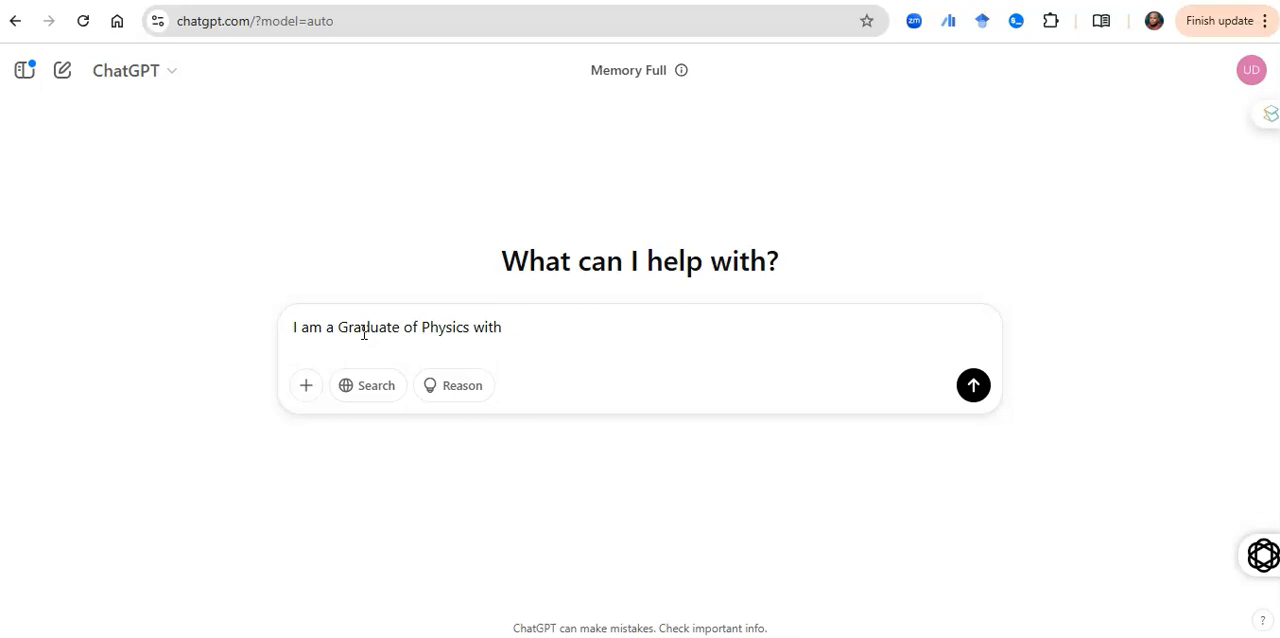
text(interest)
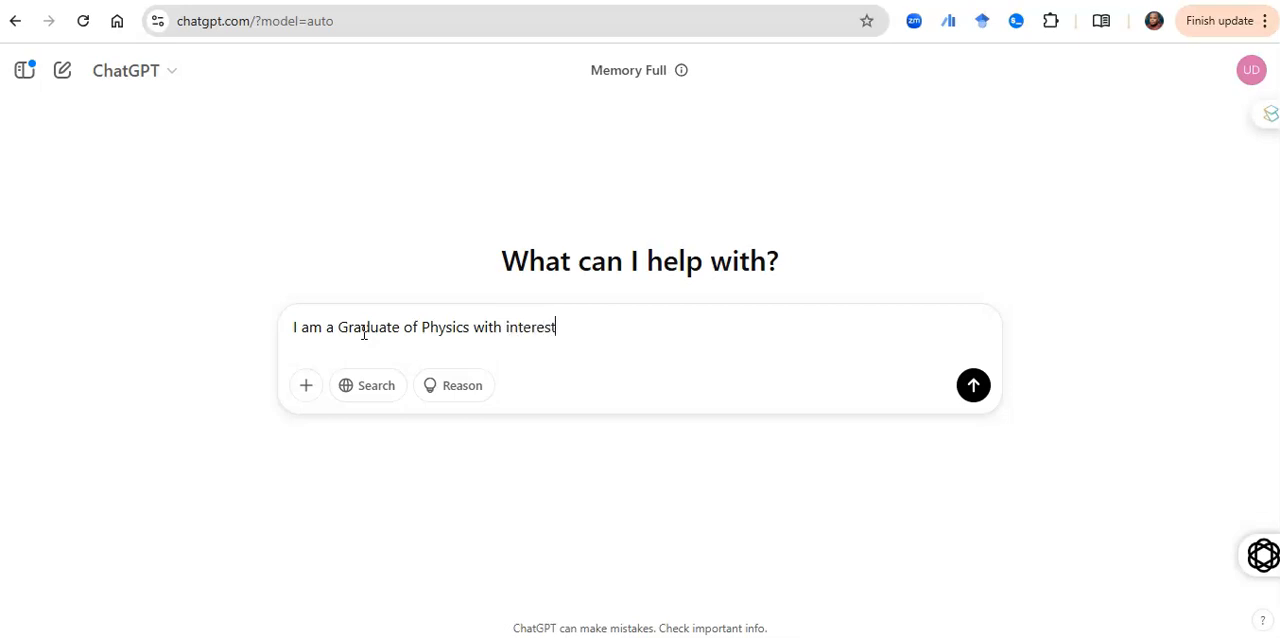
text(in Nano)
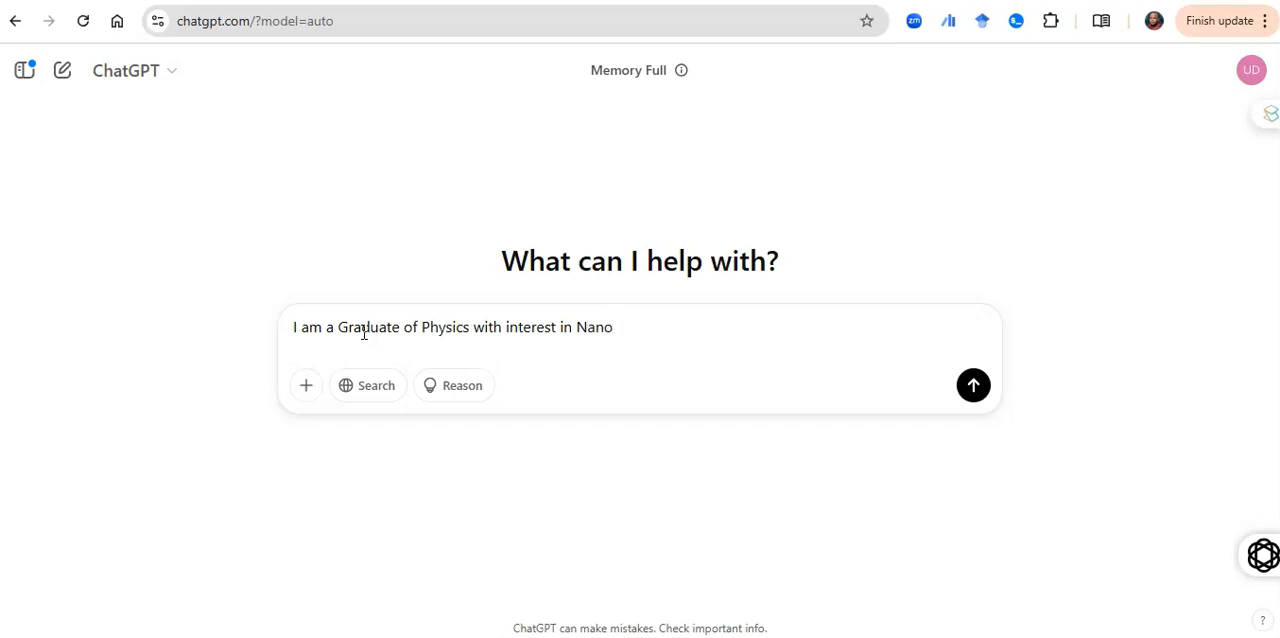
text(photon)
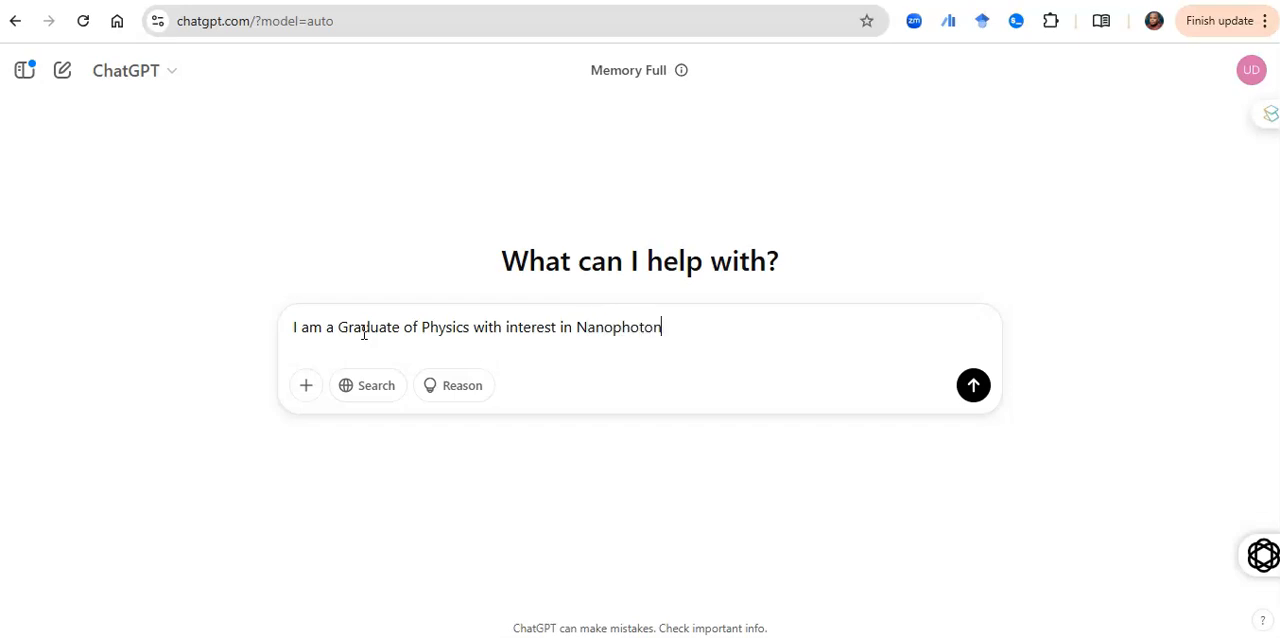
text(ics, par)
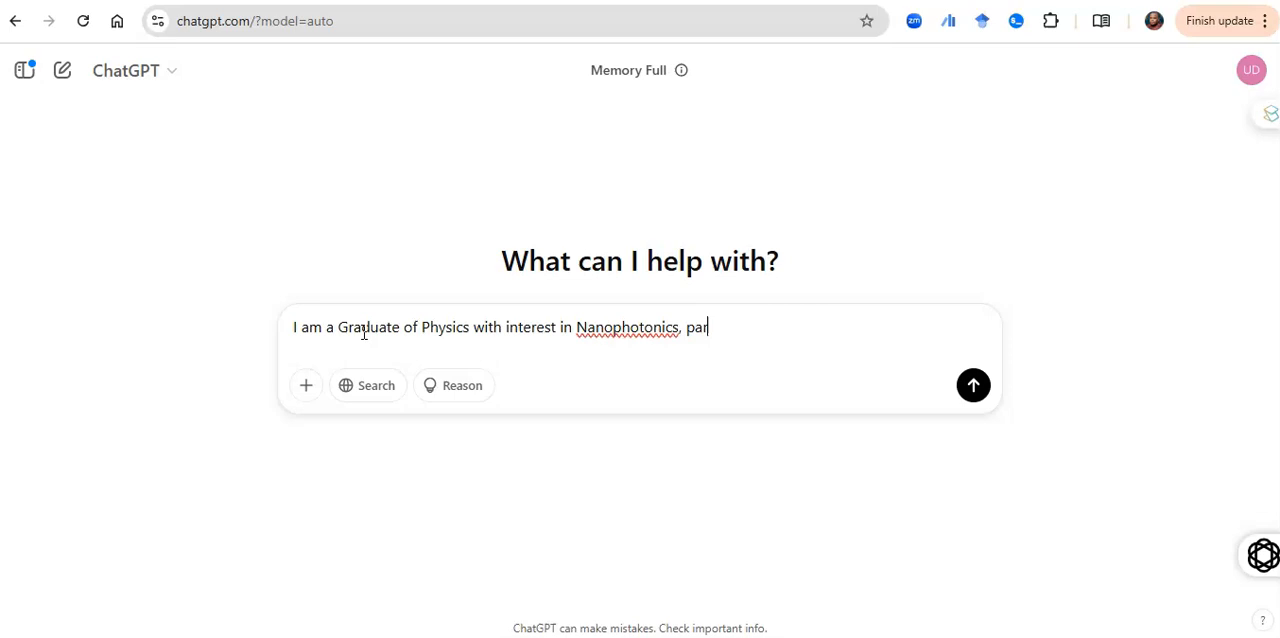
text(ticularly)
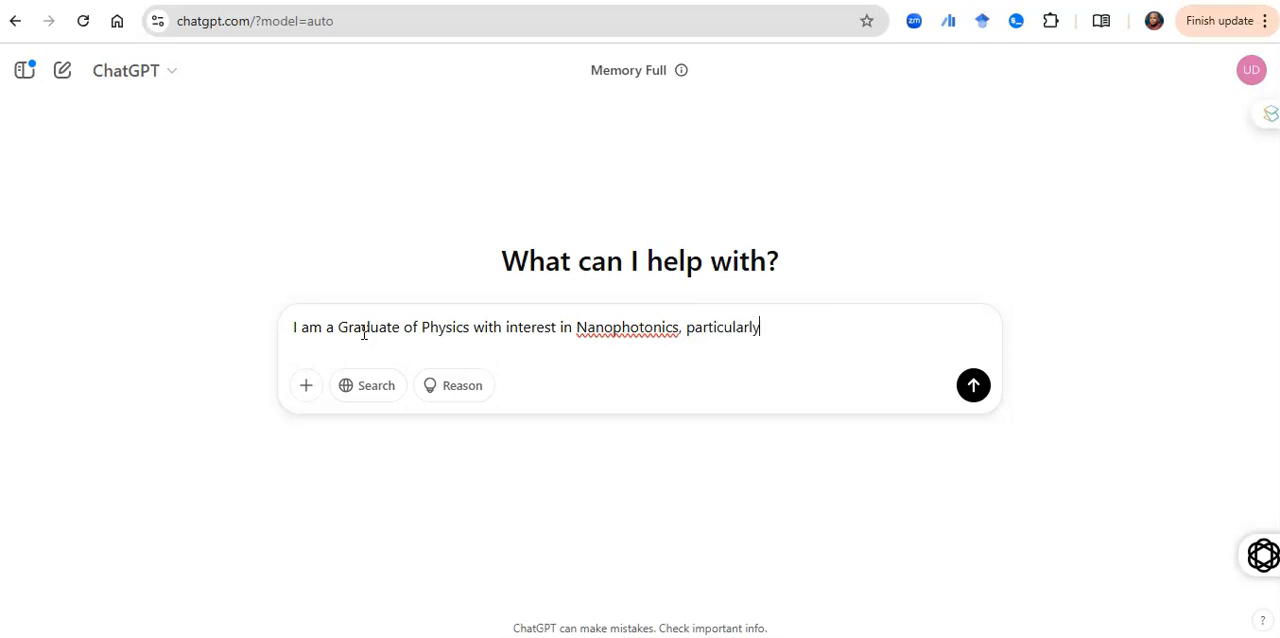
text(Quantums)
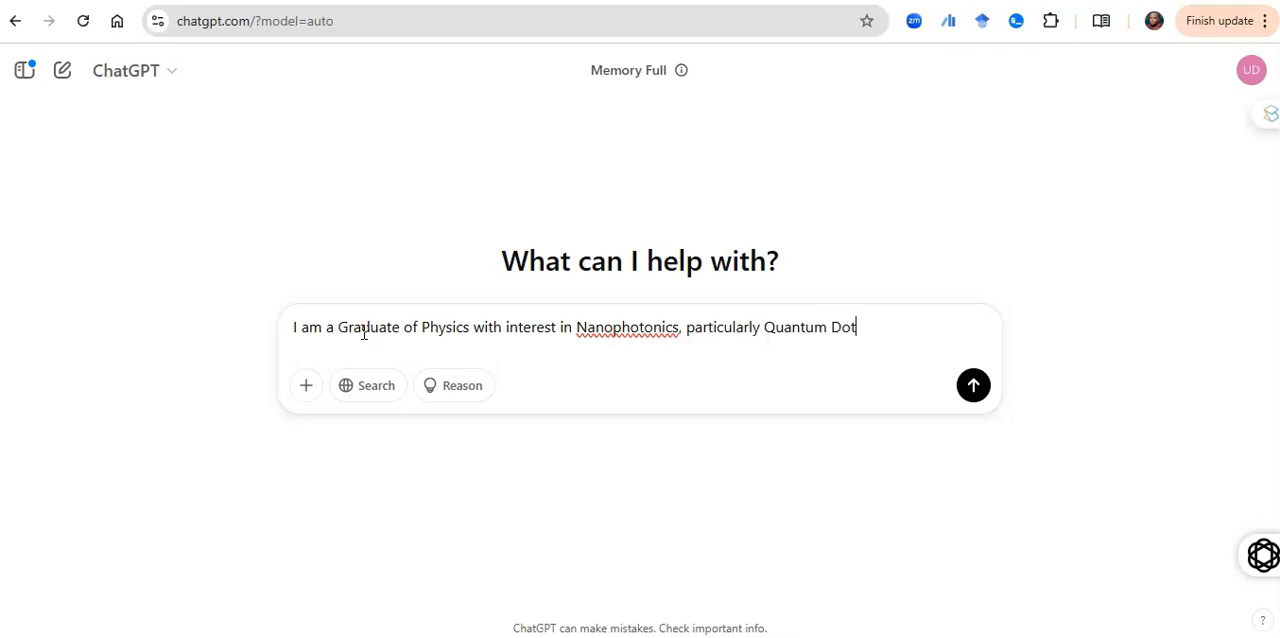
text(s. I am)
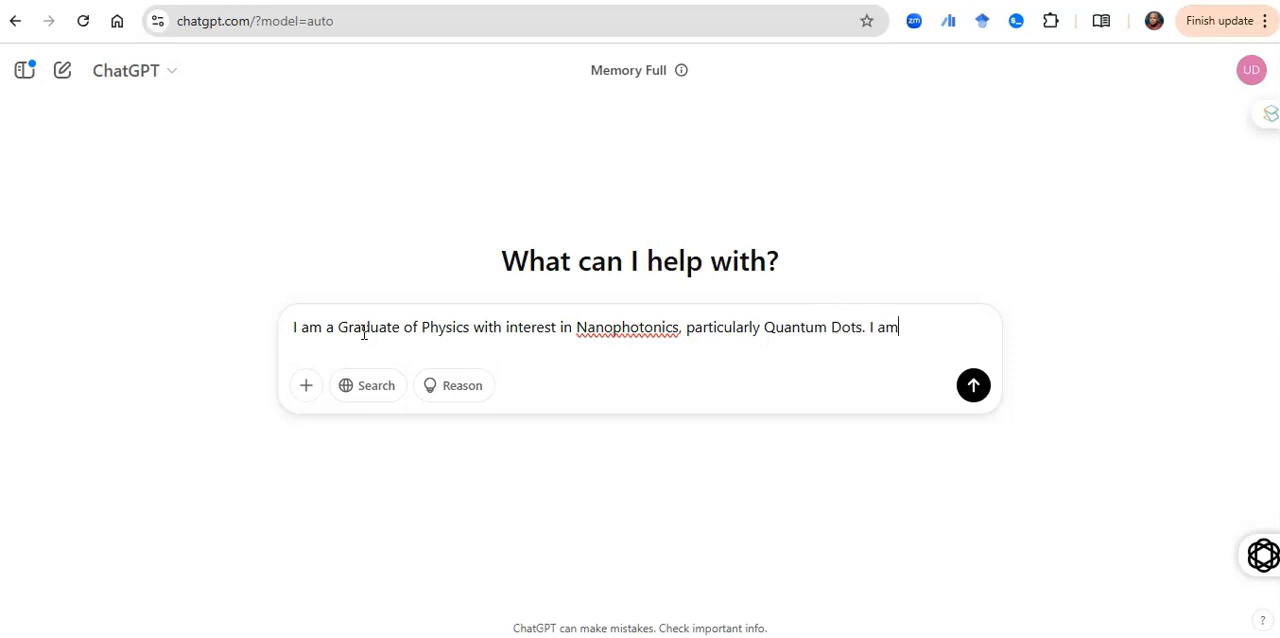
text(interest in how)
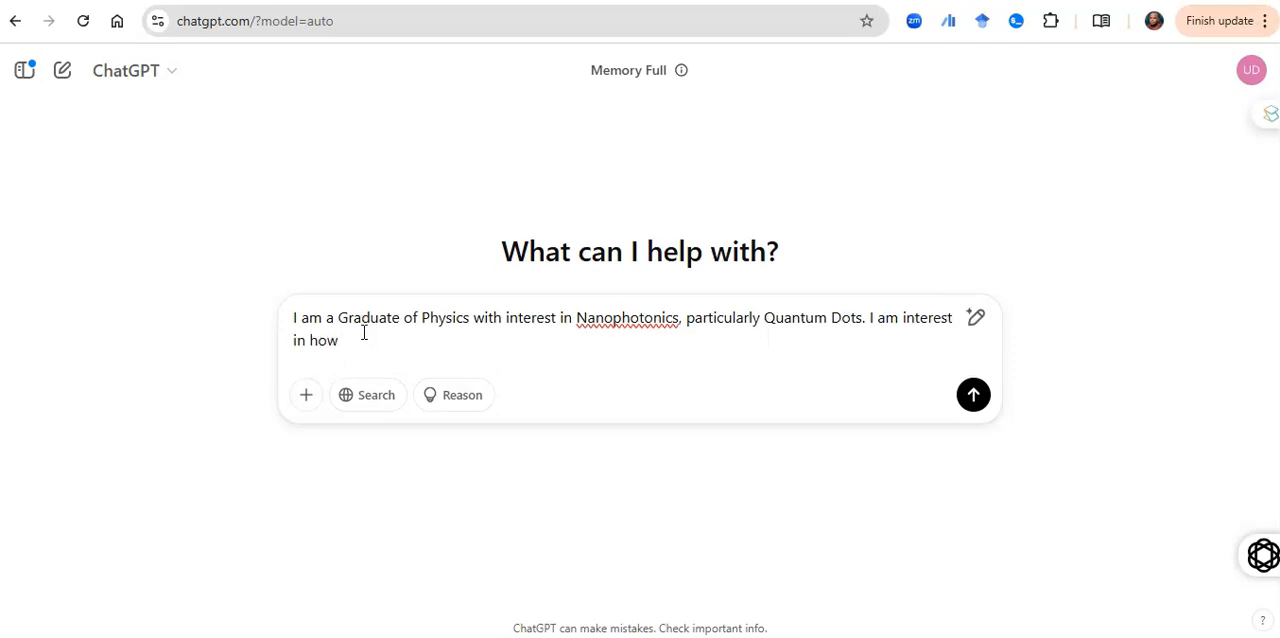
text(Quantum dot g)
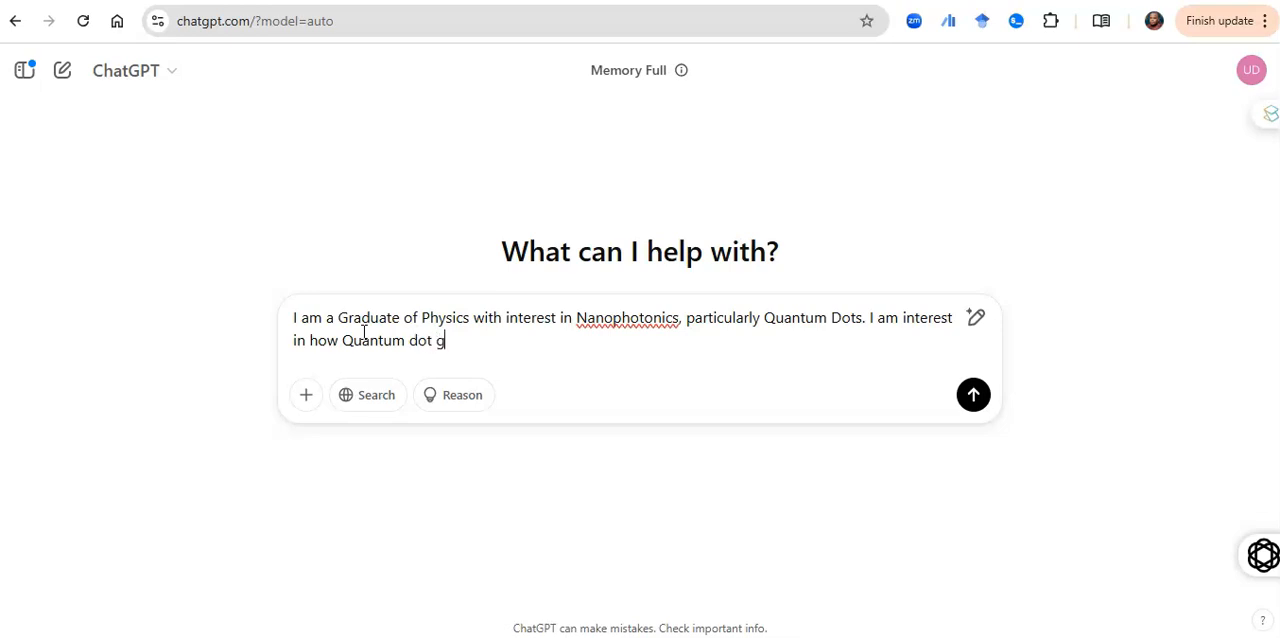
text(eome)
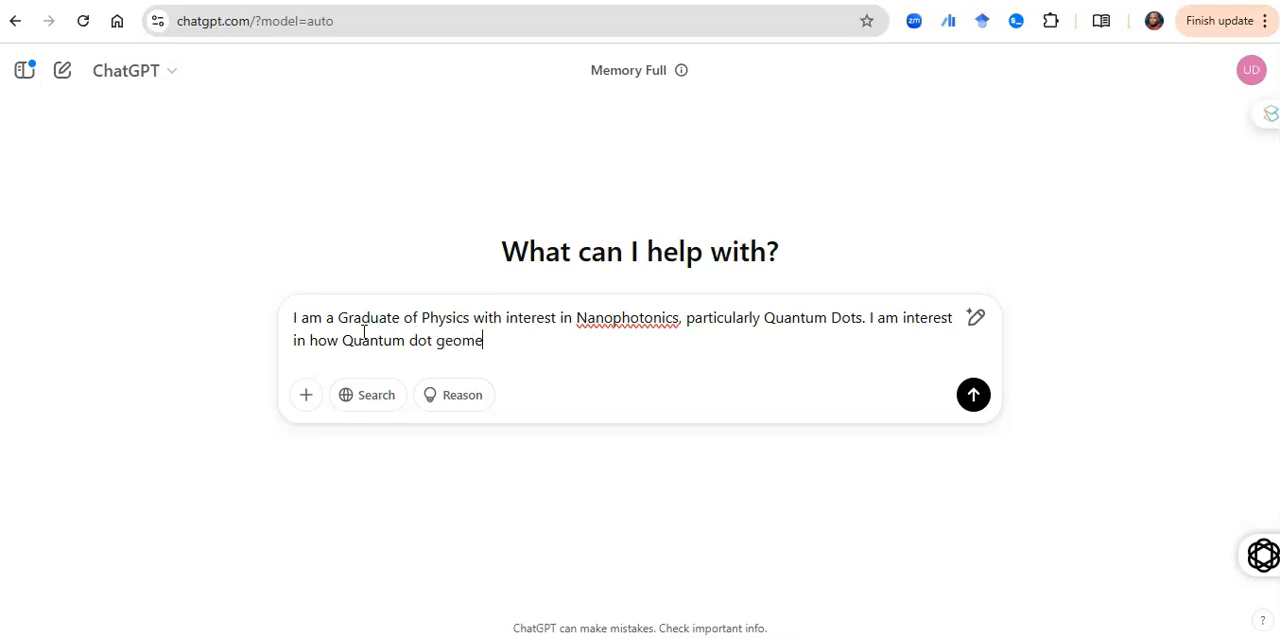
text(try mod)
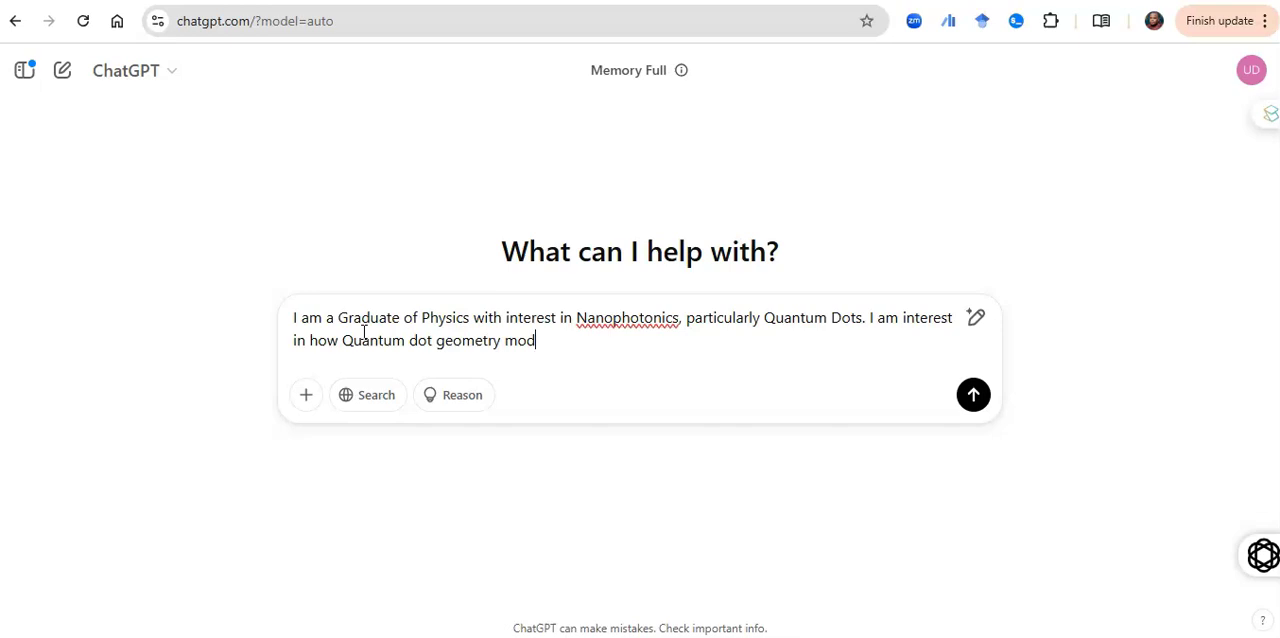
text(ifies optical and)
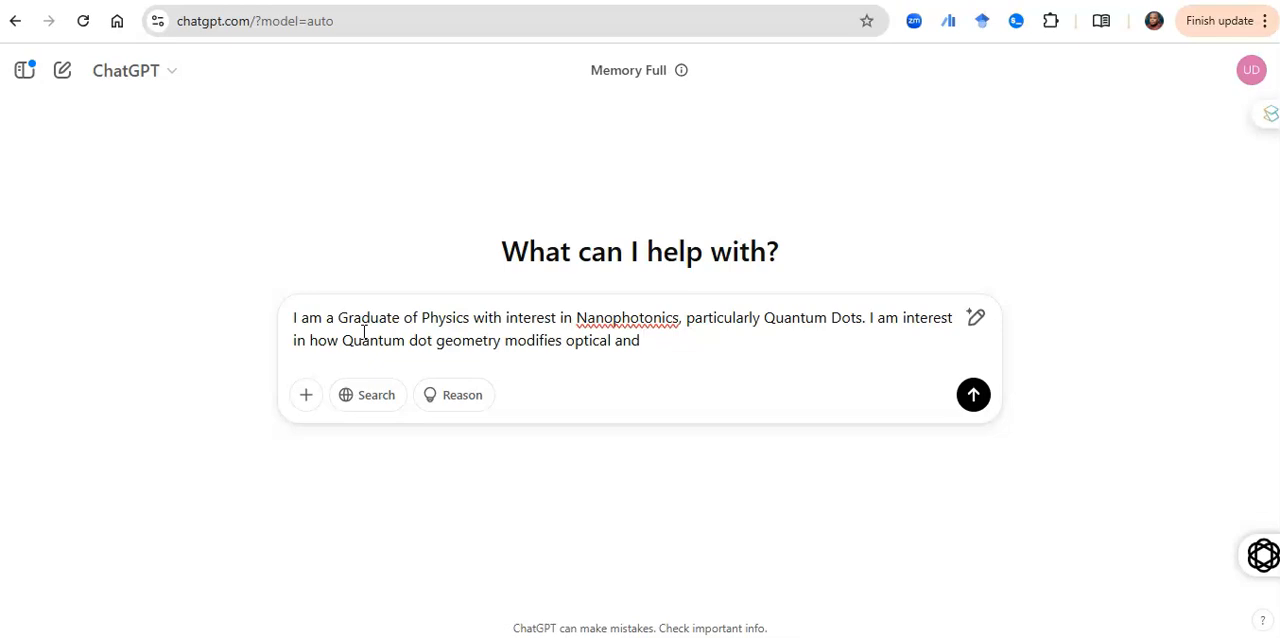
text(opto)
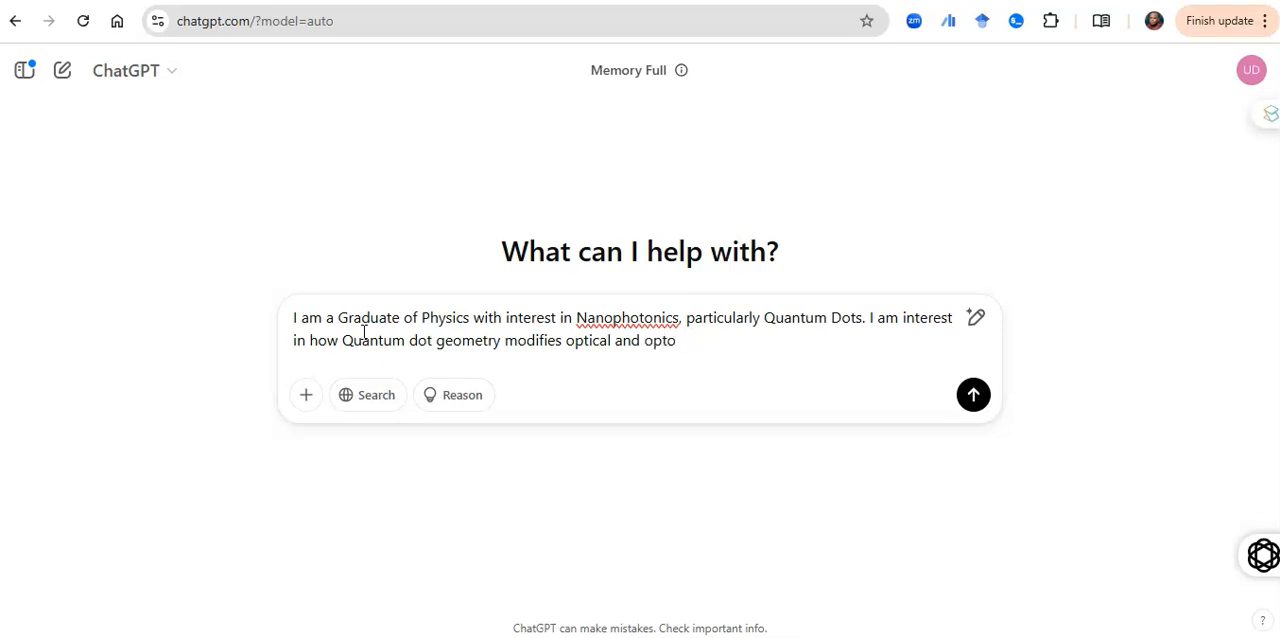
text(elect)
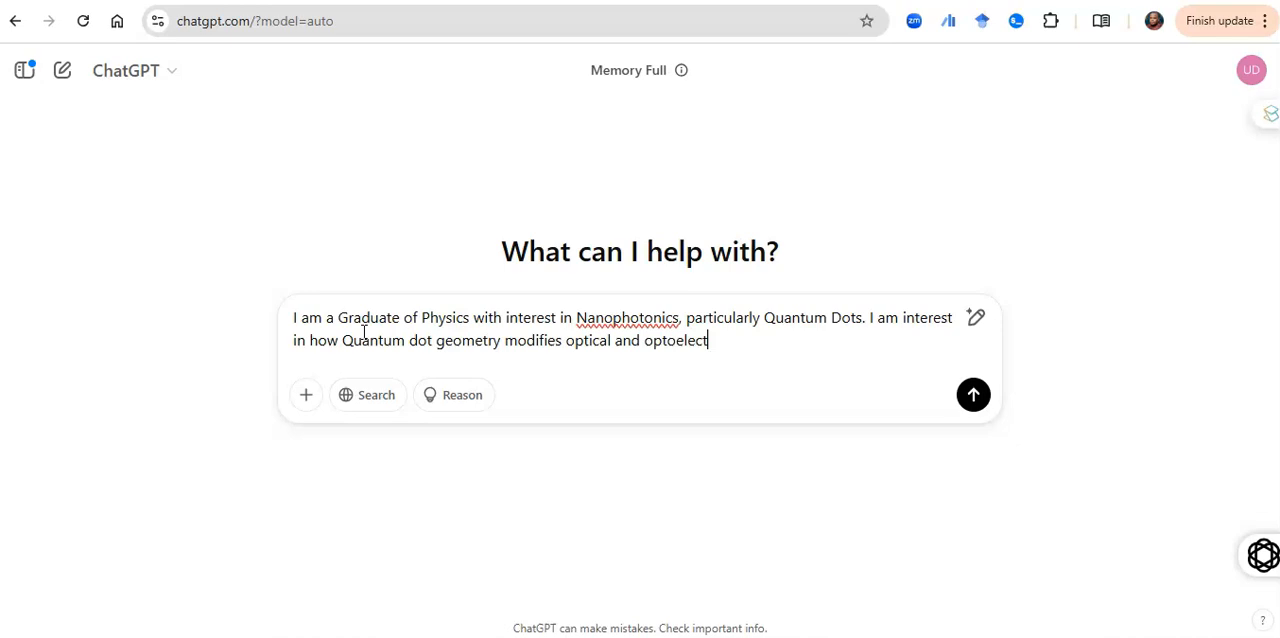
text(ronic proties o)
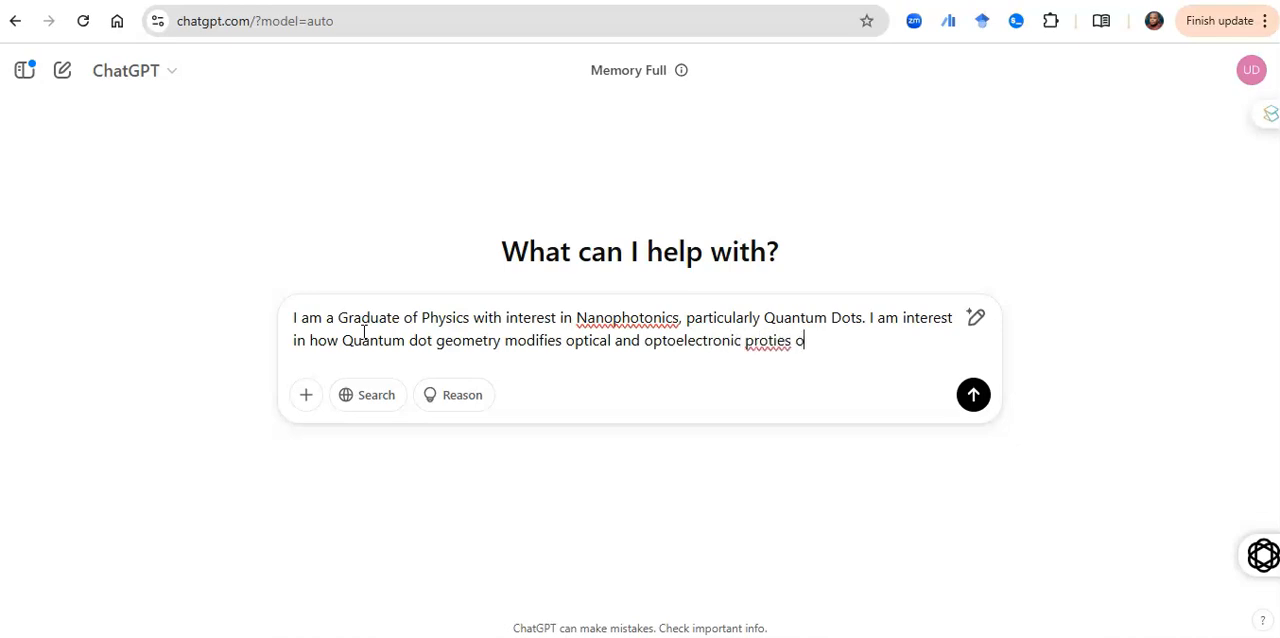
key(Backspace)
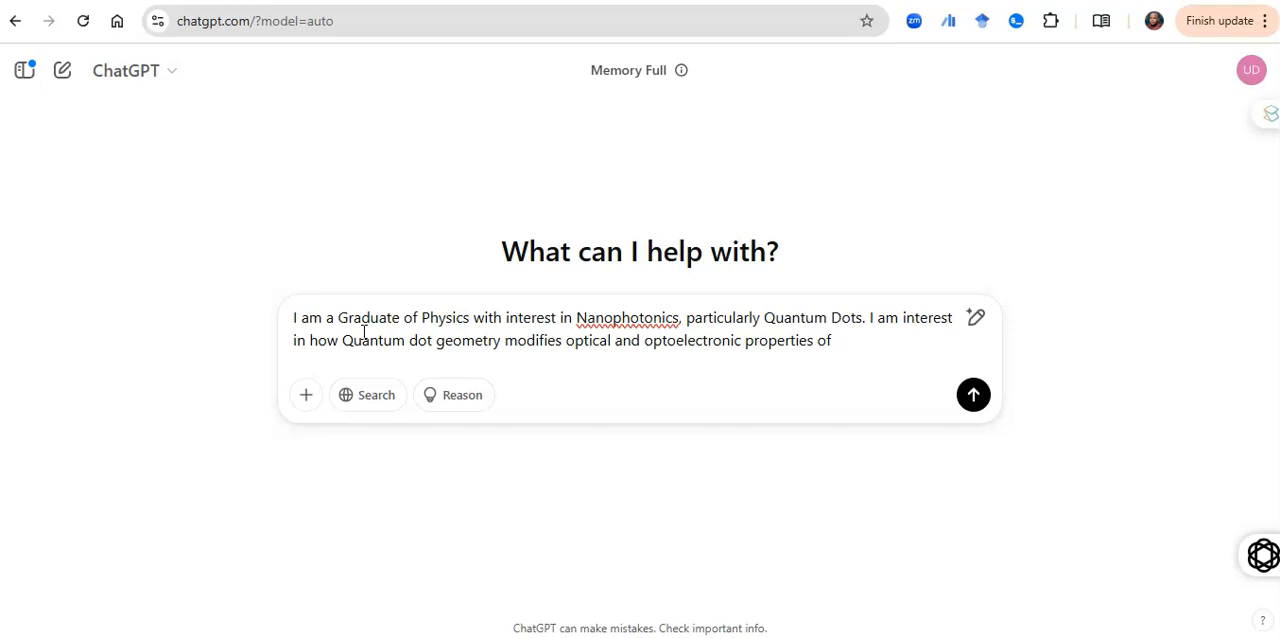
text(Quantum d)
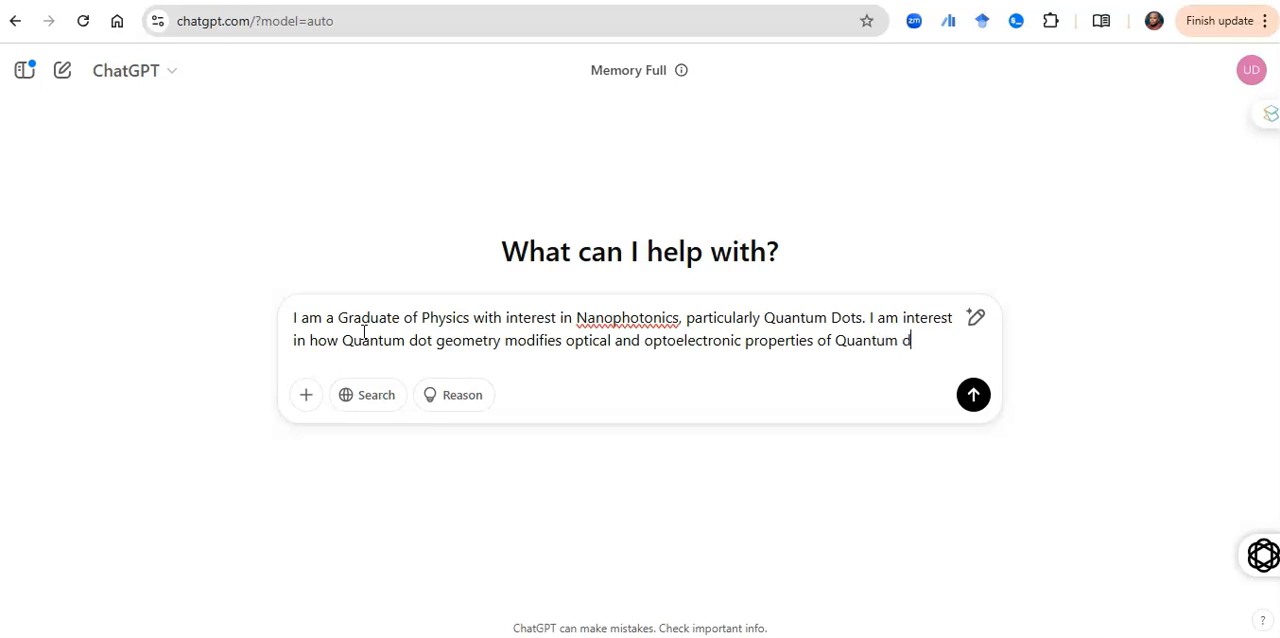
text(ots. Su)
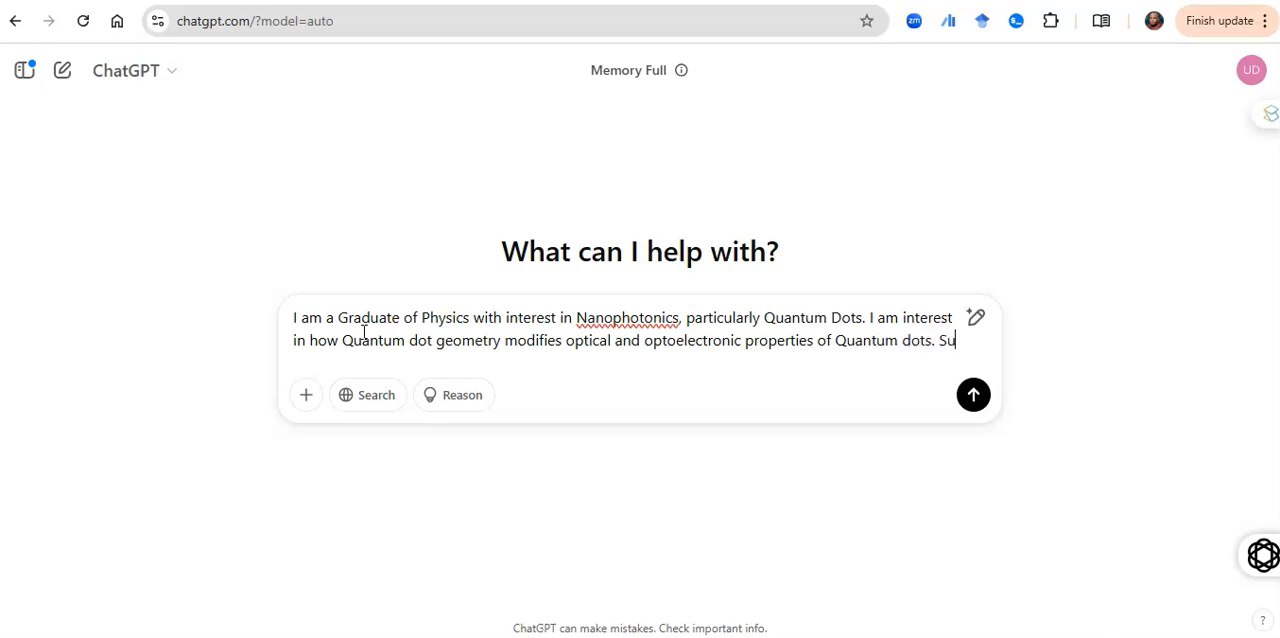
text(ggest)
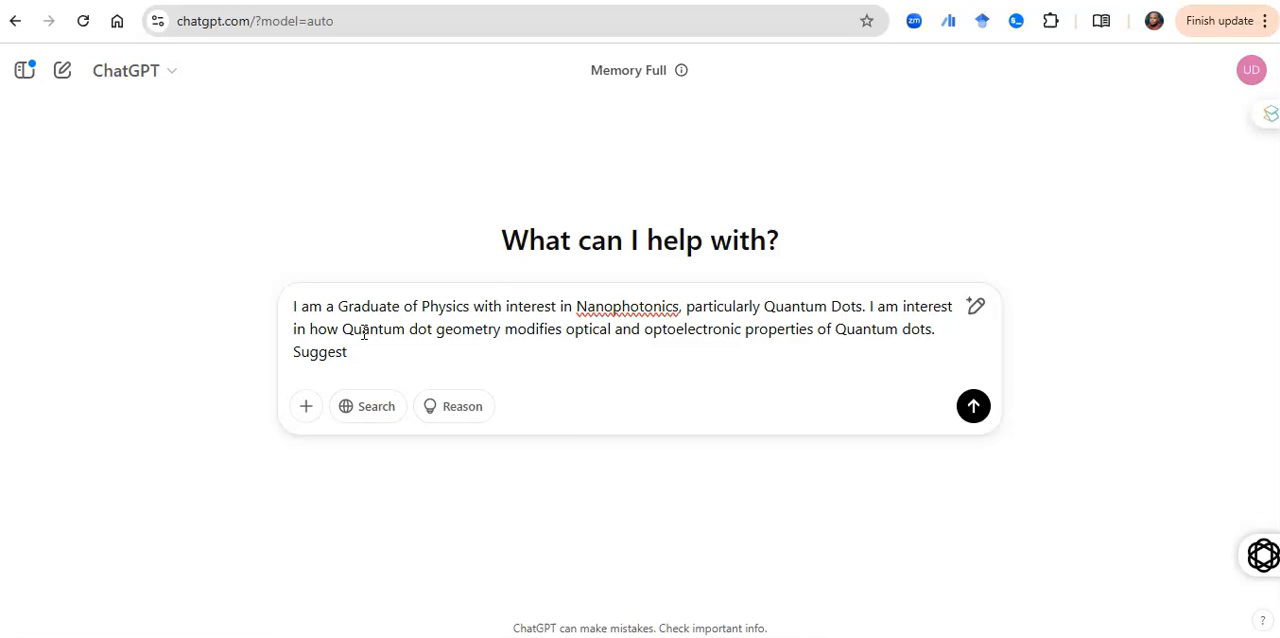
text(five)
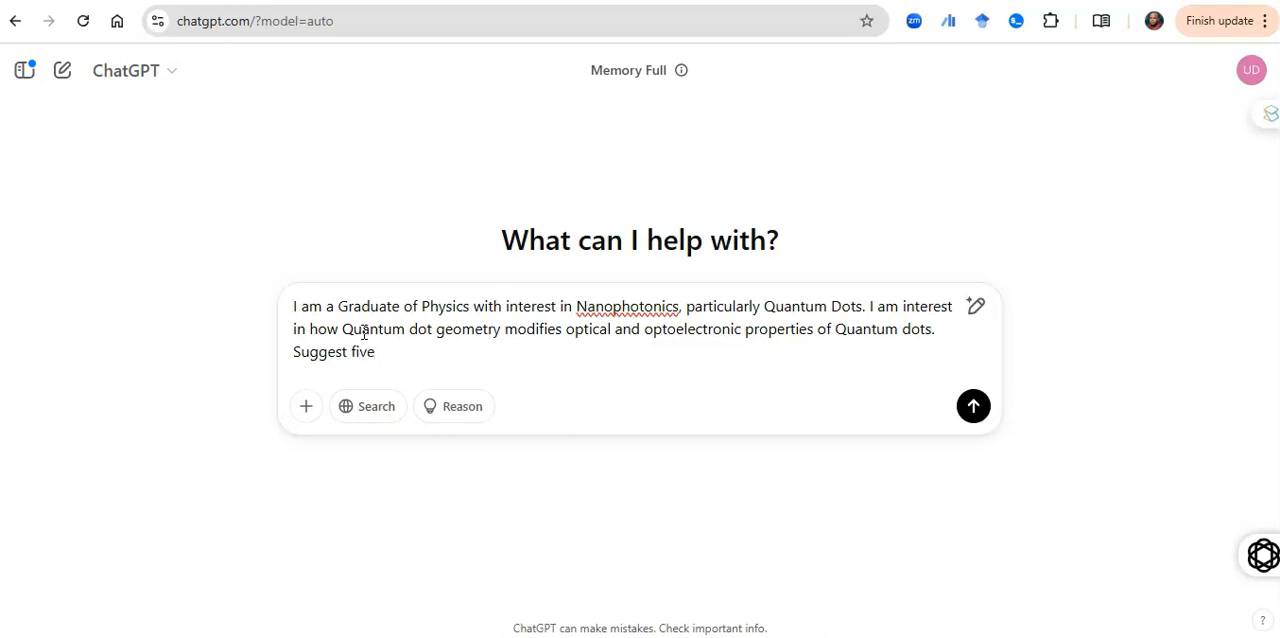
text(refined topics in the cu)
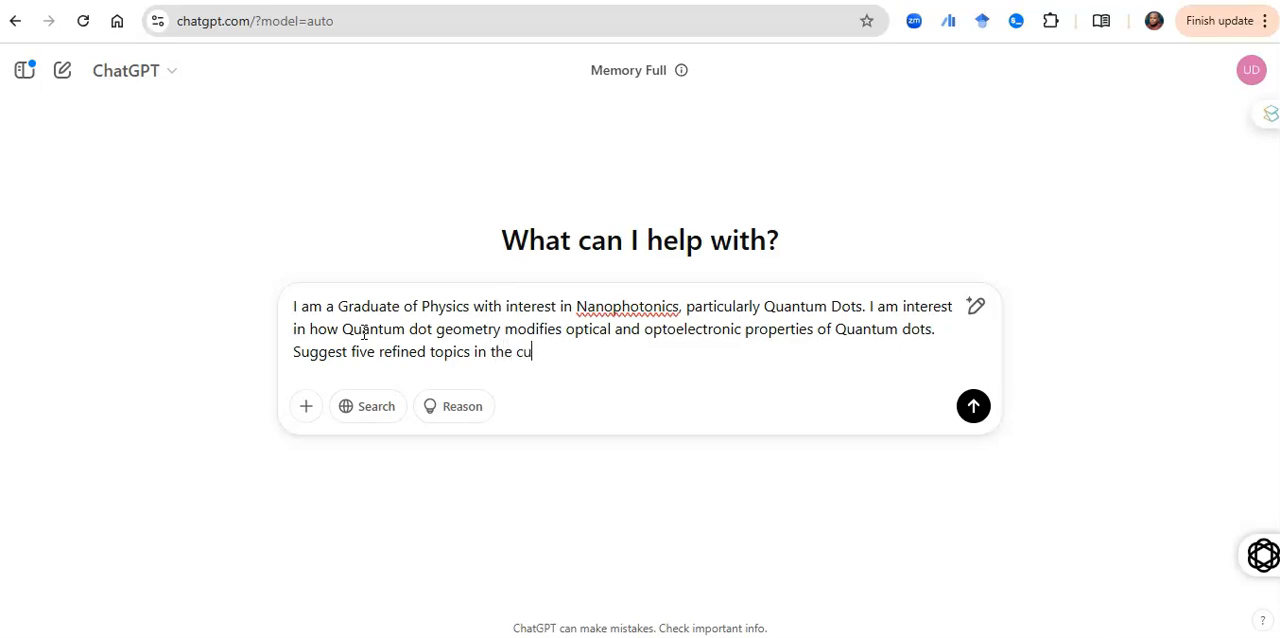
text(rrent state of knowl)
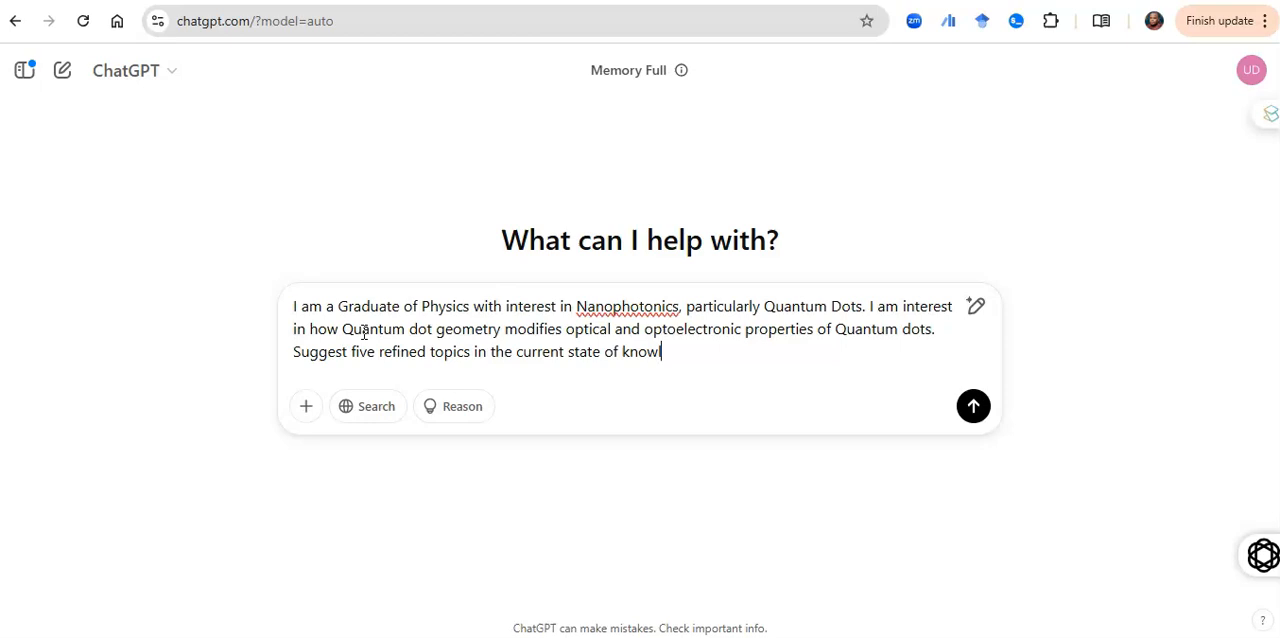
text(edge on th)
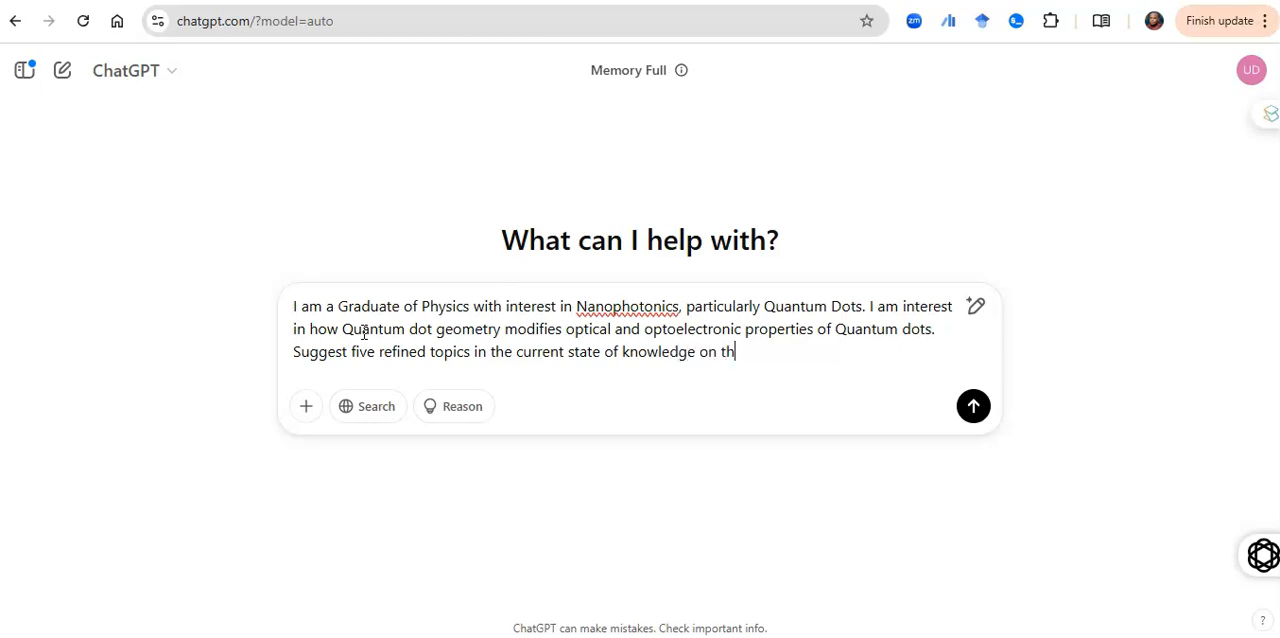
text(is)
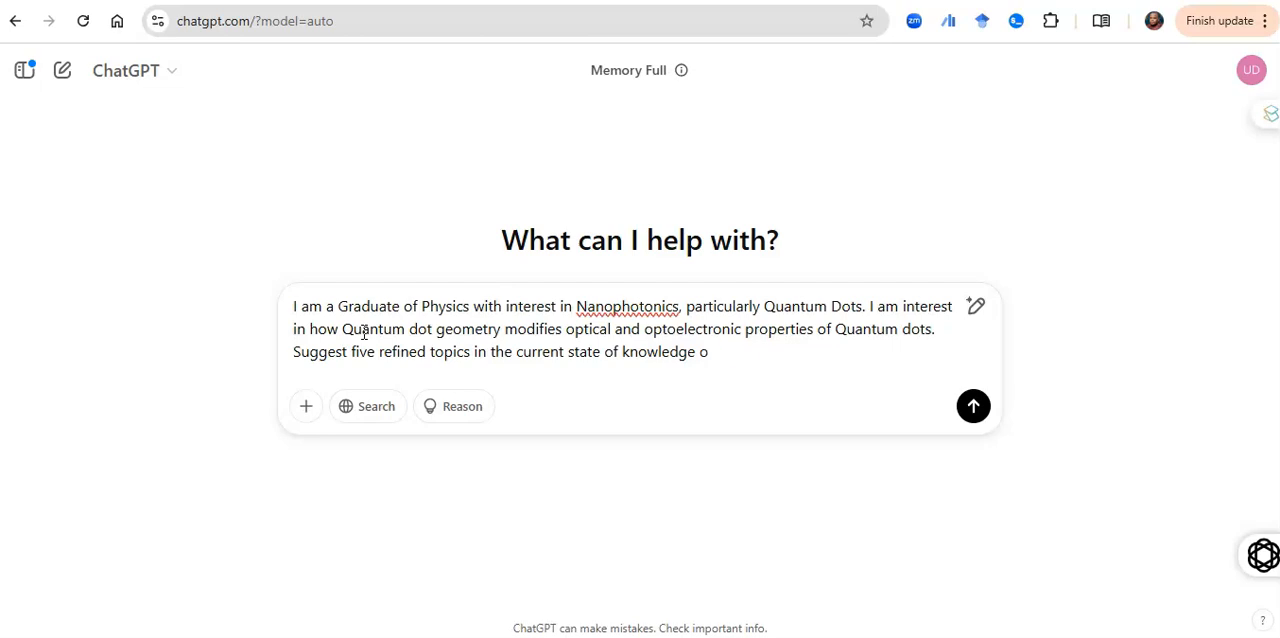
text(in this a)
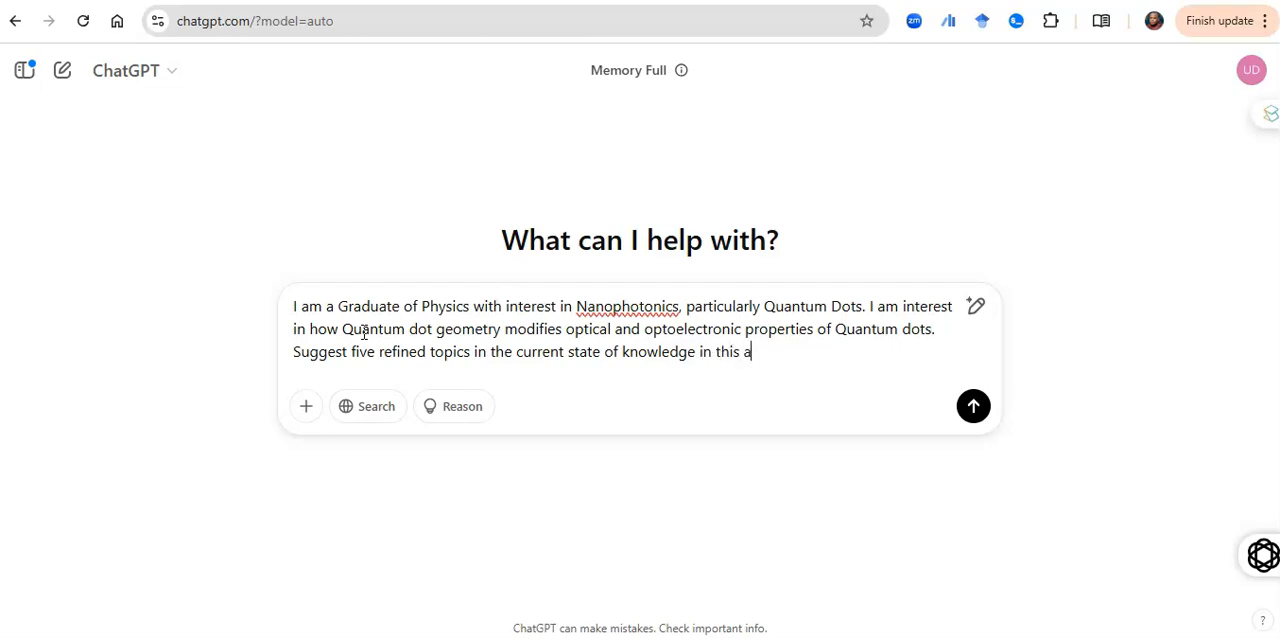
text(rea)
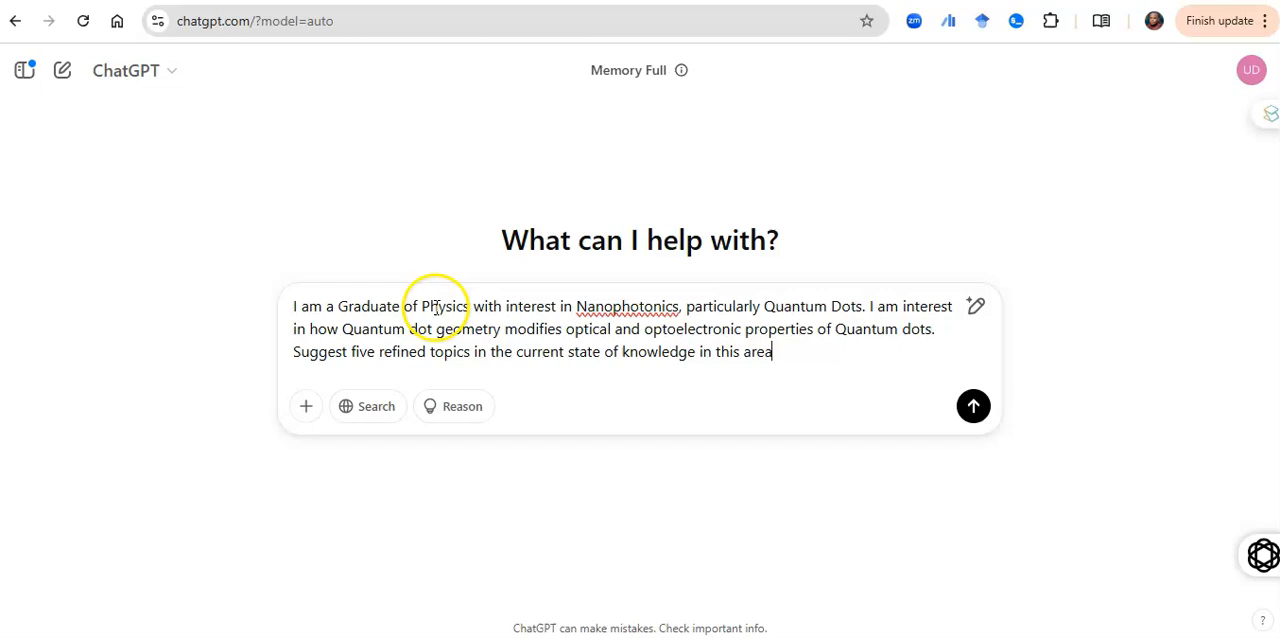
mouse_move(375, 374)
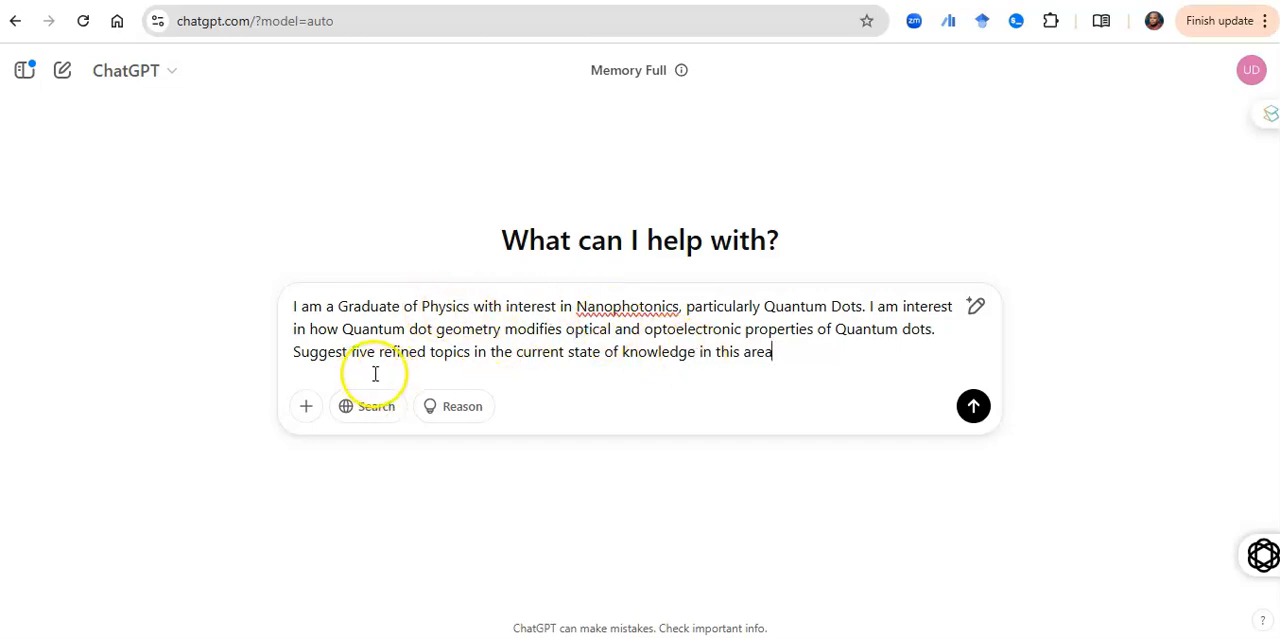
- Enable web search and send the quantum dot geometry prompt
click(367, 406)
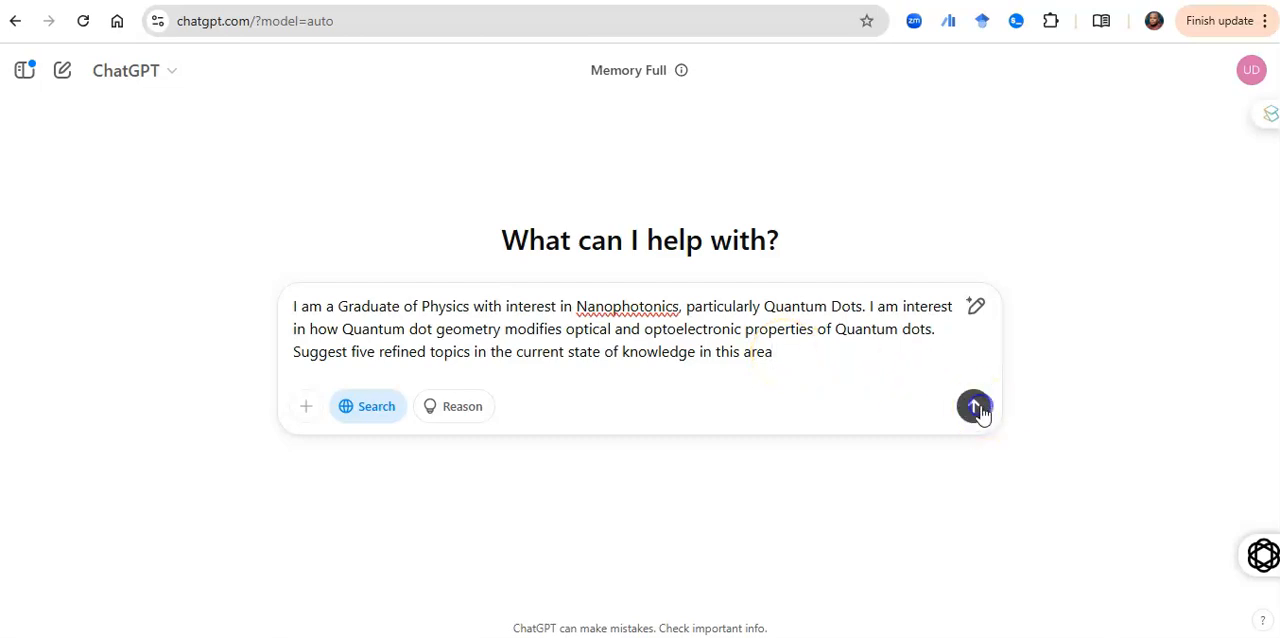
click(973, 406)
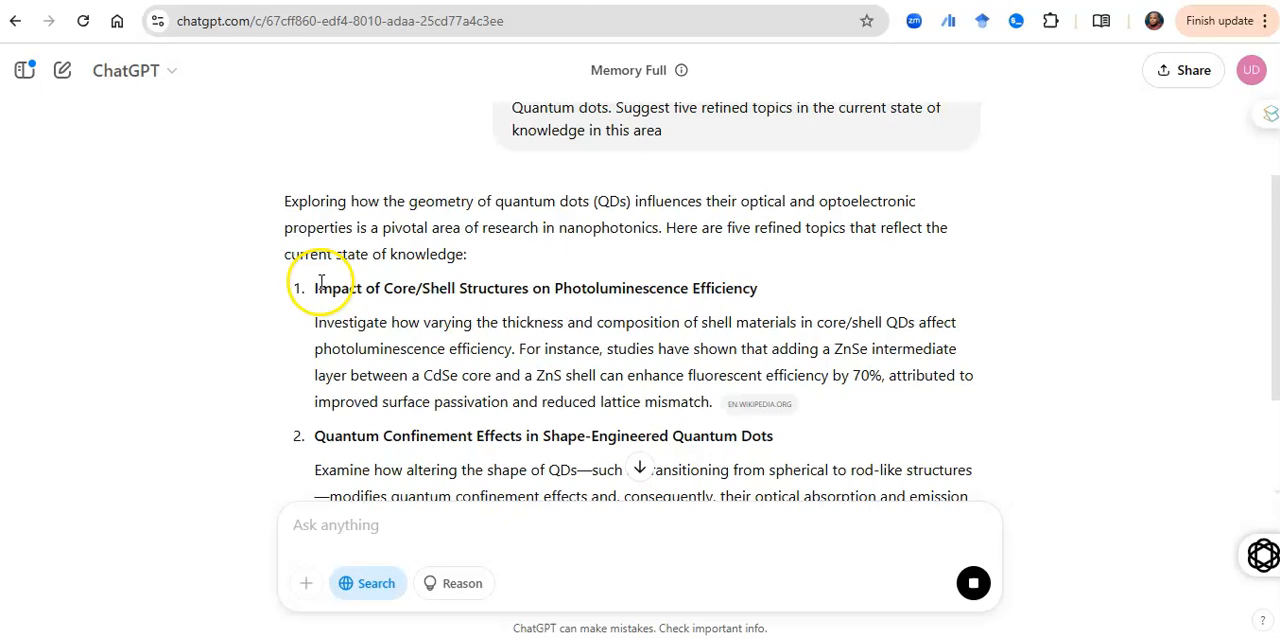
- Scroll through the five-topic answer down to its summary and Sources button
scroll(down, 3)
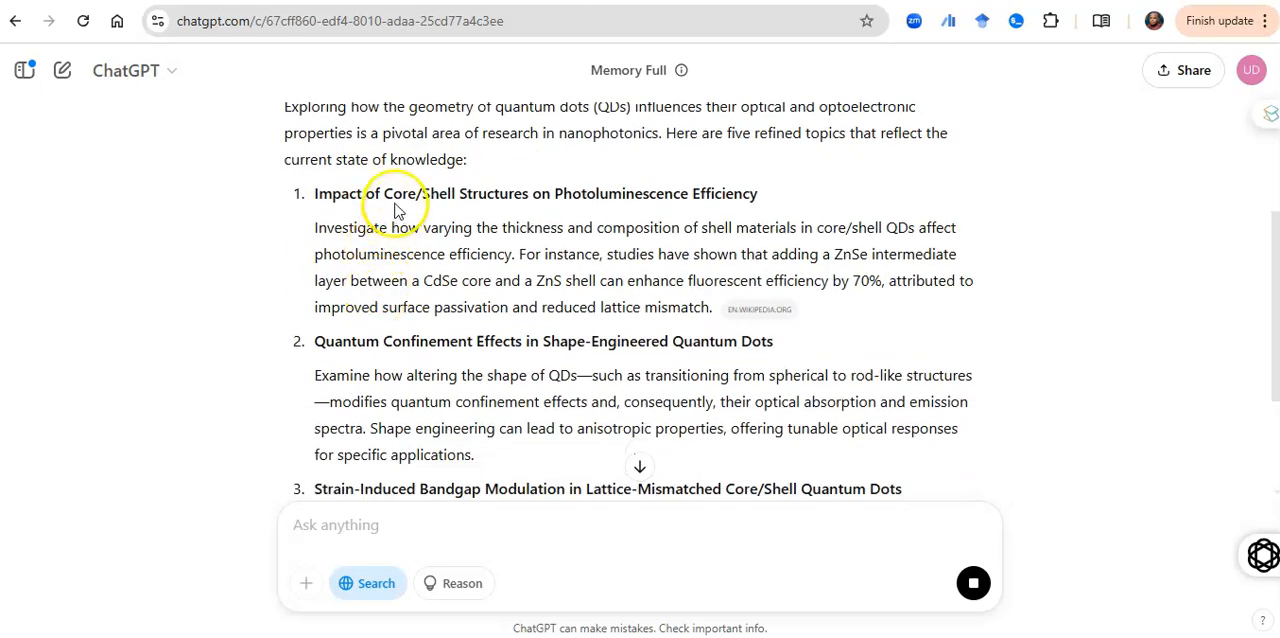
mouse_move(599, 210)
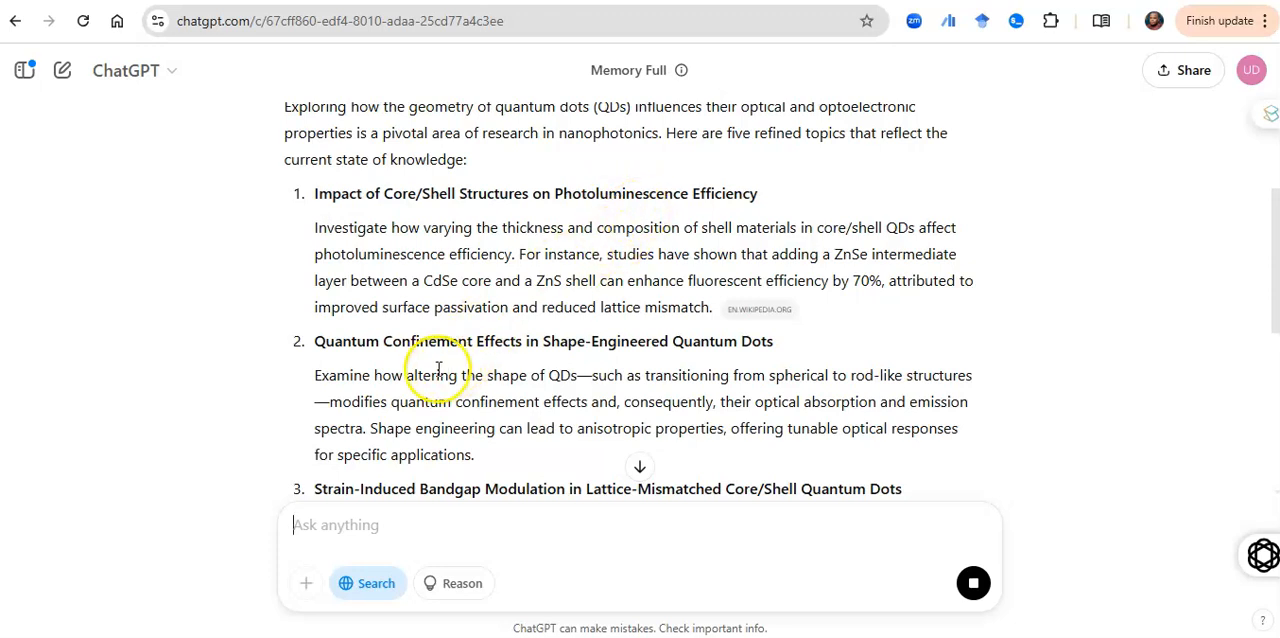
scroll(down, 3)
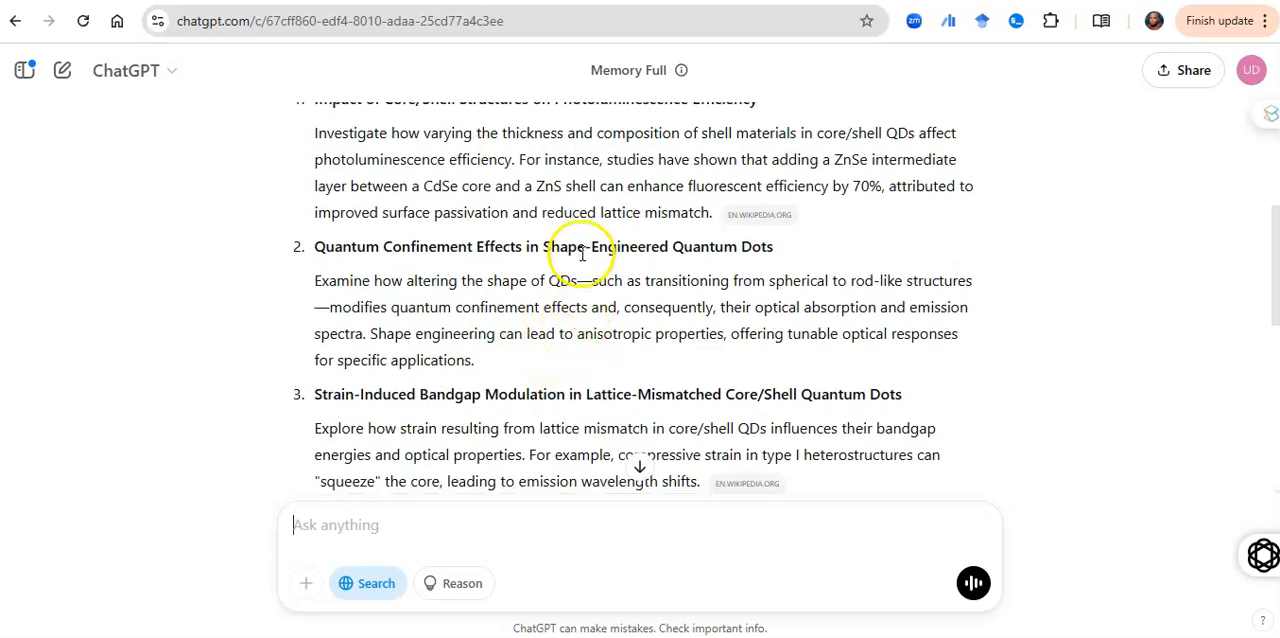
scroll(down, 3)
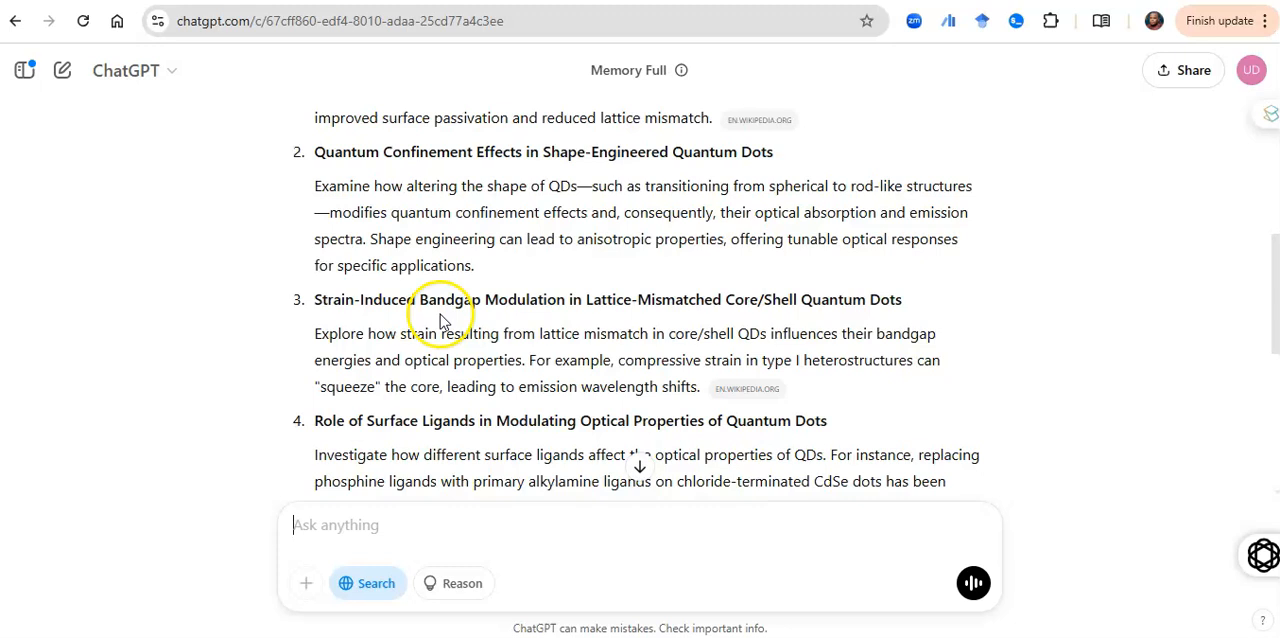
scroll(down, 3)
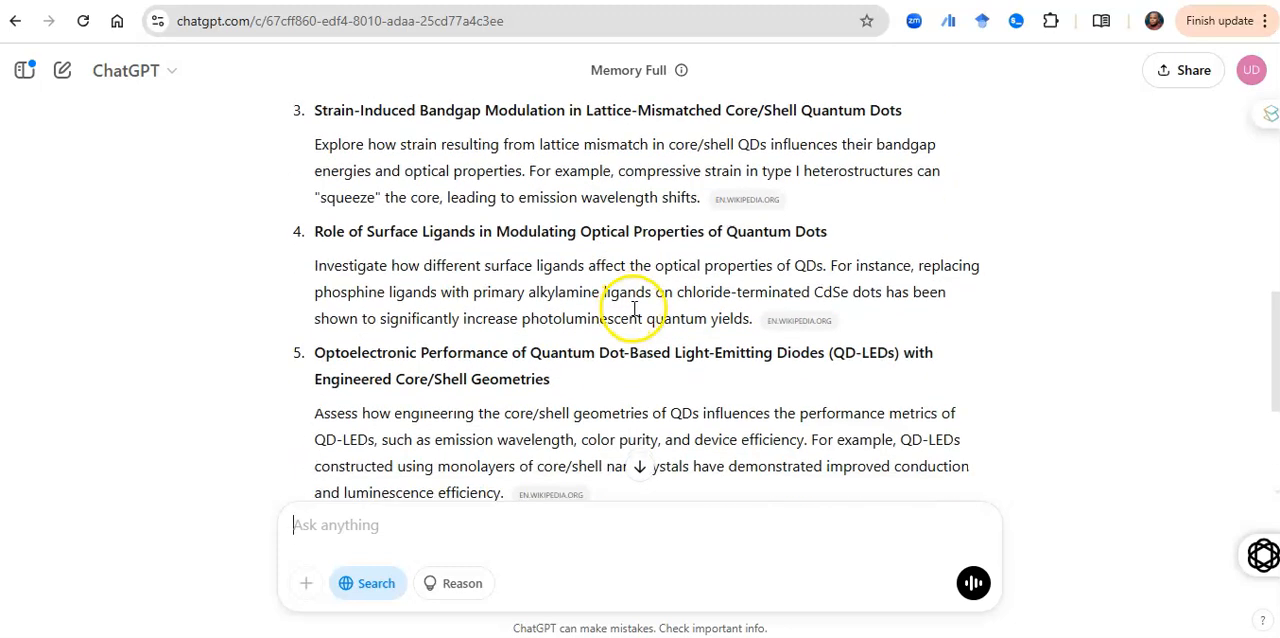
mouse_move(340, 251)
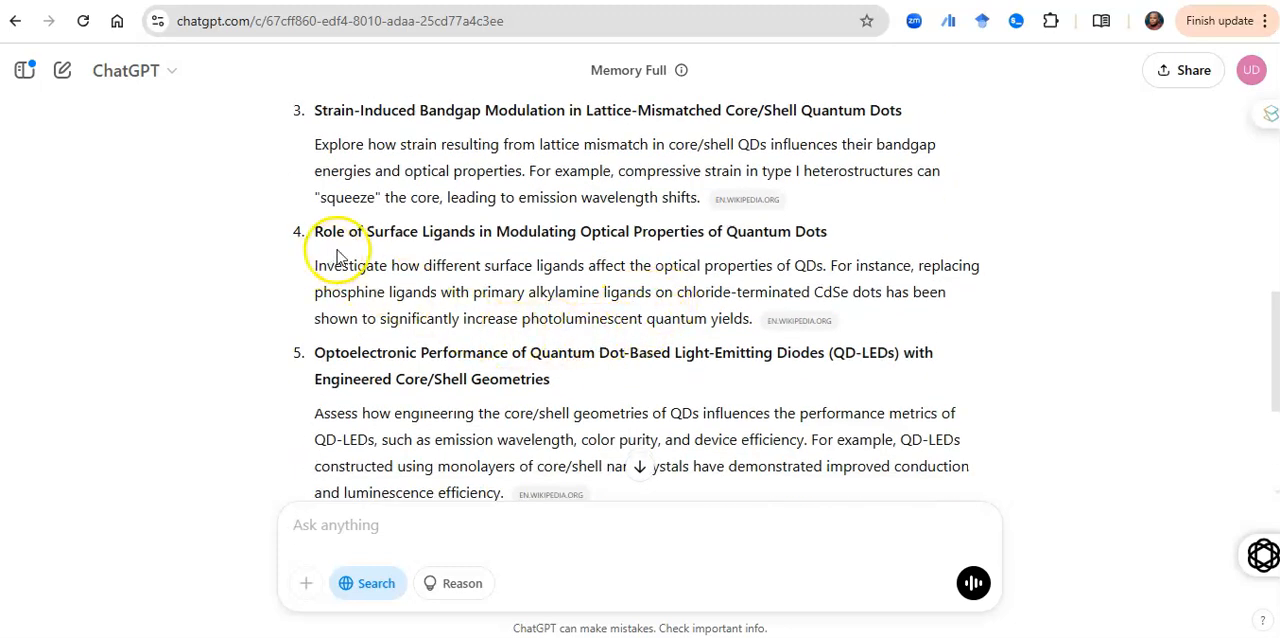
mouse_move(588, 255)
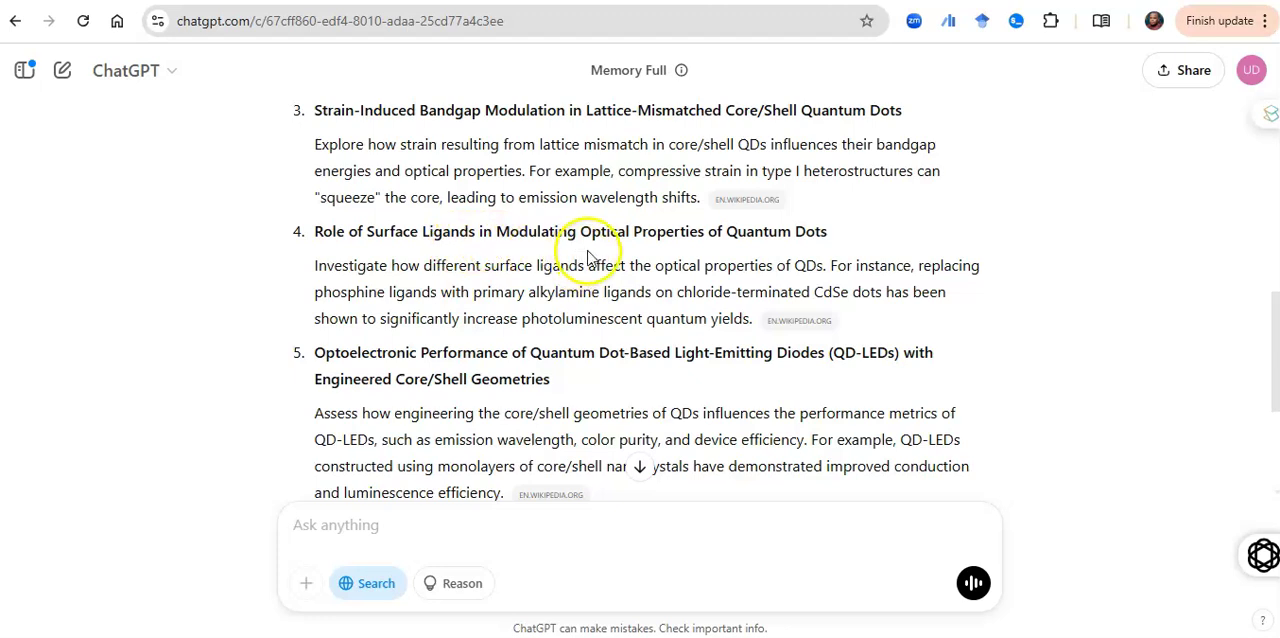
scroll(down, 3)
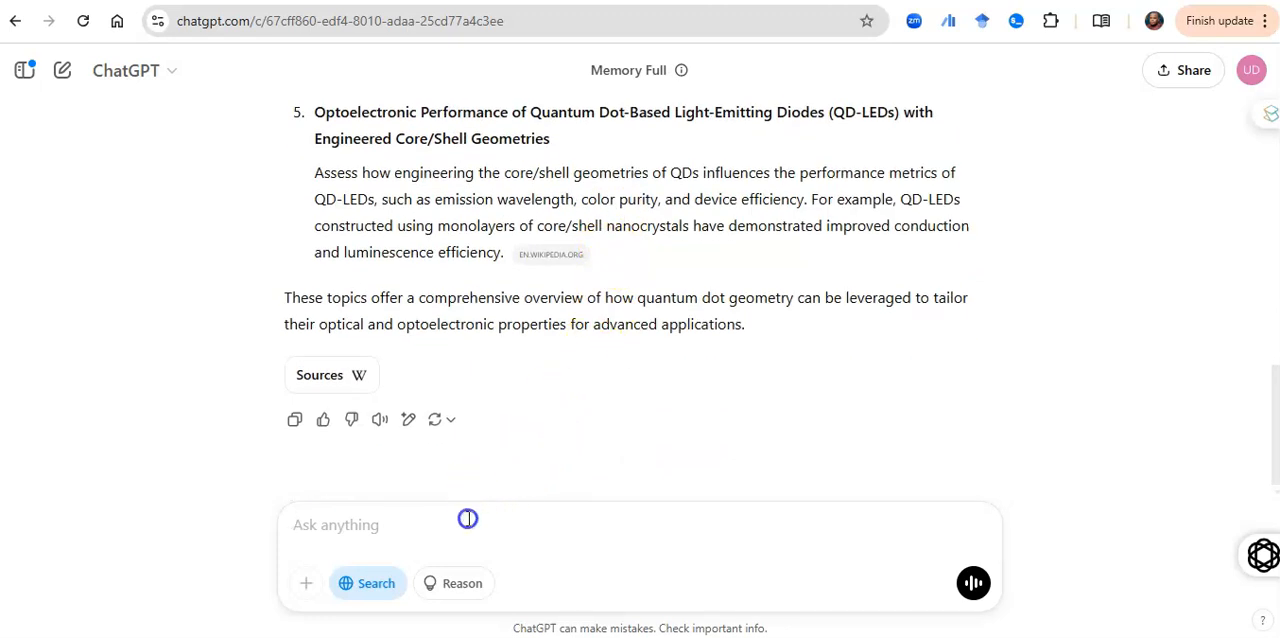
- Write a follow-up stating particular interest in ellipsoidal quantum dots to refine the topics
text(I am particu)
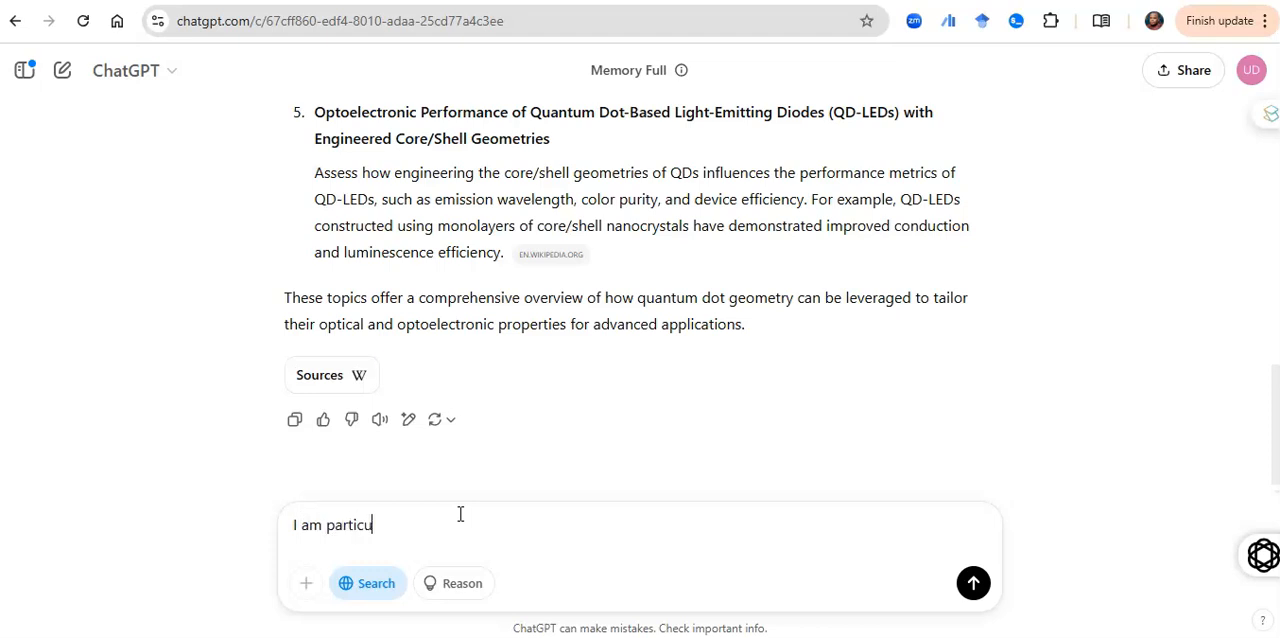
text(larly inte)
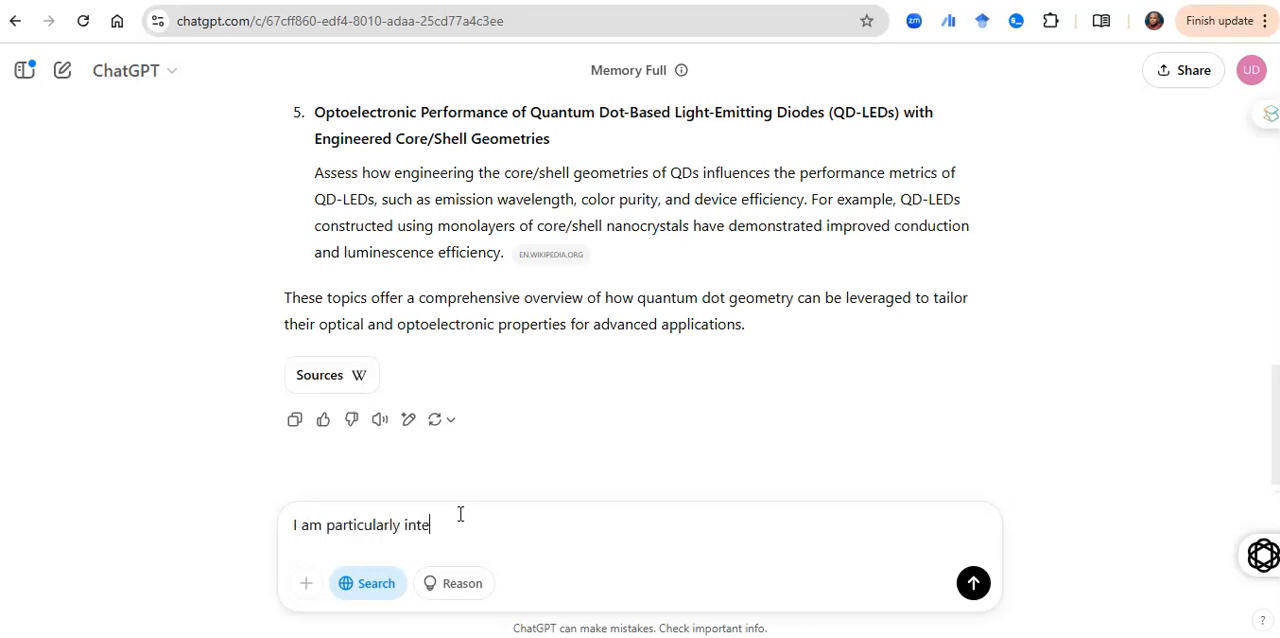
text(rest in El)
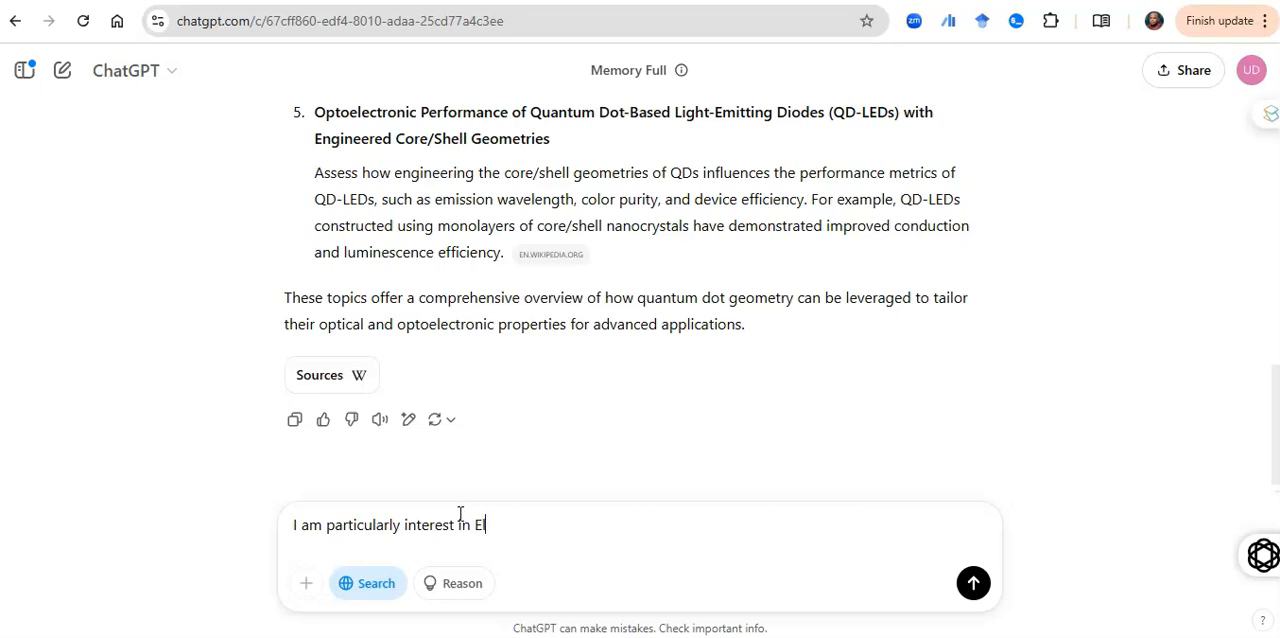
text(llipsoidal Quatum do)
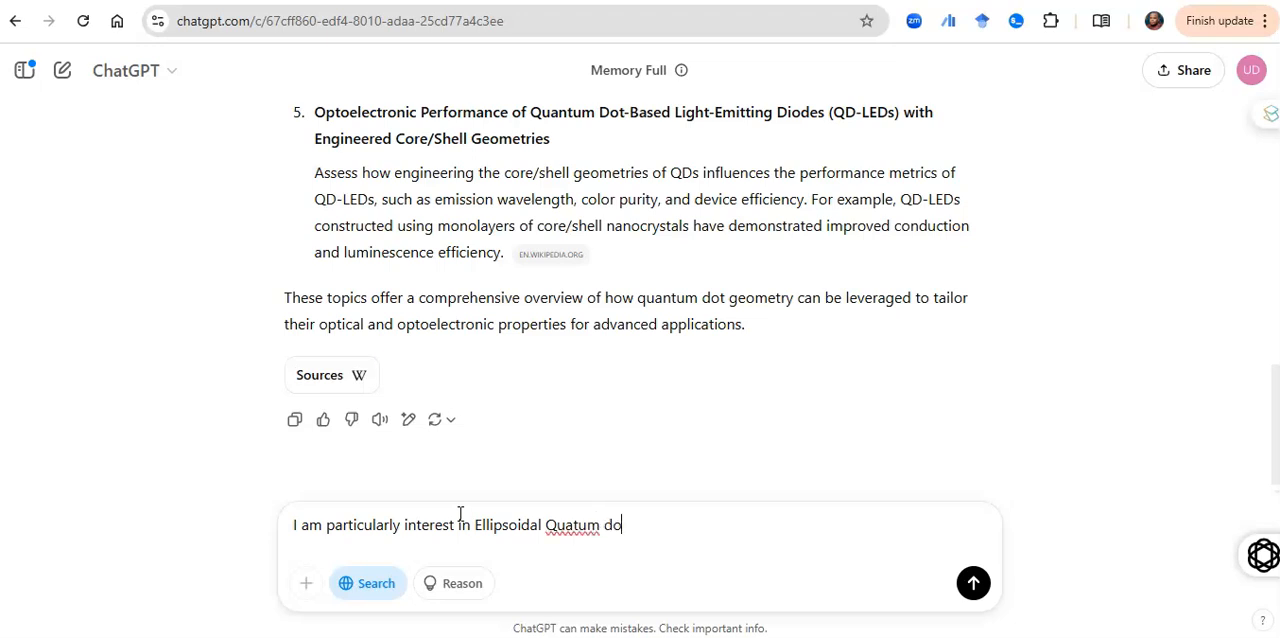
text(ts, refine the topic)
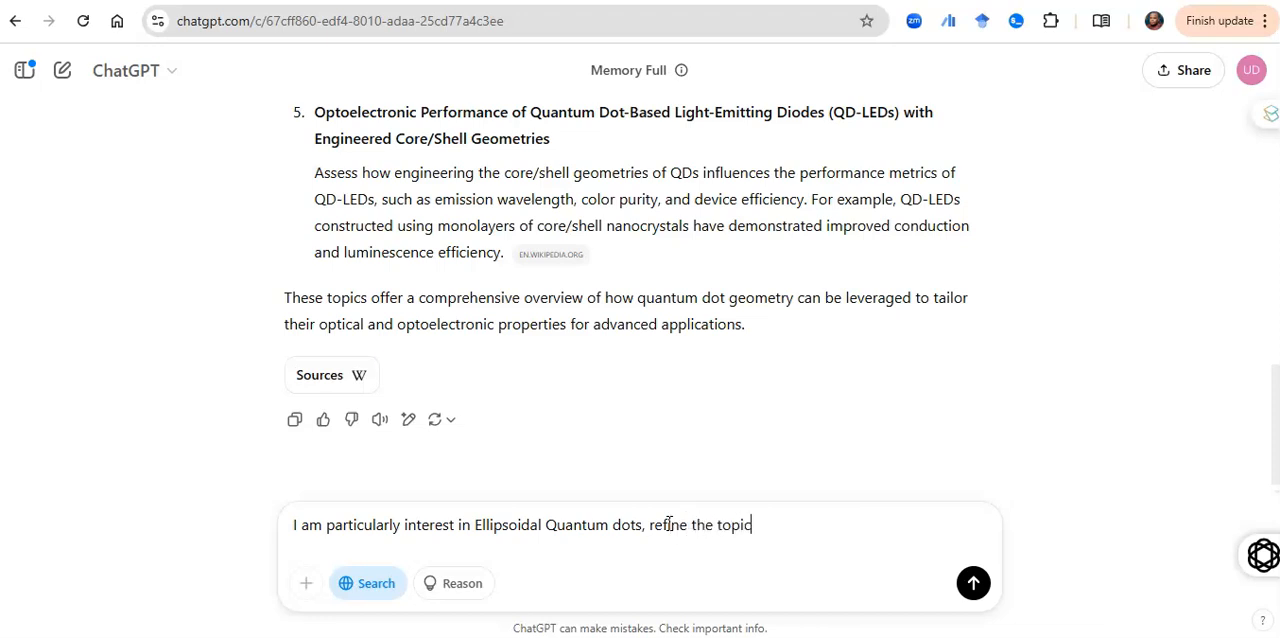
text(better al)
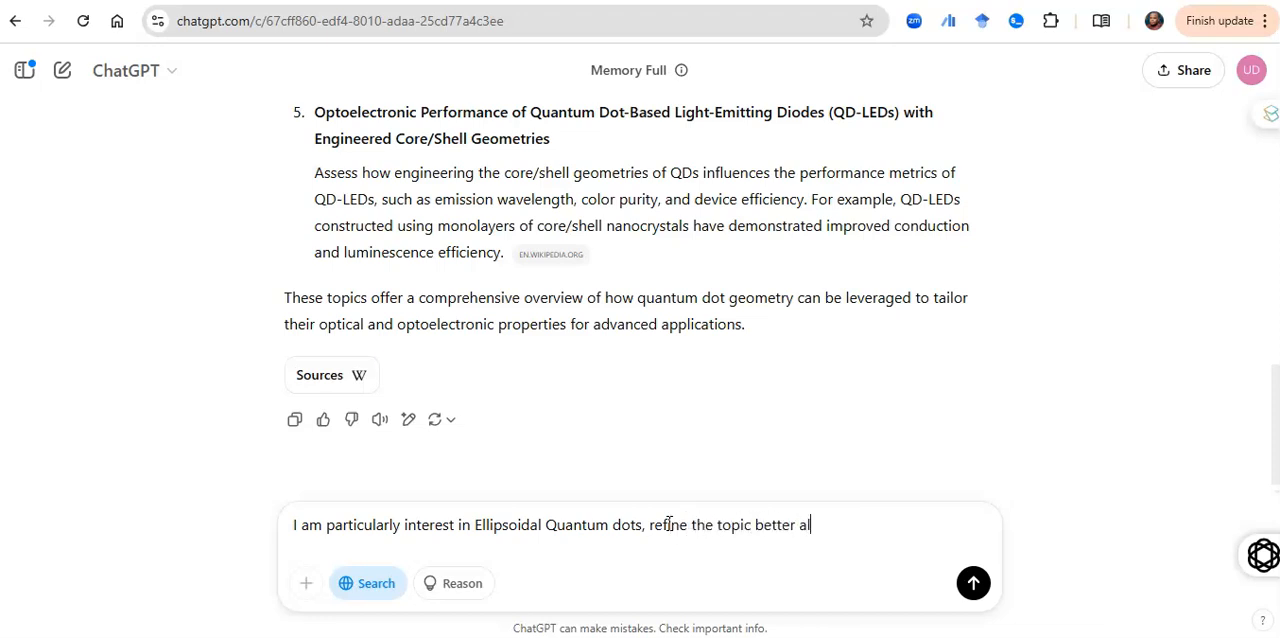
- Send the ellipsoidal quantum dot follow-up and read the five new topics
click(973, 583)
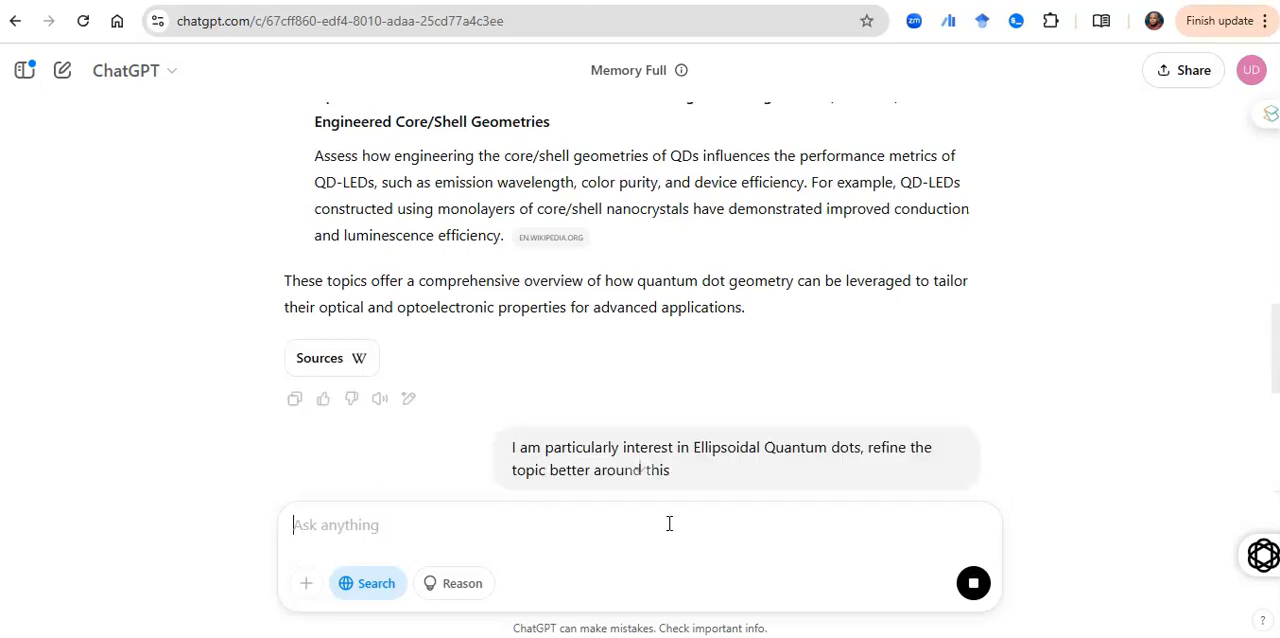
click(973, 583)
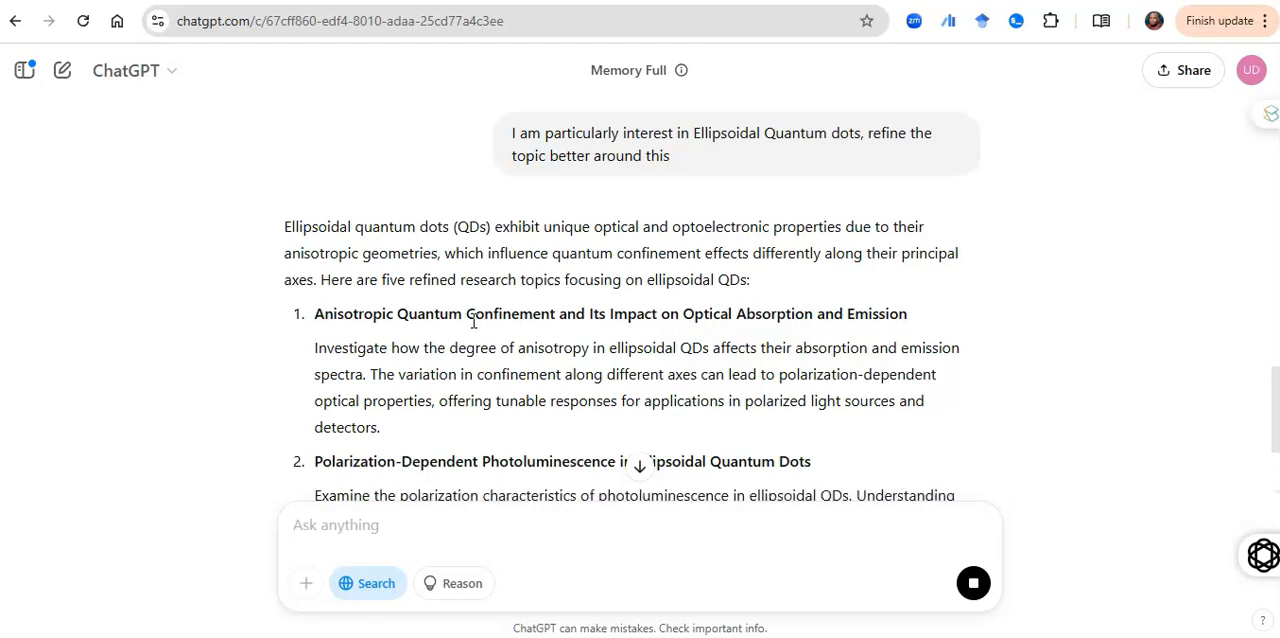
scroll(down, 3)
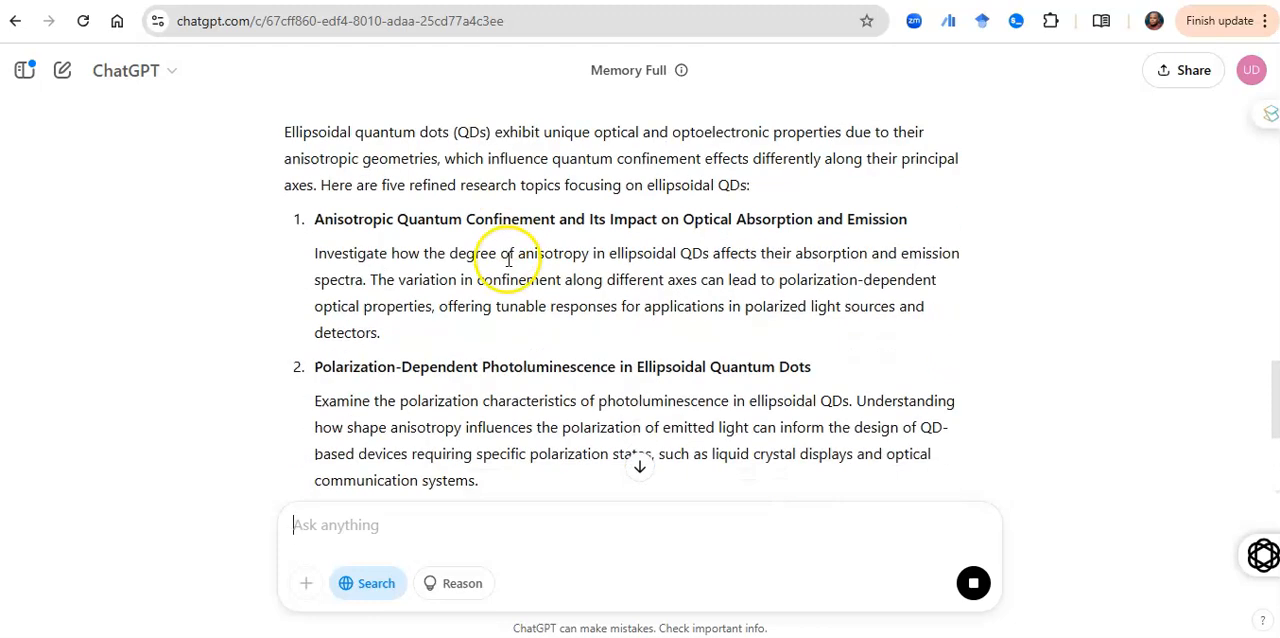
mouse_move(360, 374)
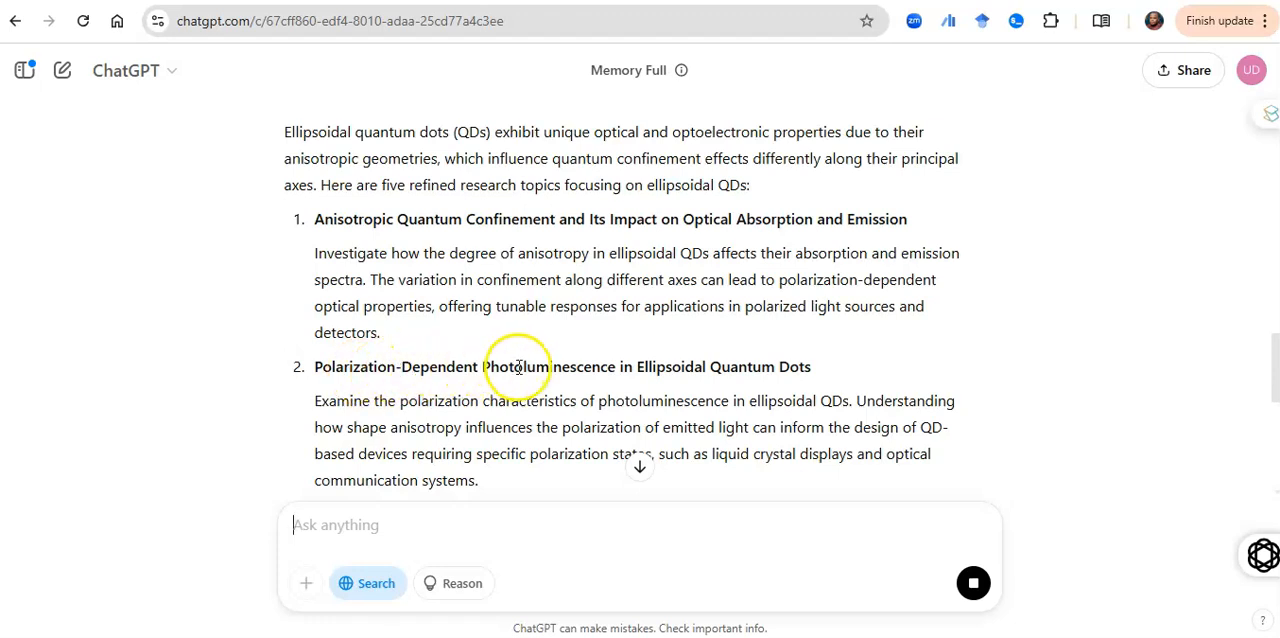
scroll(down, 3)
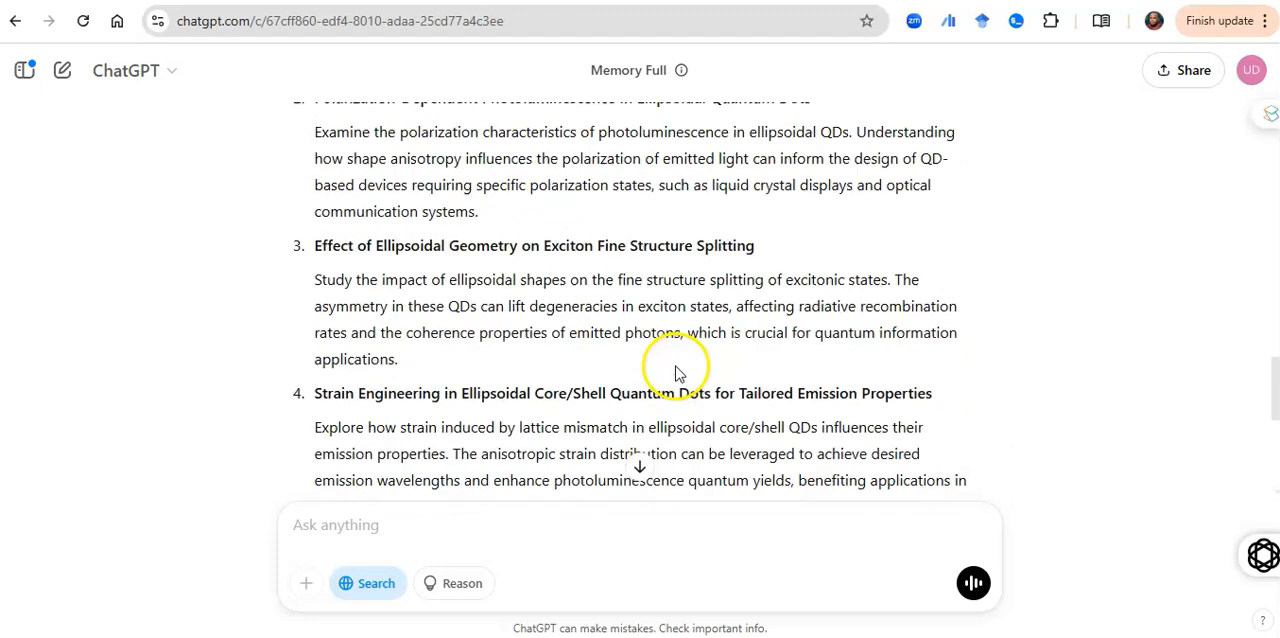
scroll(down, 3)
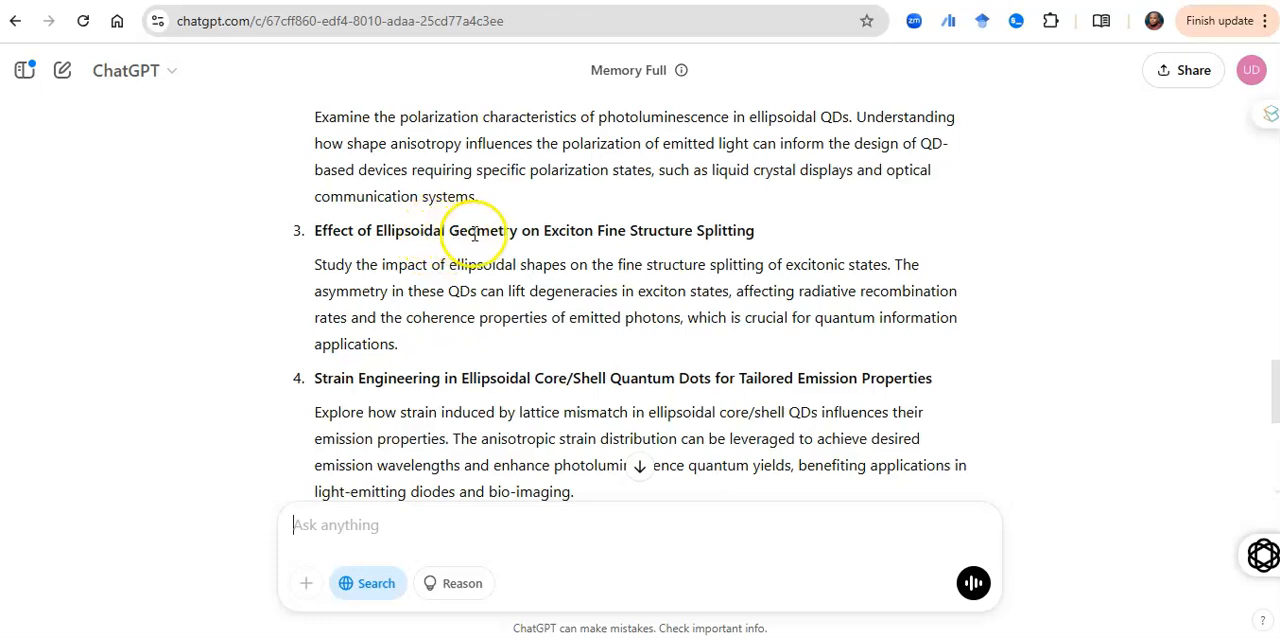
mouse_move(610, 248)
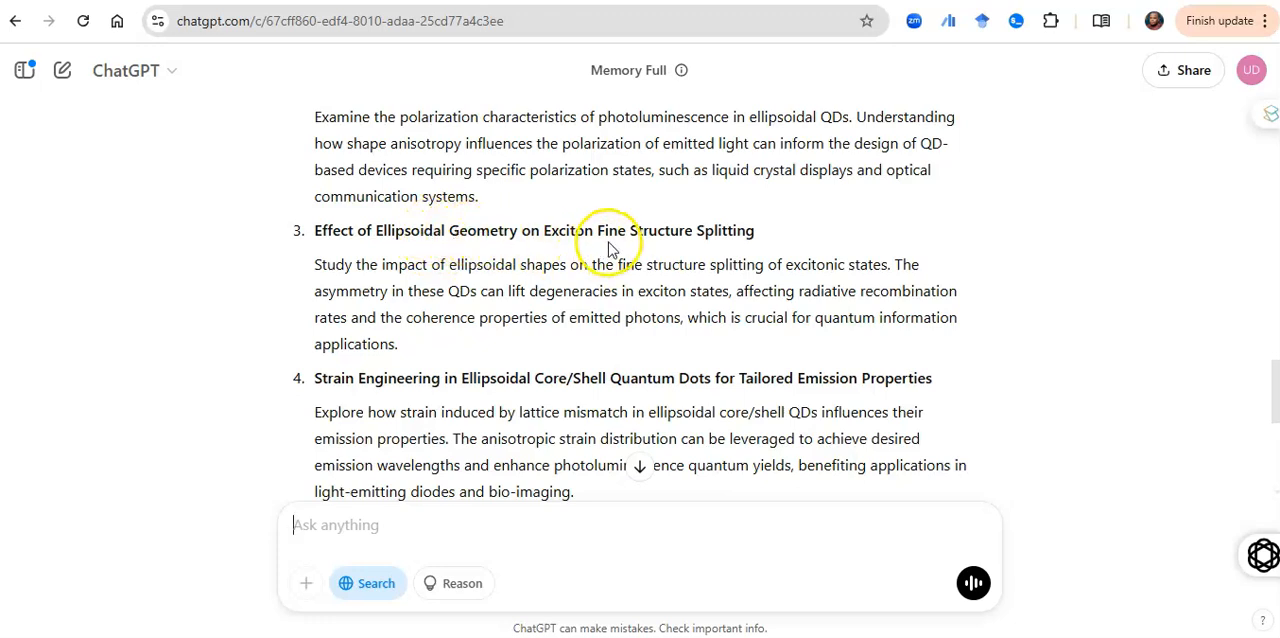
scroll(down, 3)
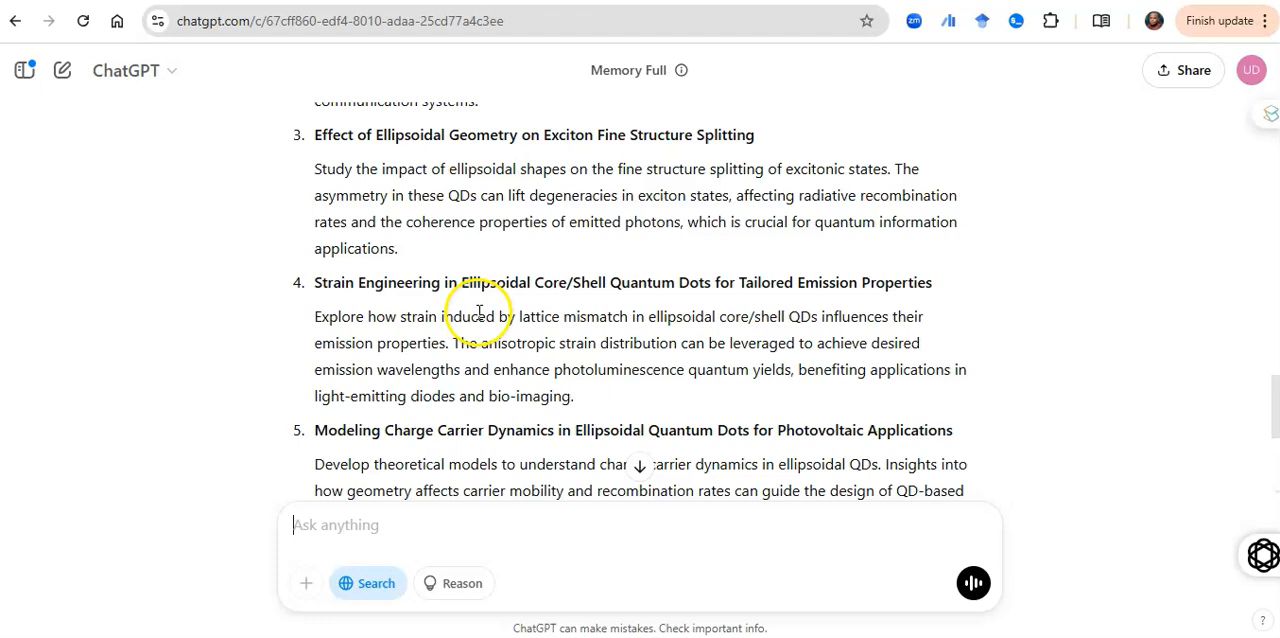
scroll(down, 3)
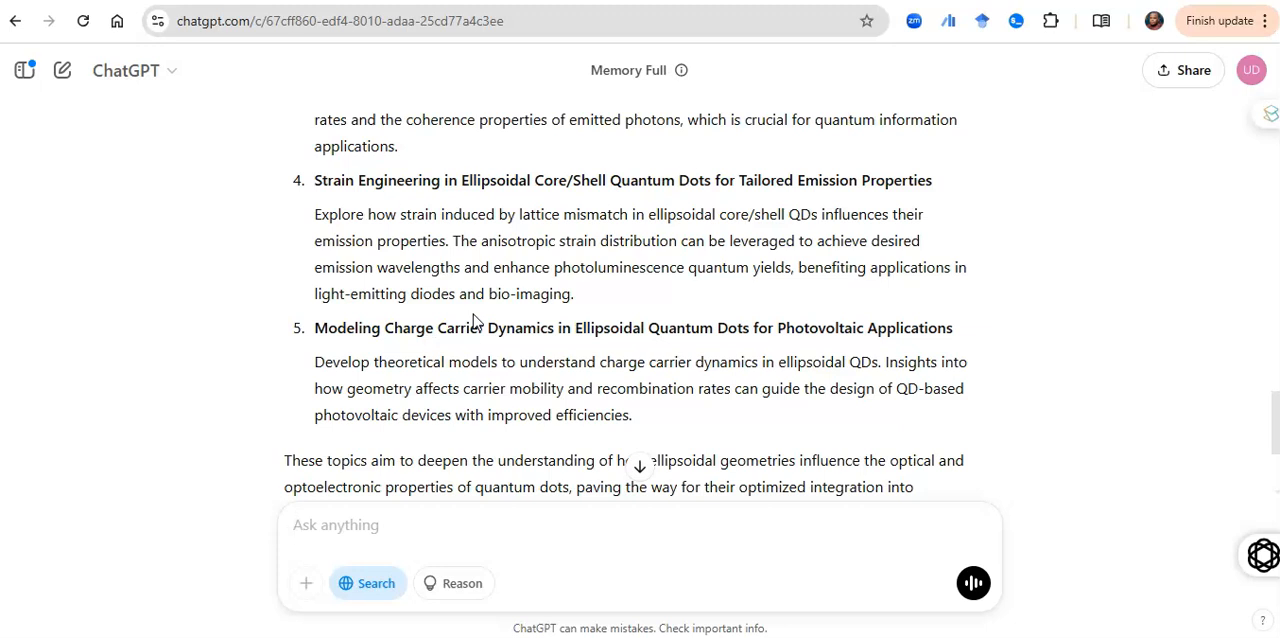
scroll(down, 3)
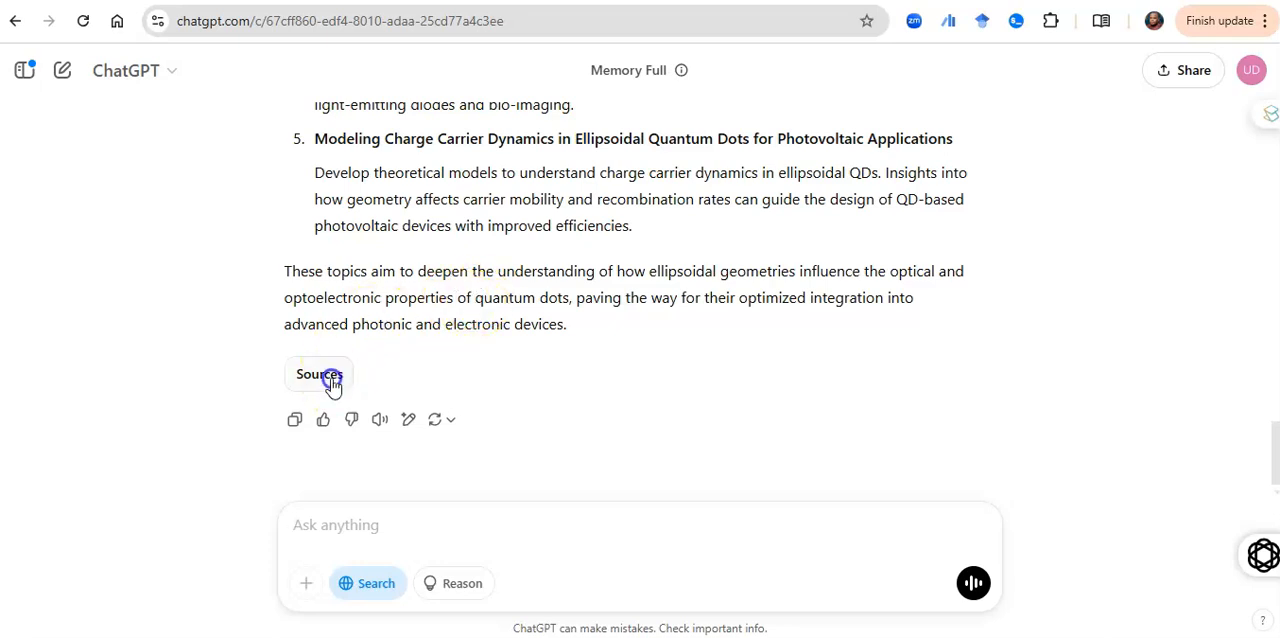
- Open the Sources panel and browse the ResearchGate, MDPI and PubMed references
click(318, 374)
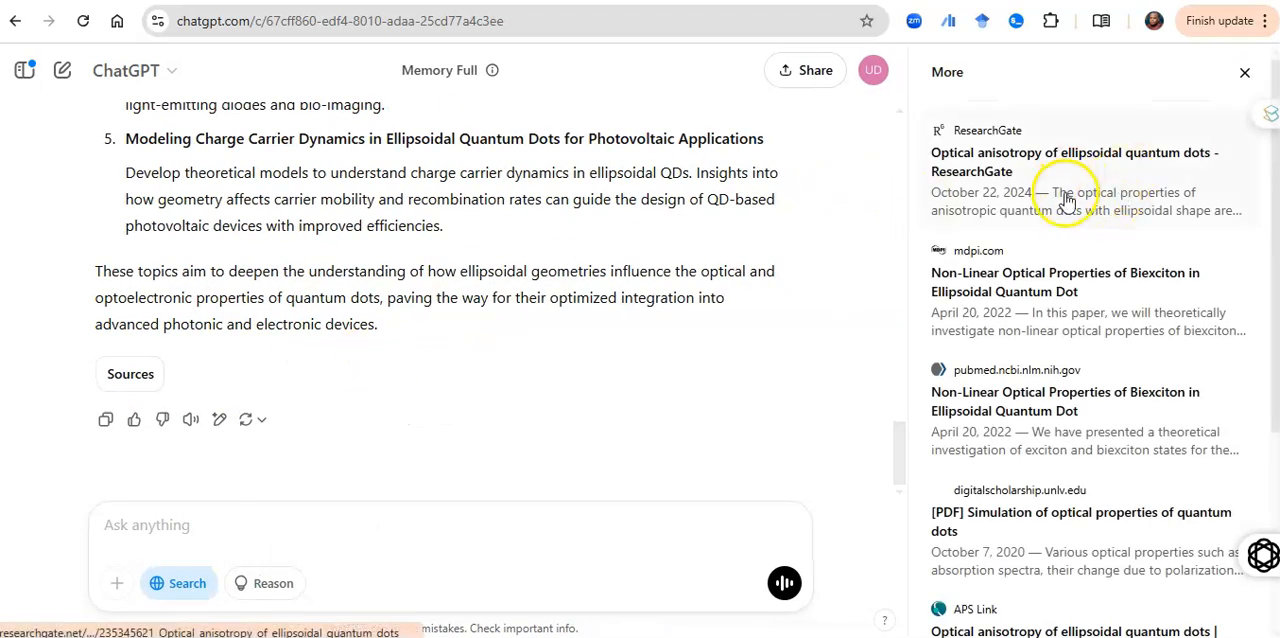
scroll(down, 3)
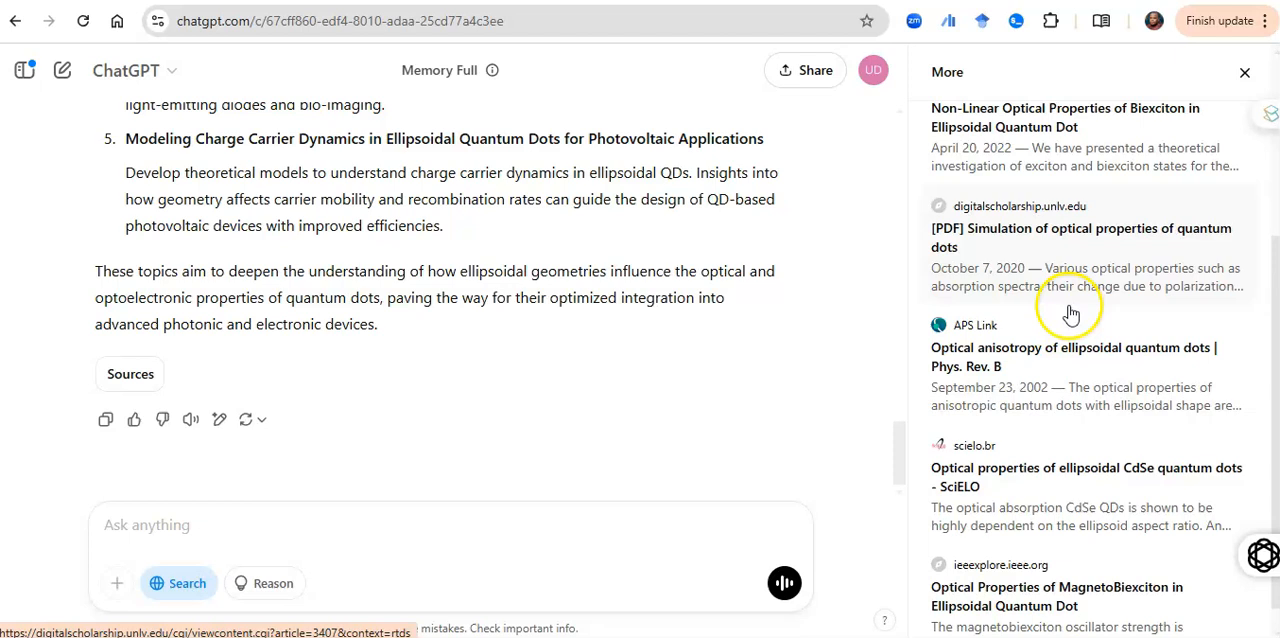
scroll(down, 3)
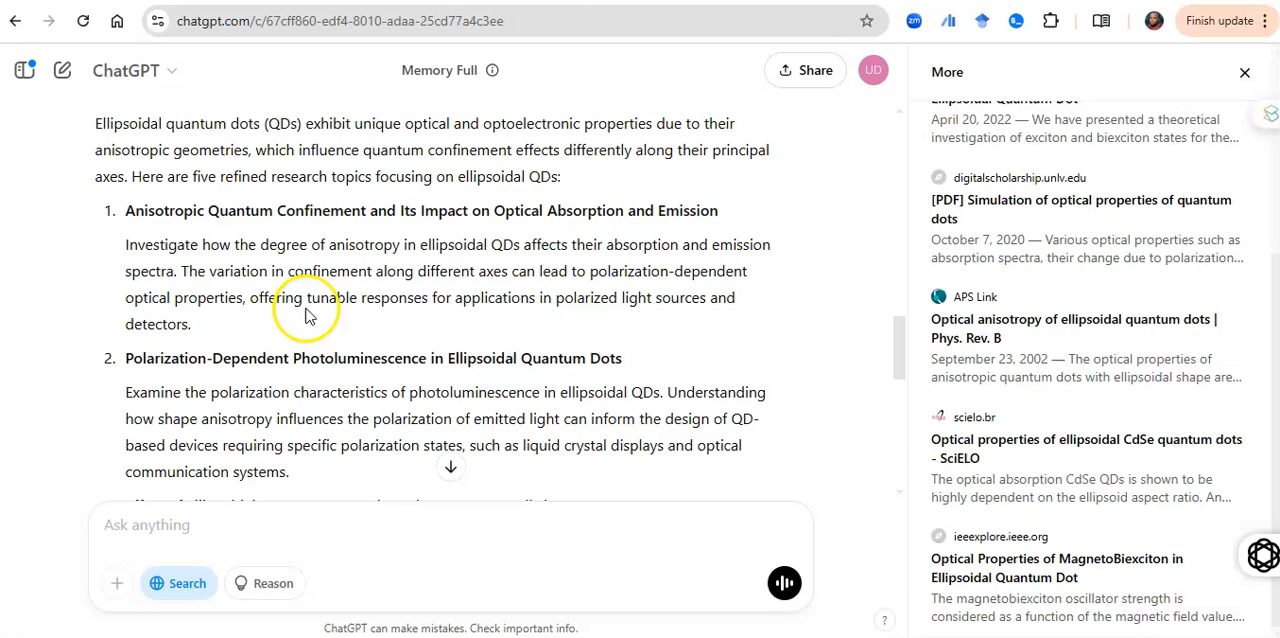
mouse_move(248, 322)
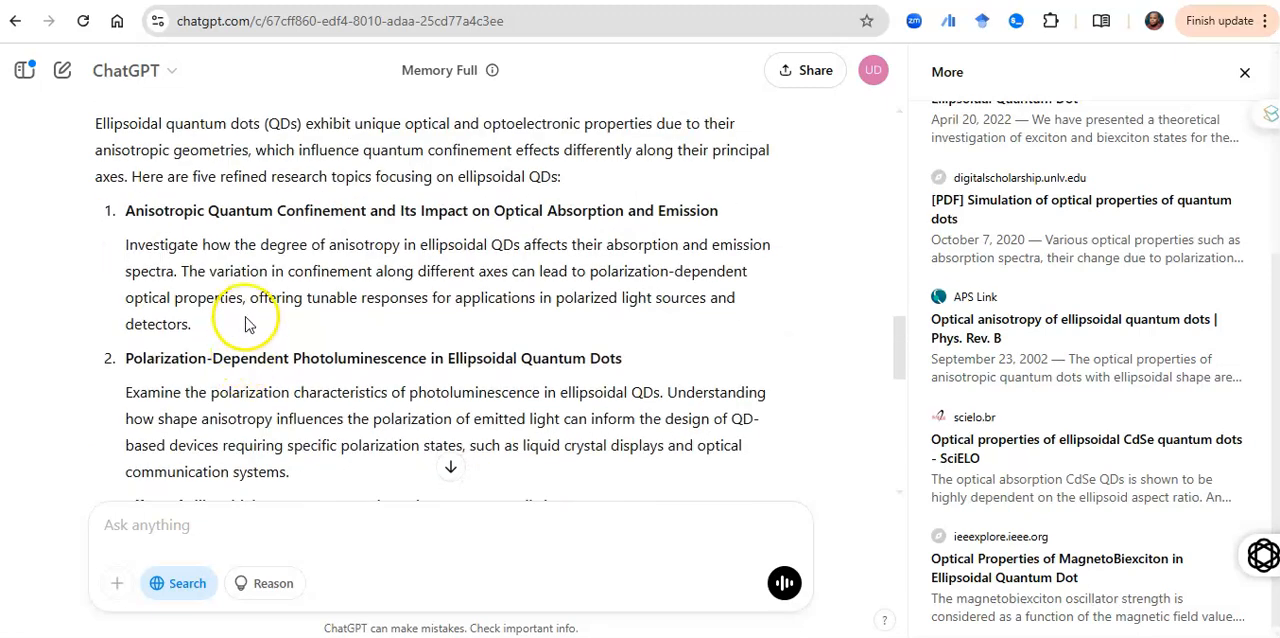
mouse_move(310, 306)
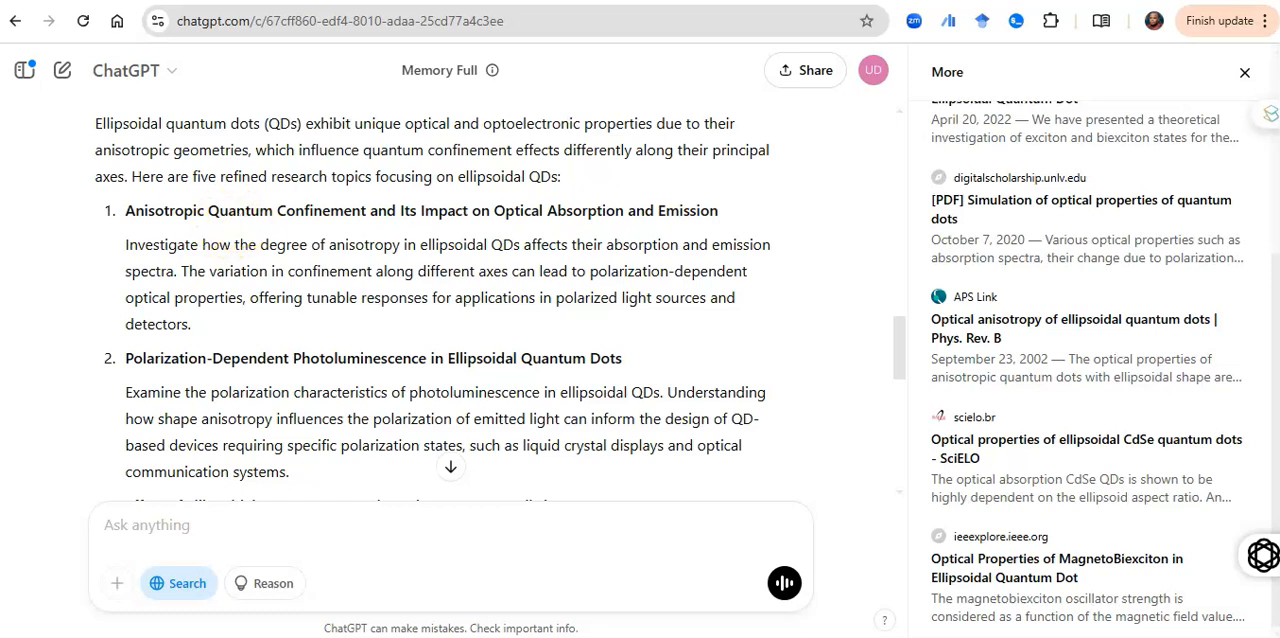
mouse_move(100, 427)
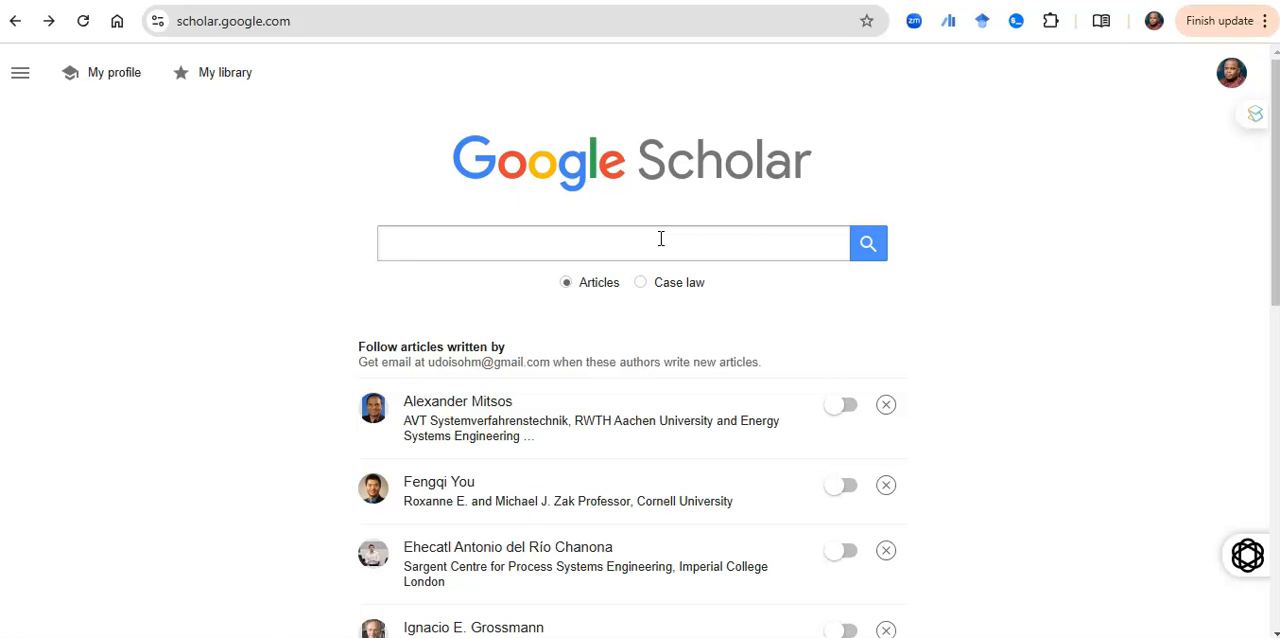
- Search Scholar for "ellipsoidal Quantum dot" AND "Eccentricity", getting about 33 results
click(613, 243)
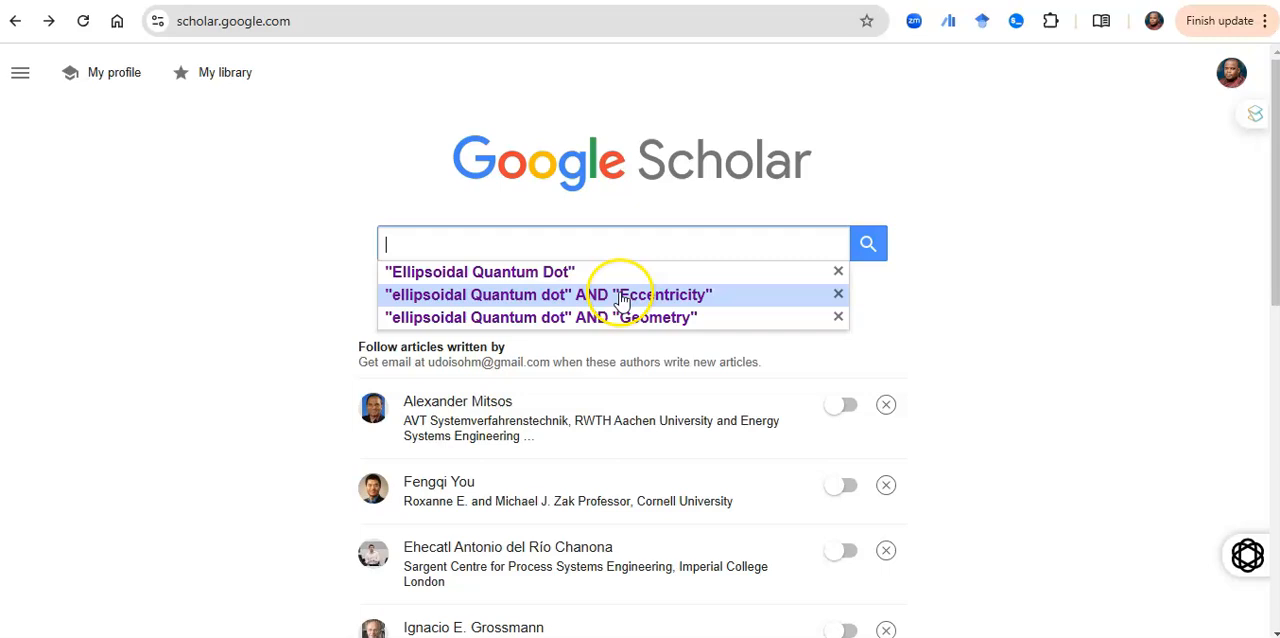
click(618, 294)
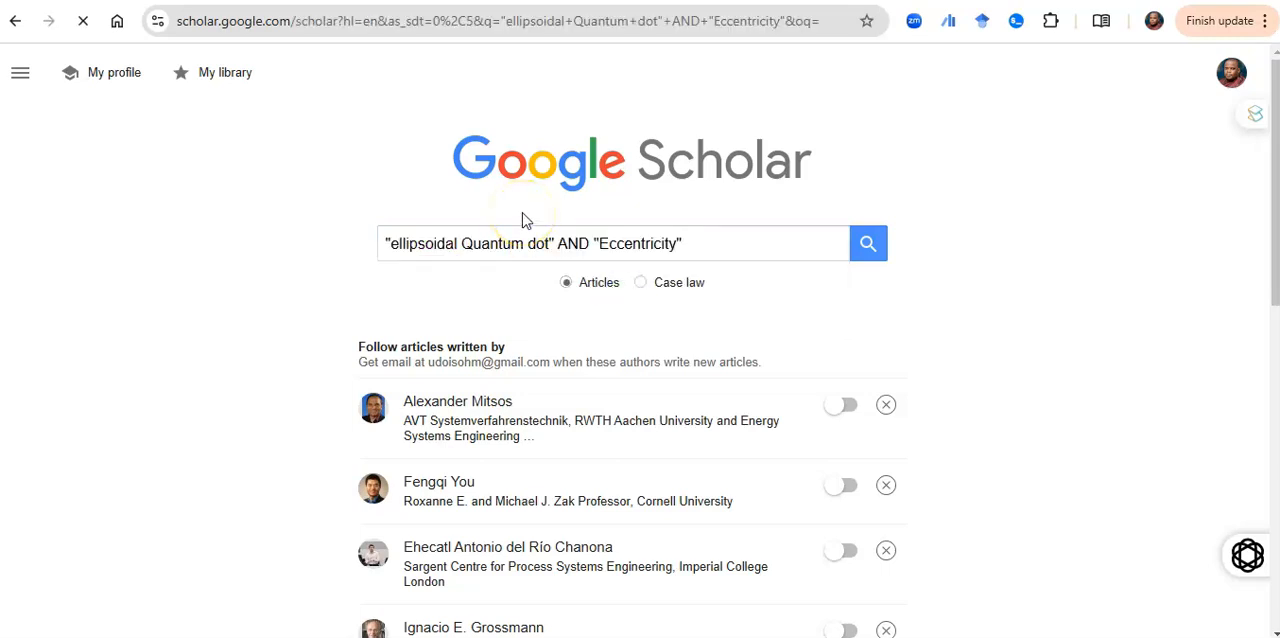
click(867, 243)
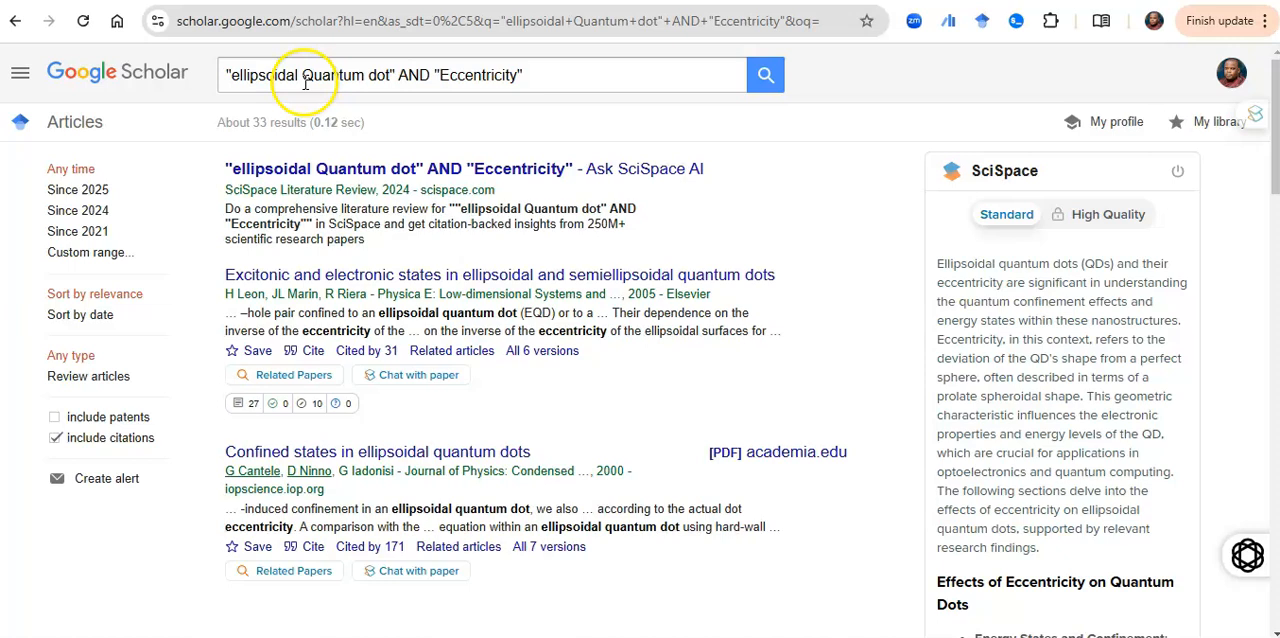
mouse_move(432, 75)
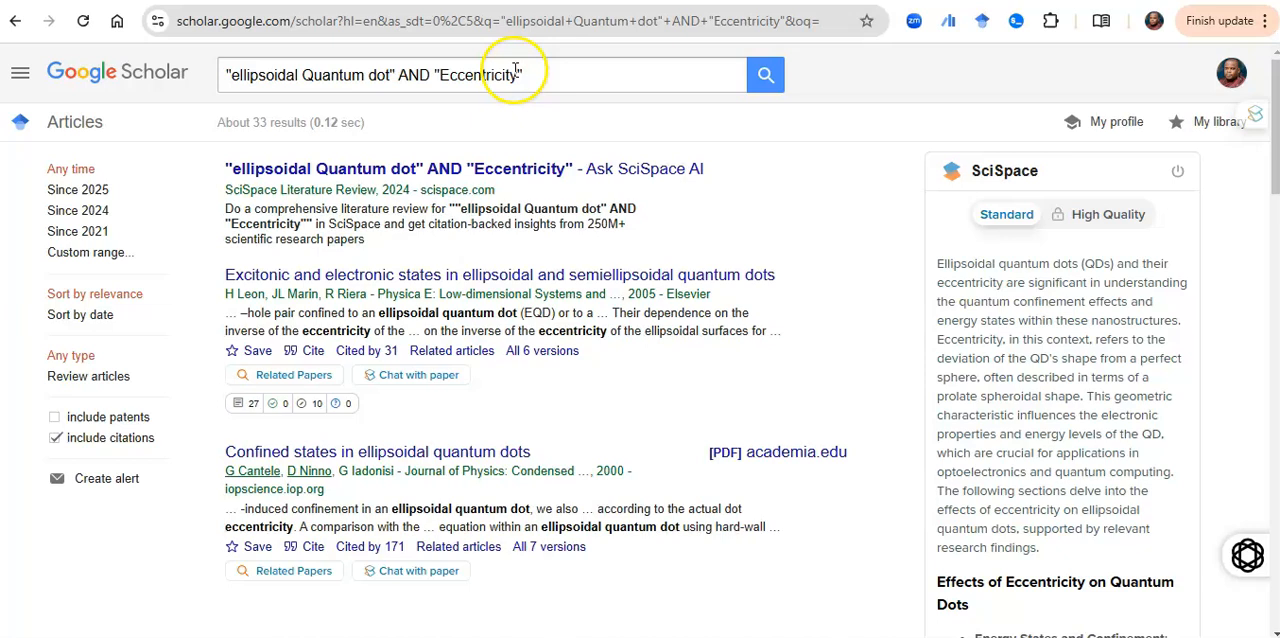
click(510, 75)
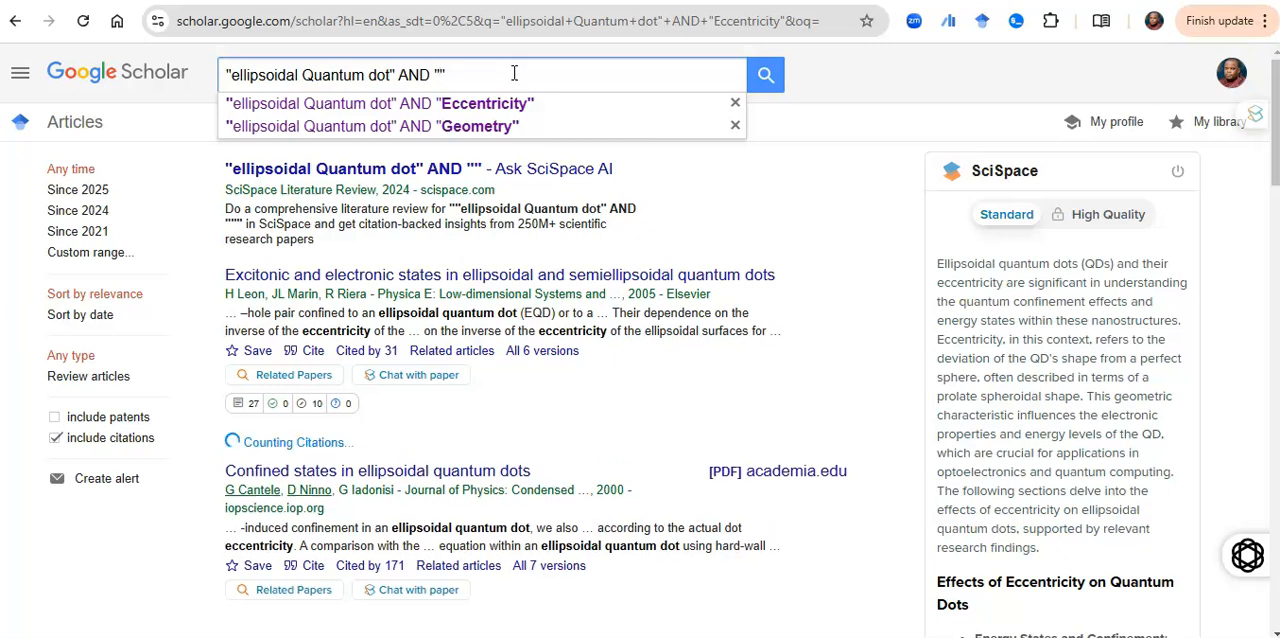
- Search "ellipsoidal Quantum dot" AND "Geometry" and limit results to papers since 2021
click(381, 126)
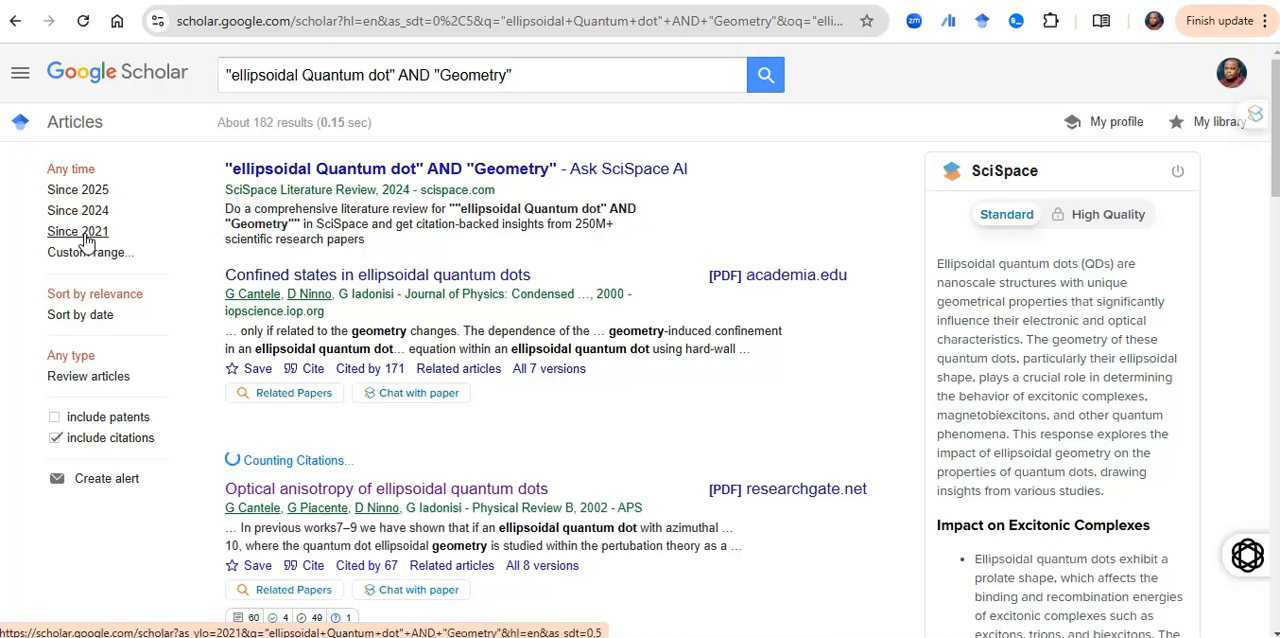
click(77, 231)
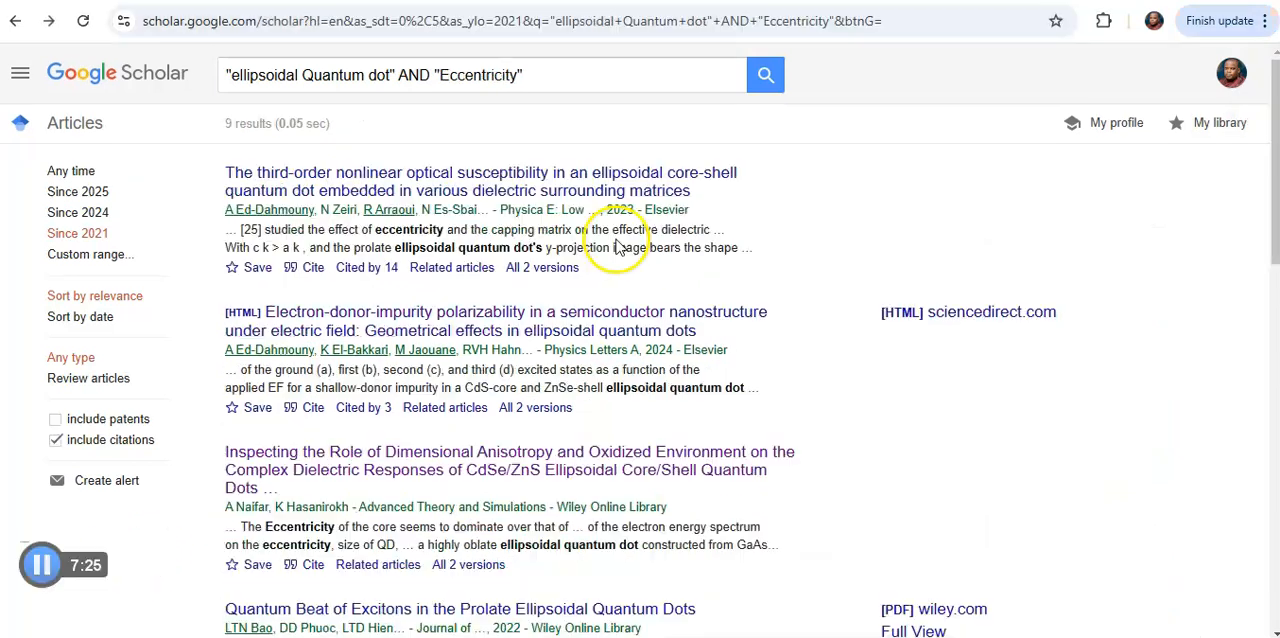
mouse_move(265, 338)
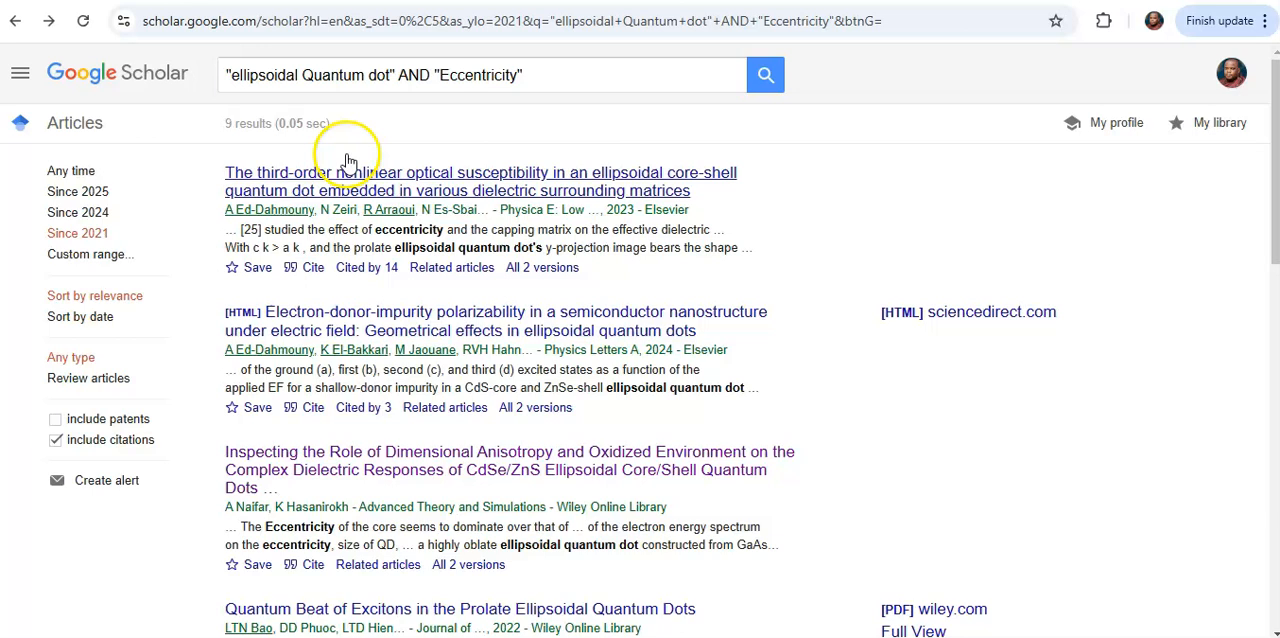
mouse_move(1073, 266)
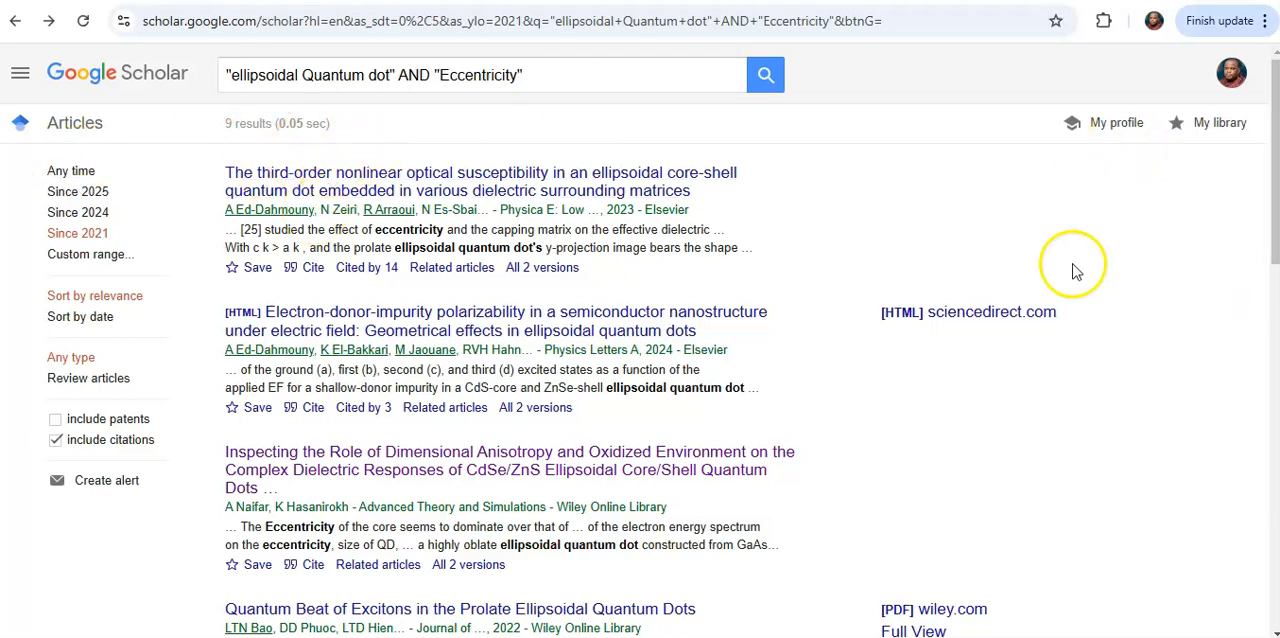
mouse_move(210, 238)
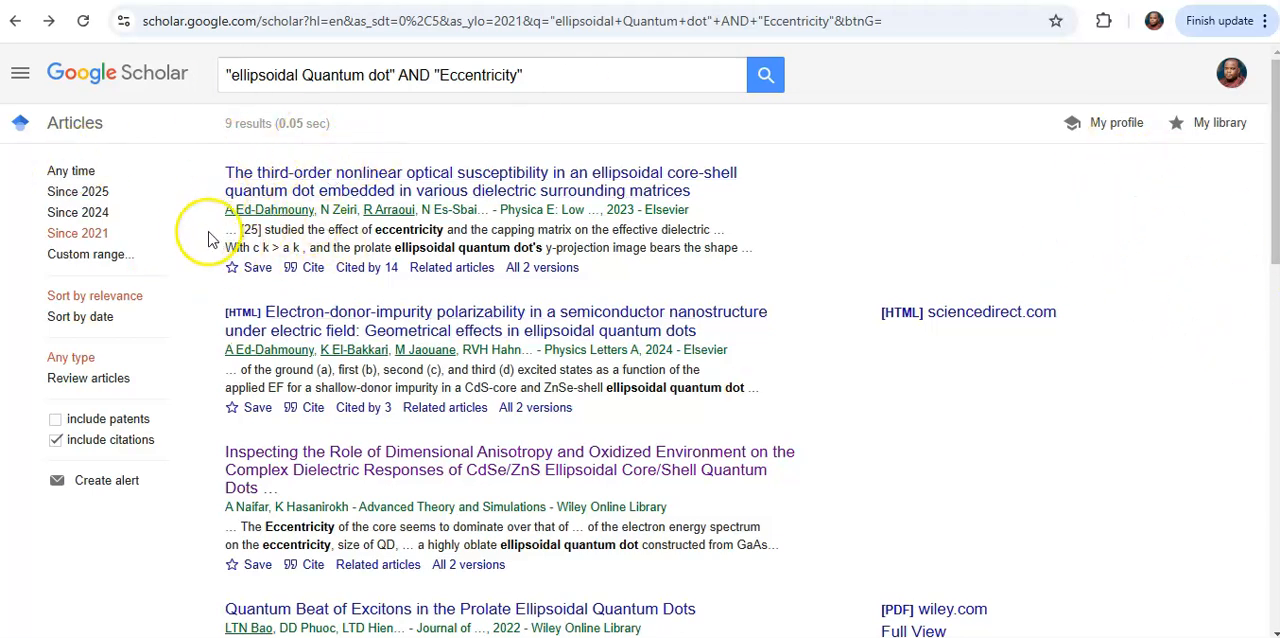
mouse_move(530, 287)
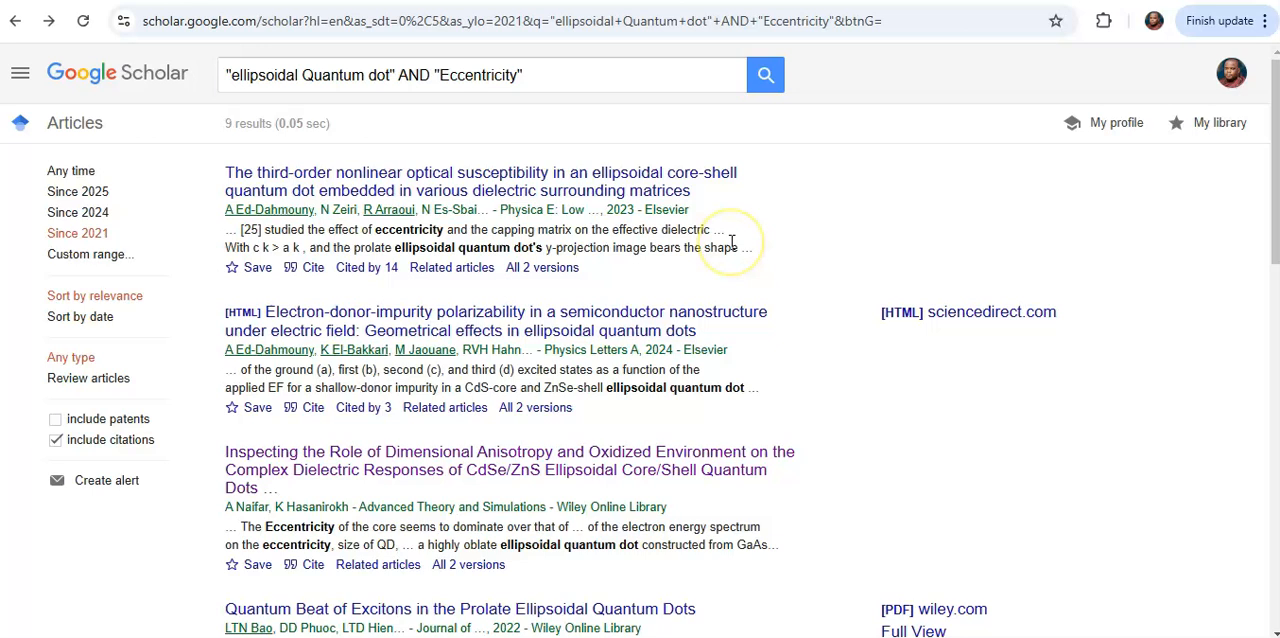
mouse_move(715, 615)
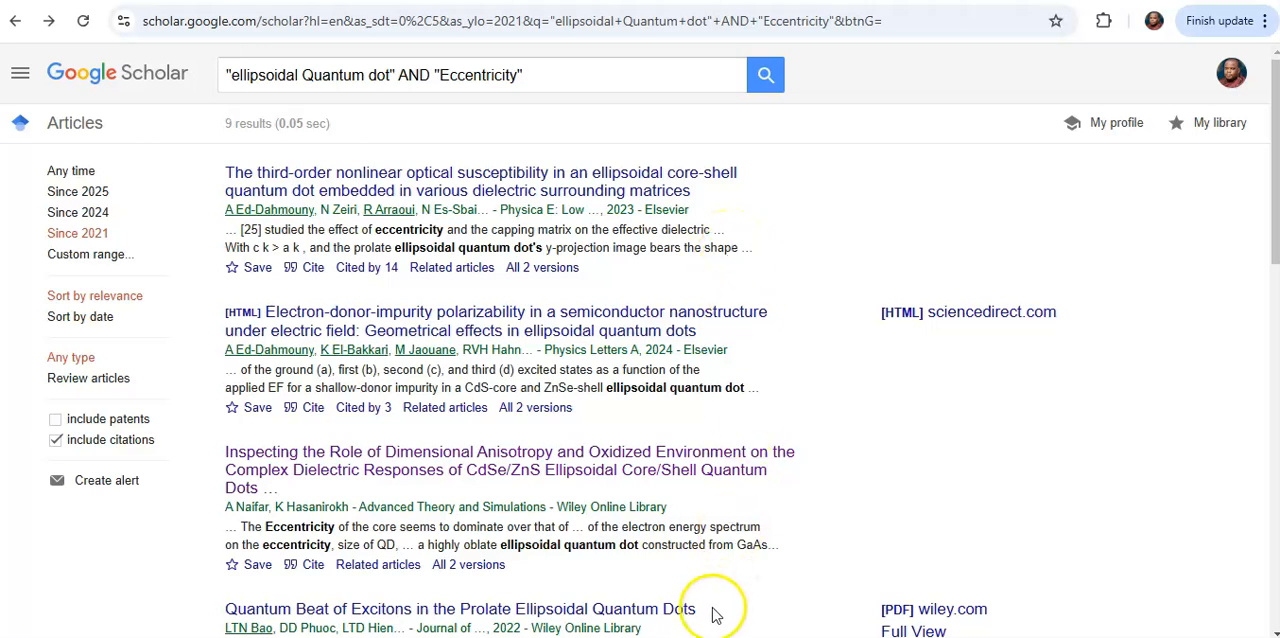
mouse_move(1080, 212)
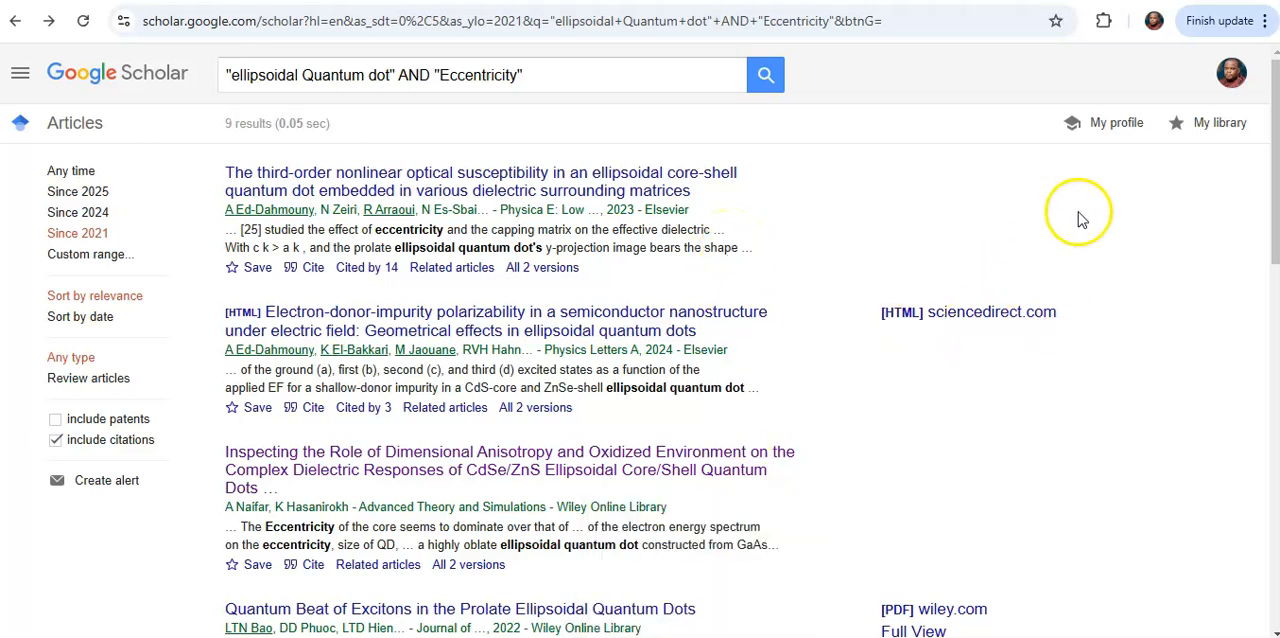
mouse_move(750, 598)
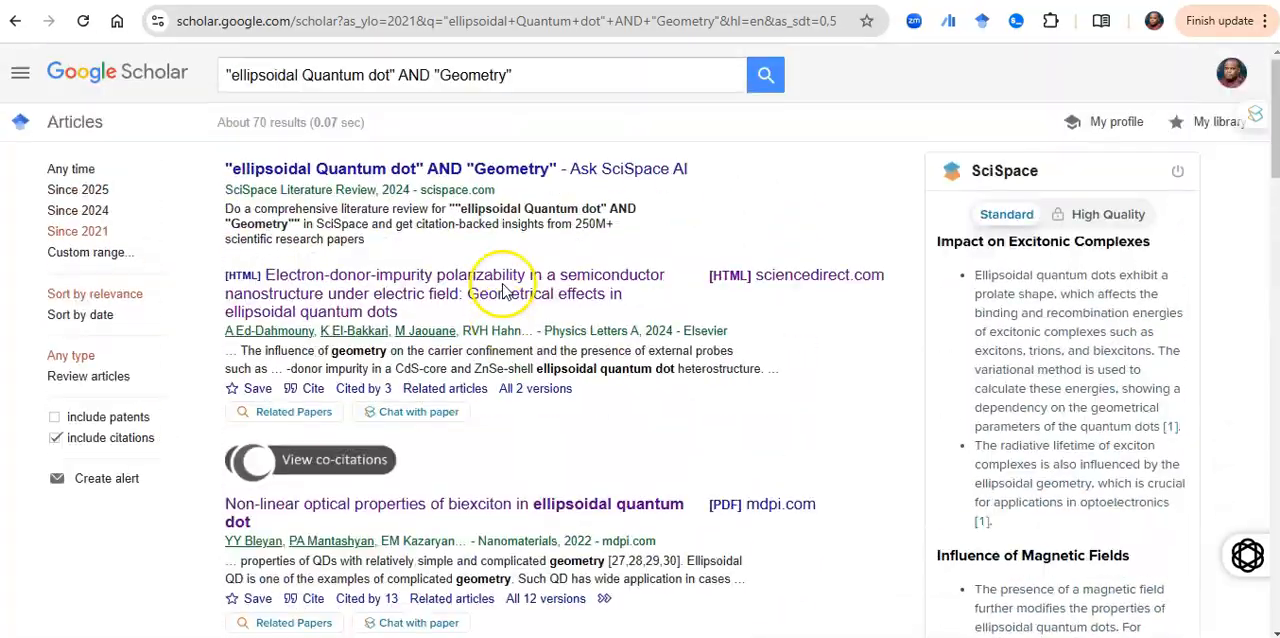
- Scroll through the since-2021 Geometry results and the SciSpace summary panel
scroll(down, 3)
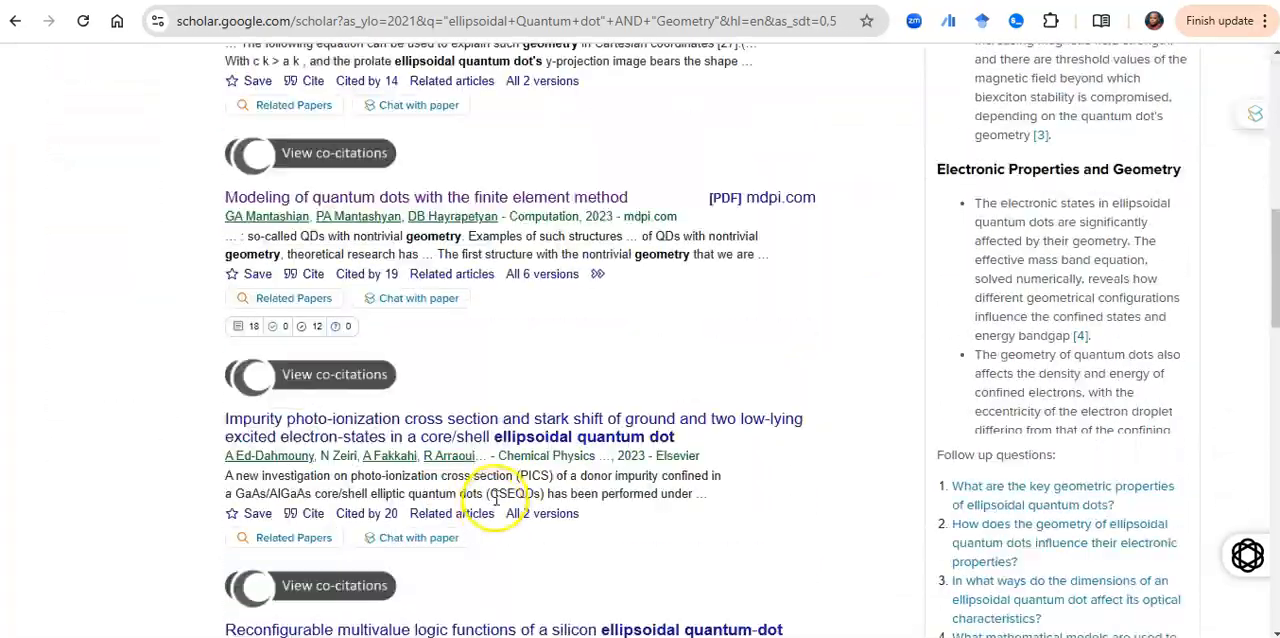
scroll(down, 3)
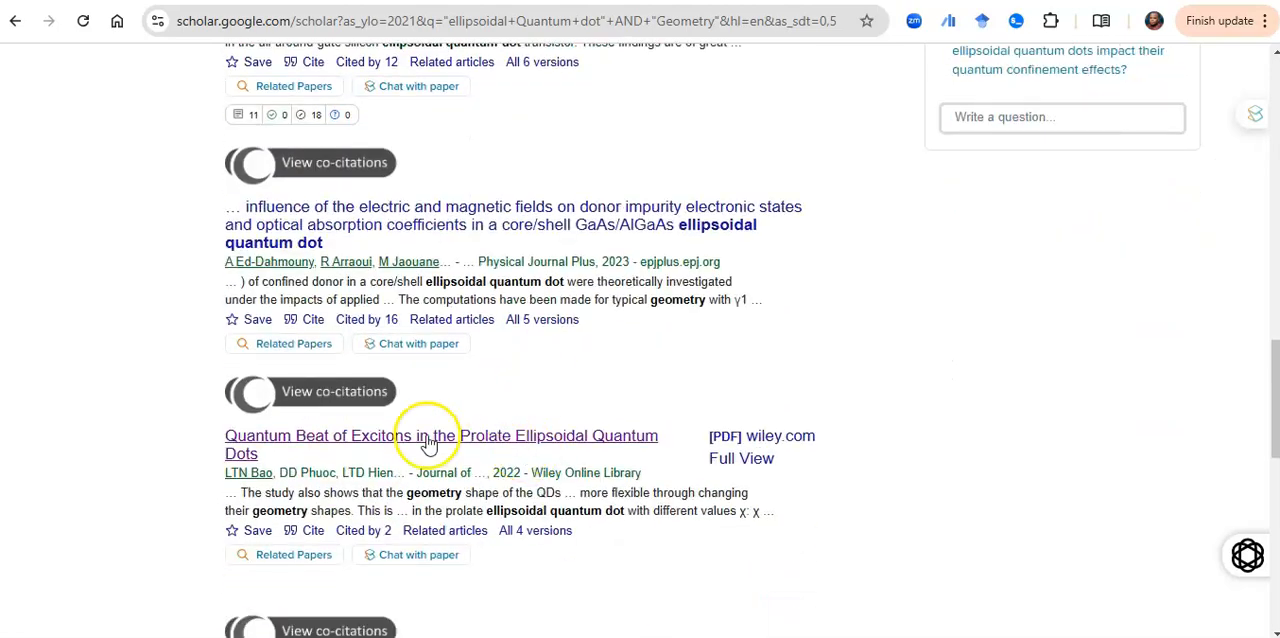
scroll(down, 3)
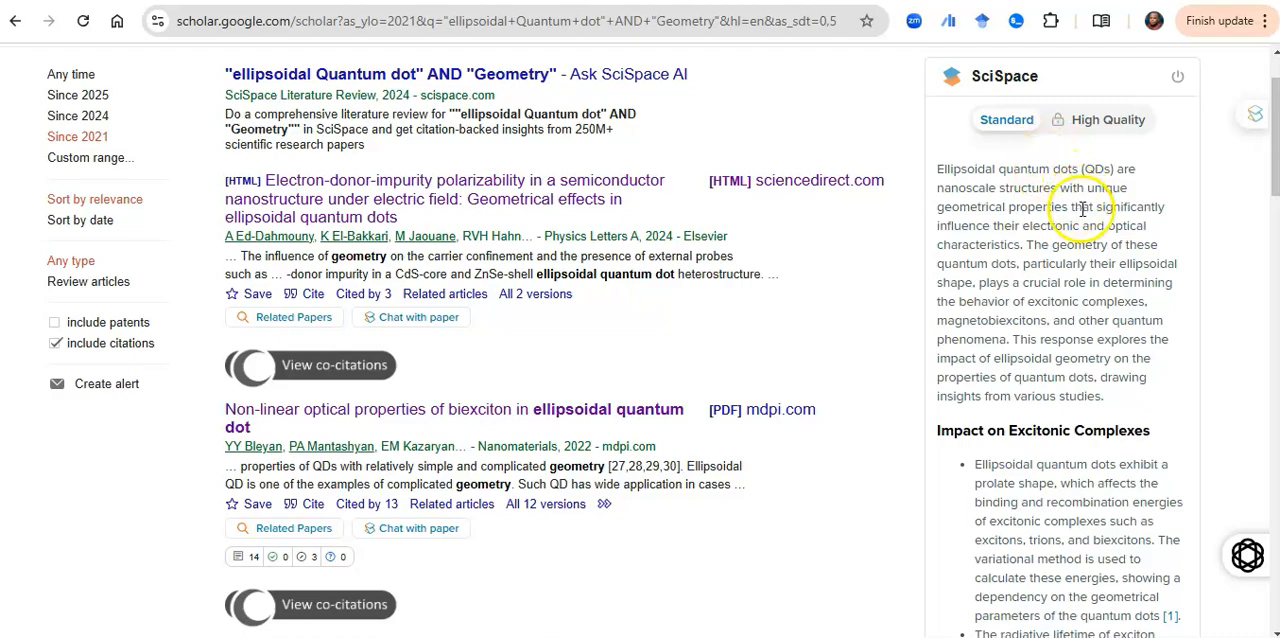
scroll(down, 3)
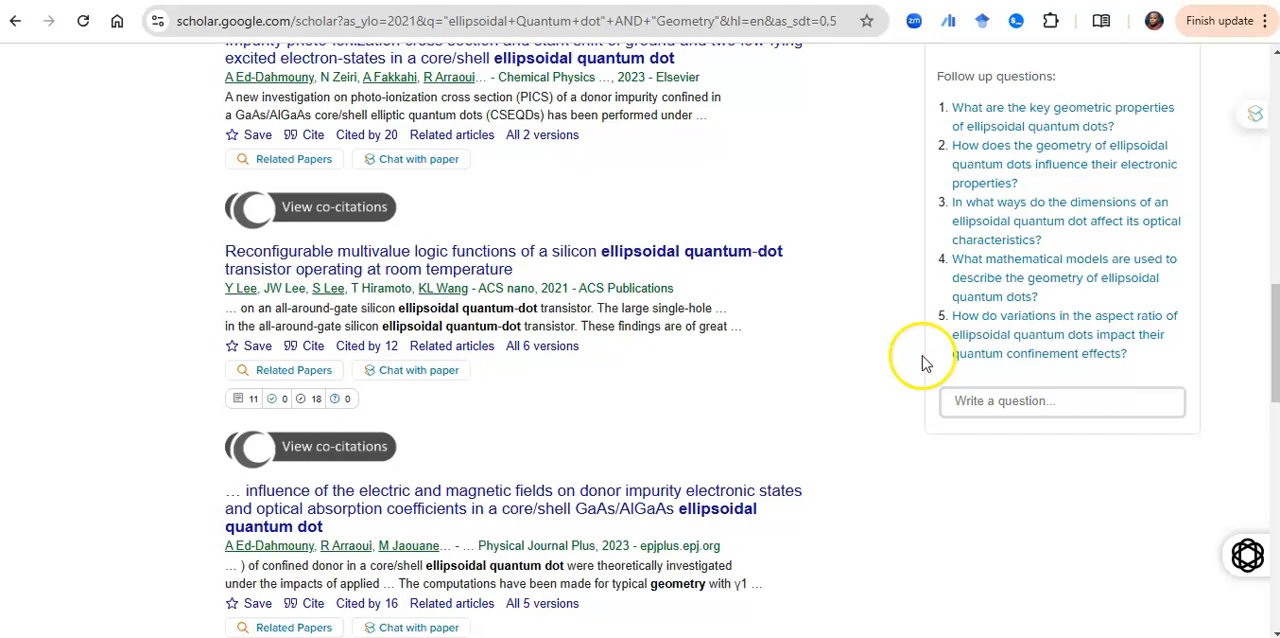
mouse_move(653, 200)
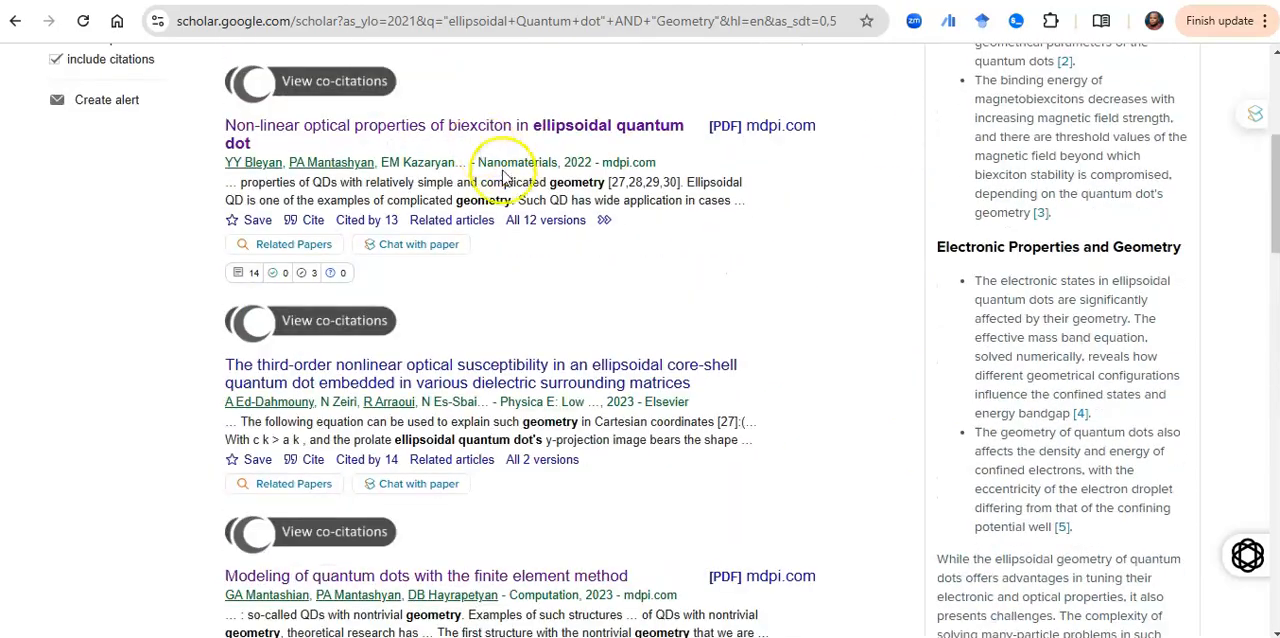
scroll(up, 3)
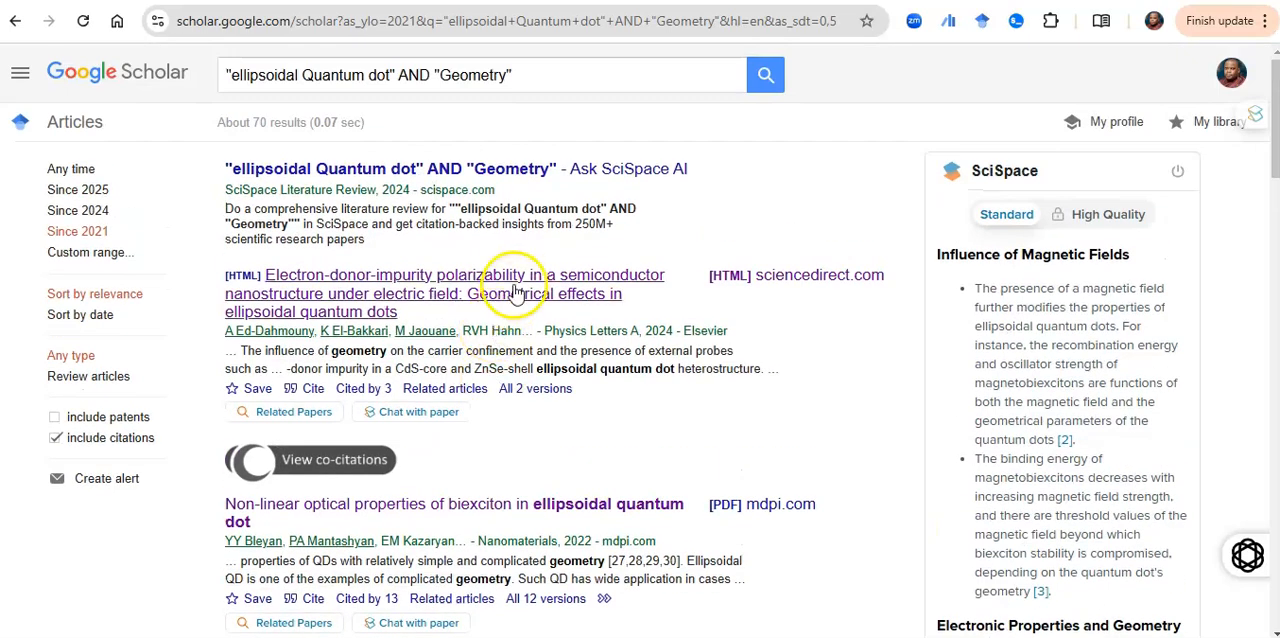
mouse_move(502, 348)
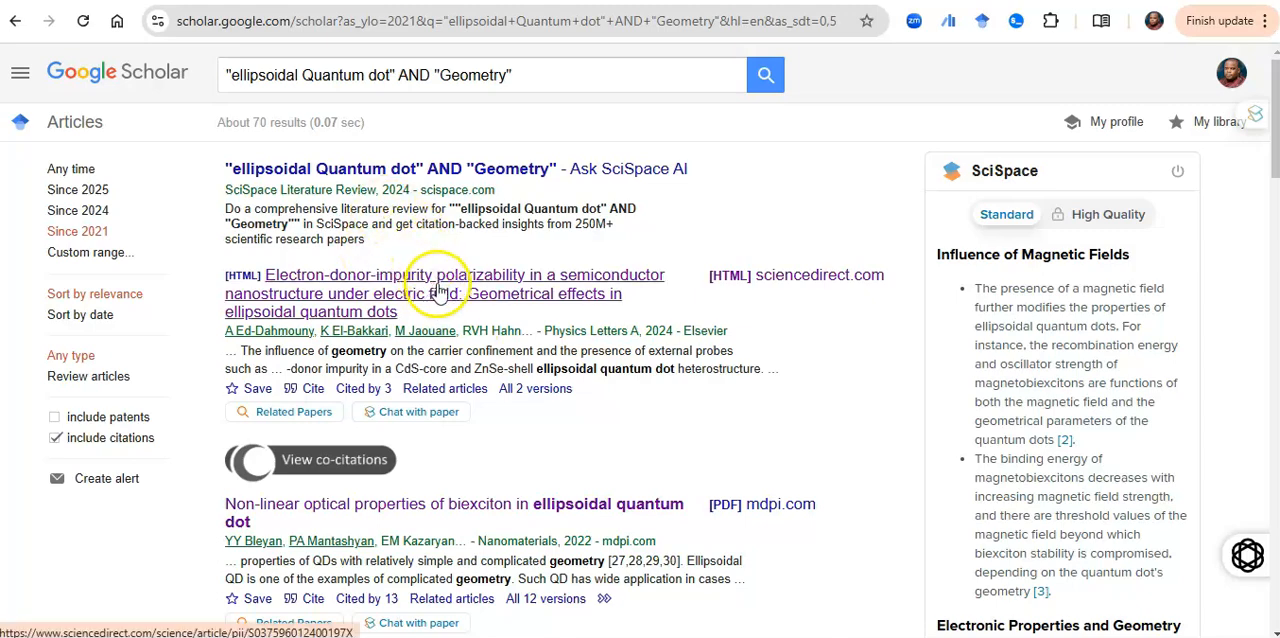
scroll(down, 3)
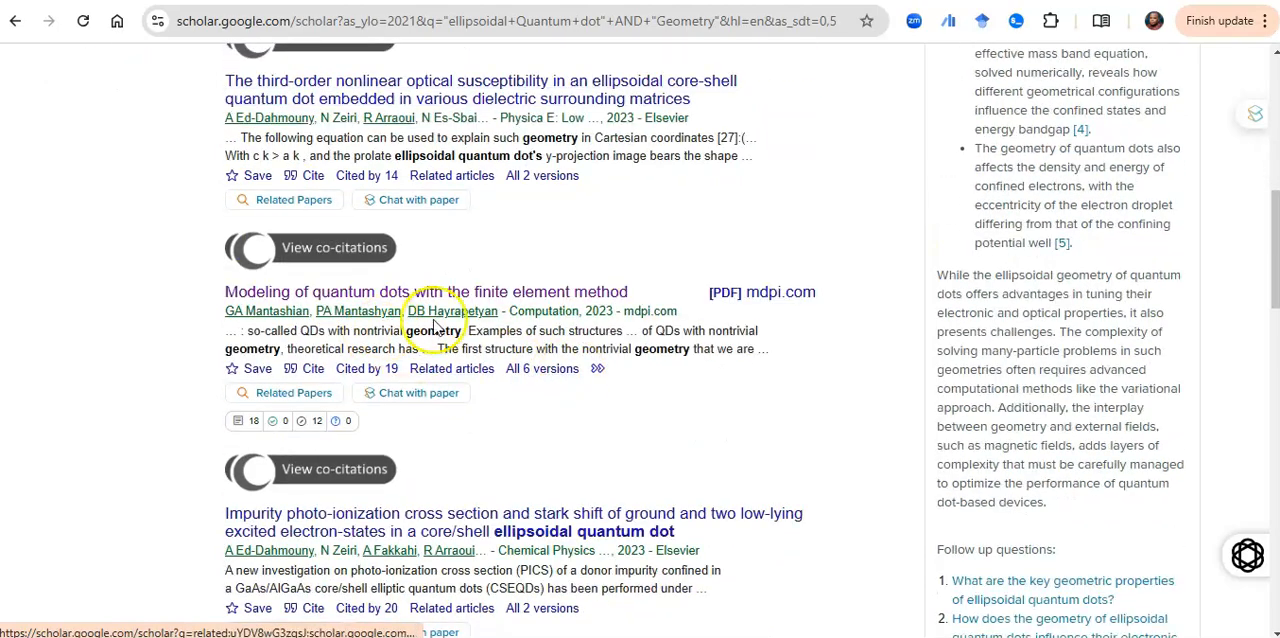
mouse_move(510, 307)
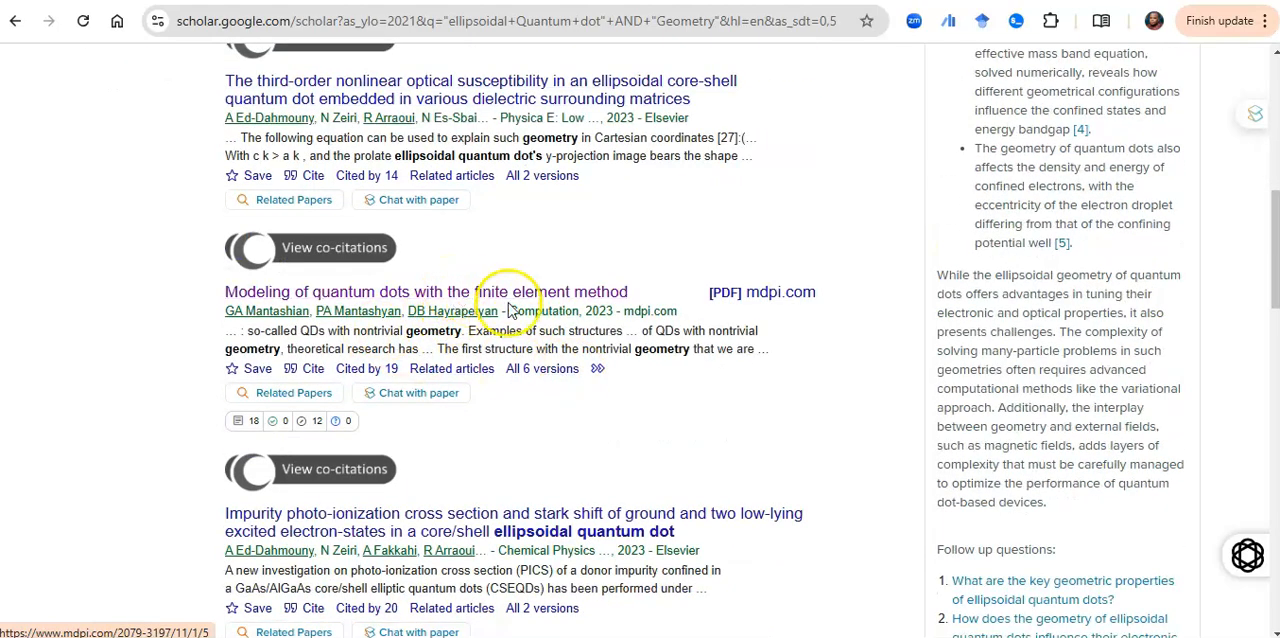
scroll(down, 3)
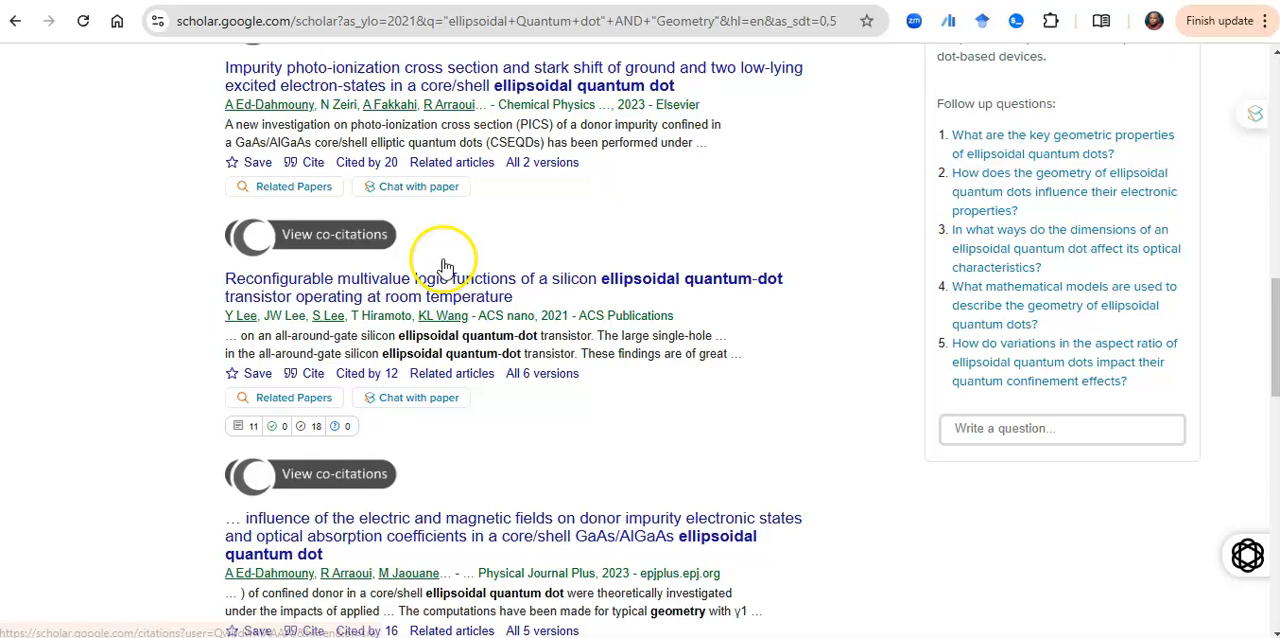
scroll(down, 3)
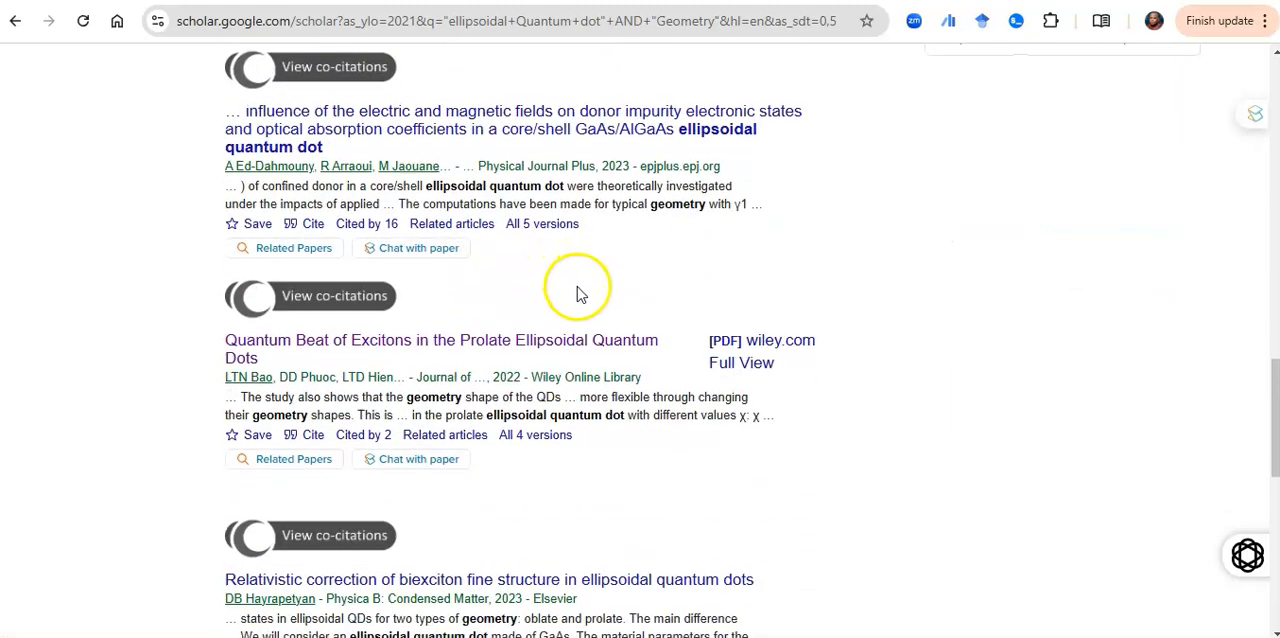
mouse_move(540, 315)
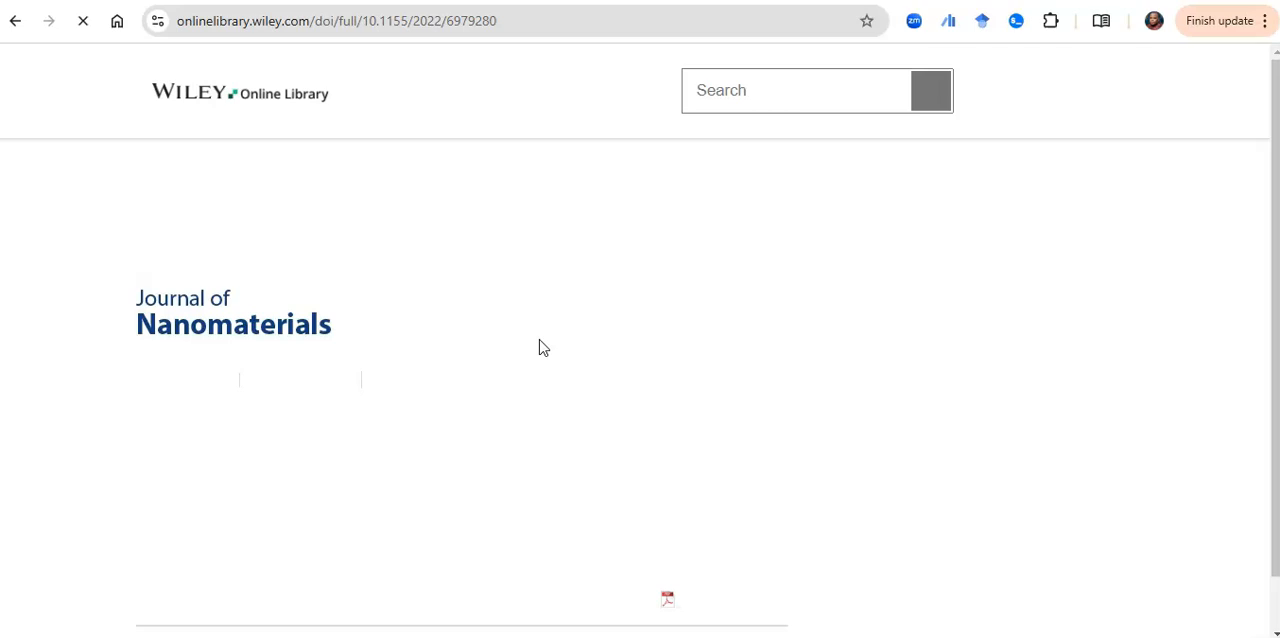
- Skim the Wiley article on quantum beats in prolate ellipsoidal quantum dots
scroll(down, 3)
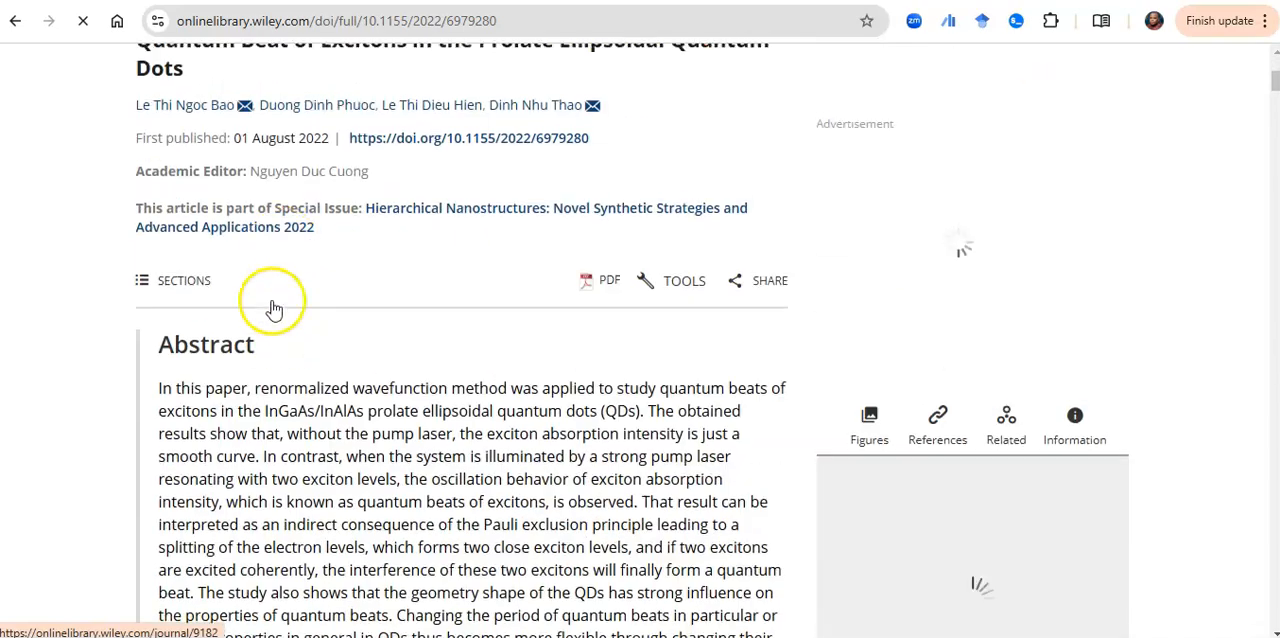
scroll(down, 3)
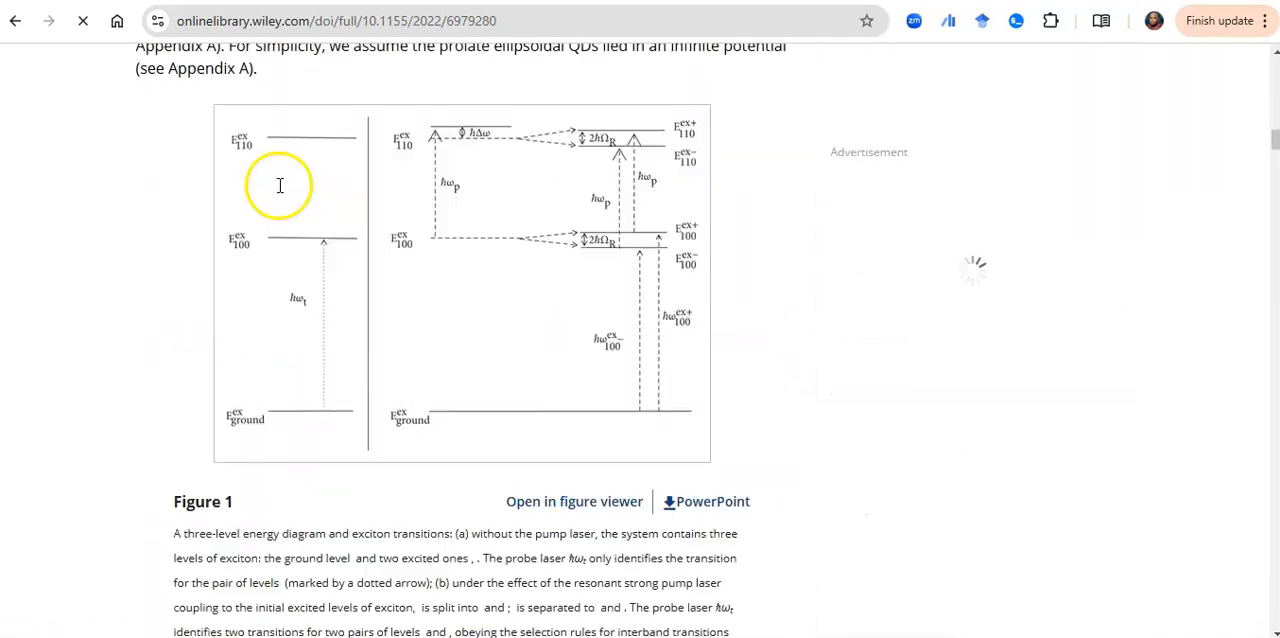
scroll(down, 3)
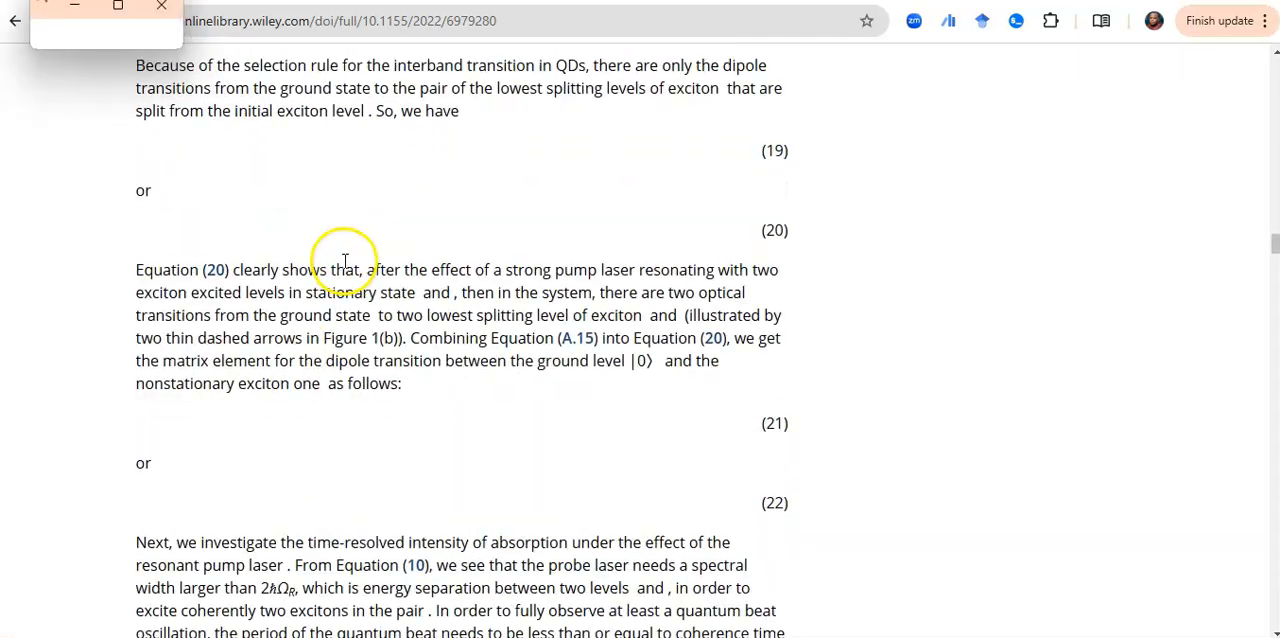
scroll(down, 3)
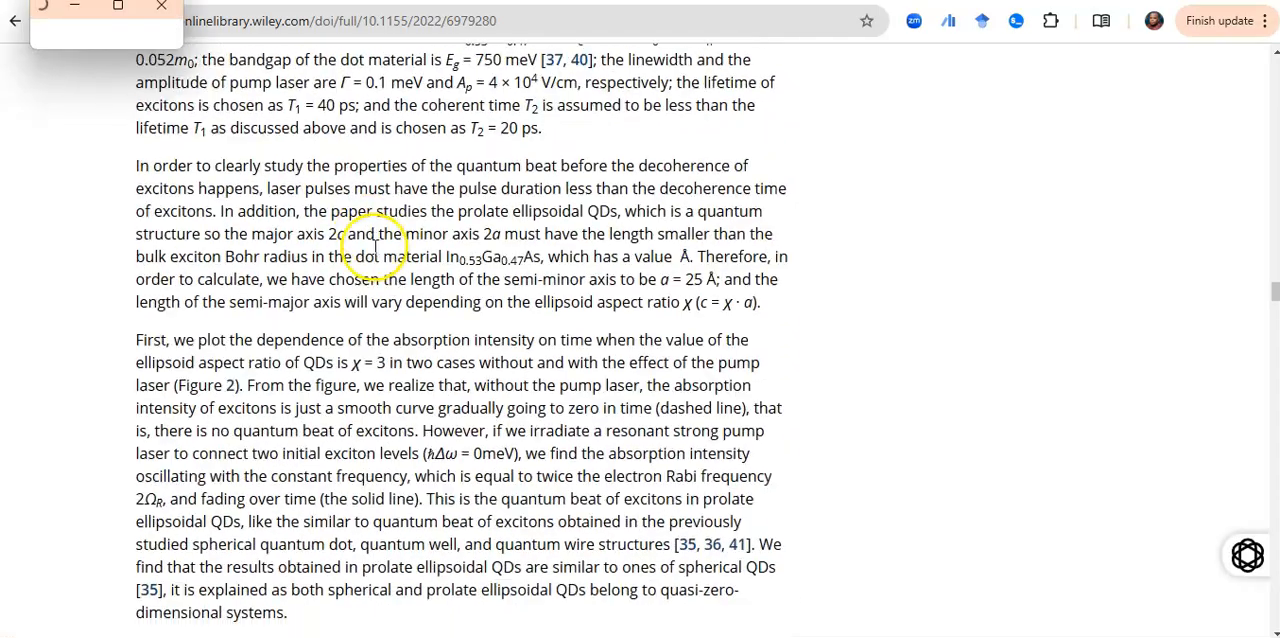
scroll(down, 3)
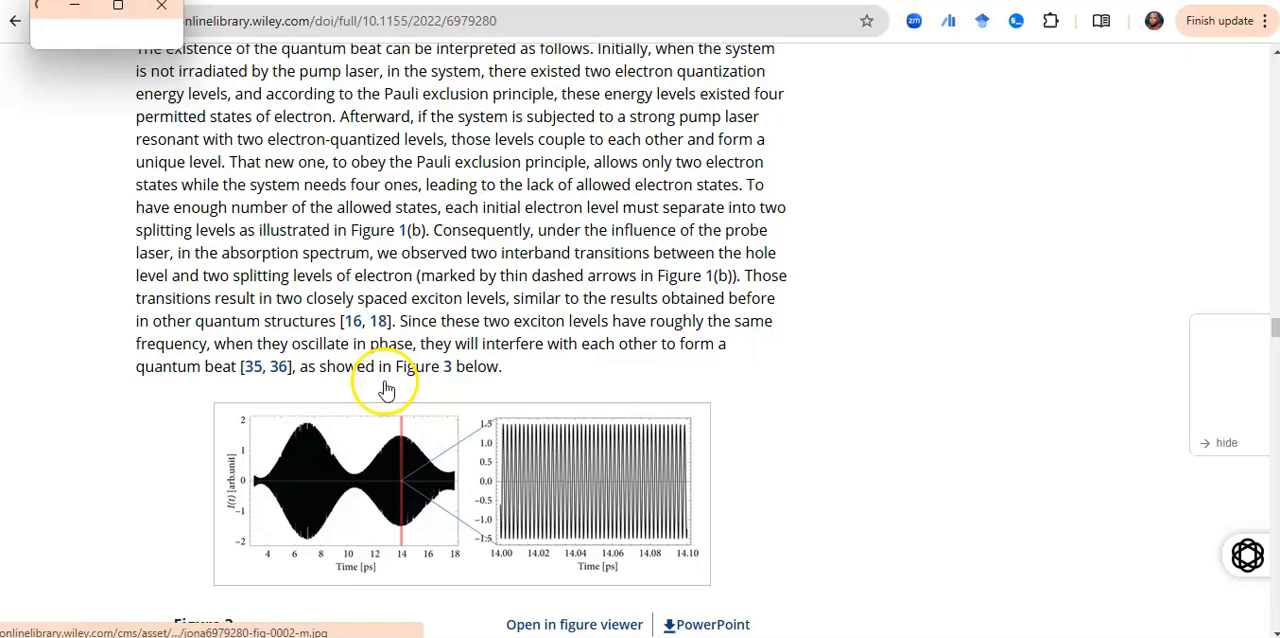
scroll(down, 3)
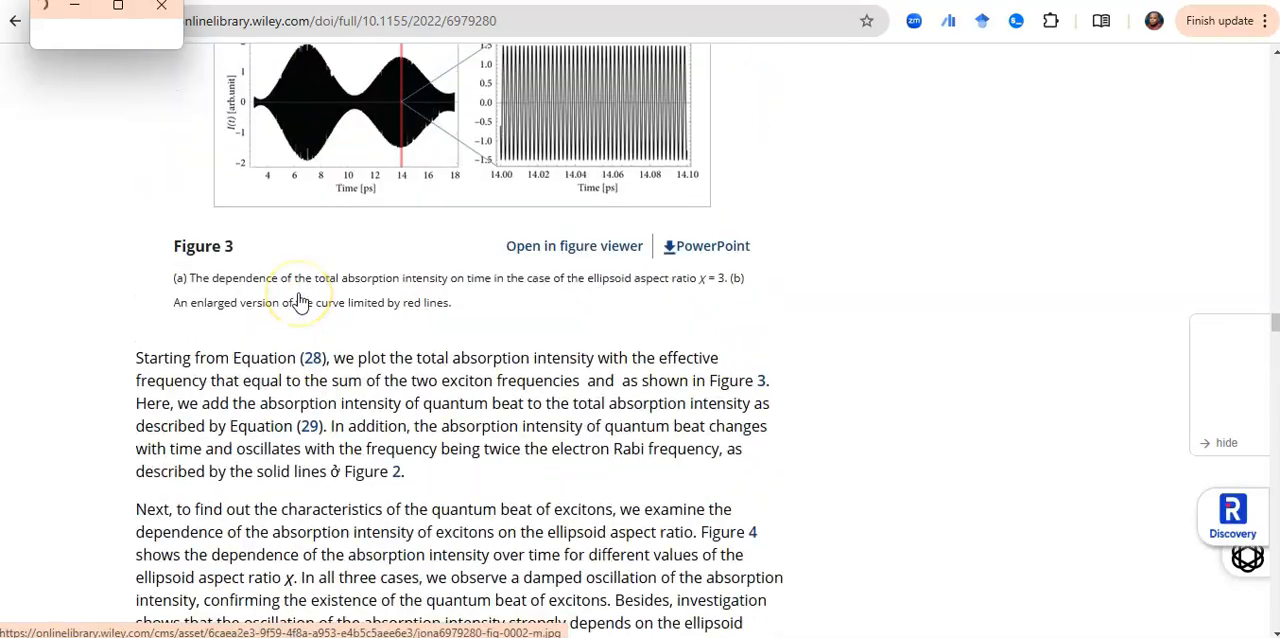
scroll(down, 3)
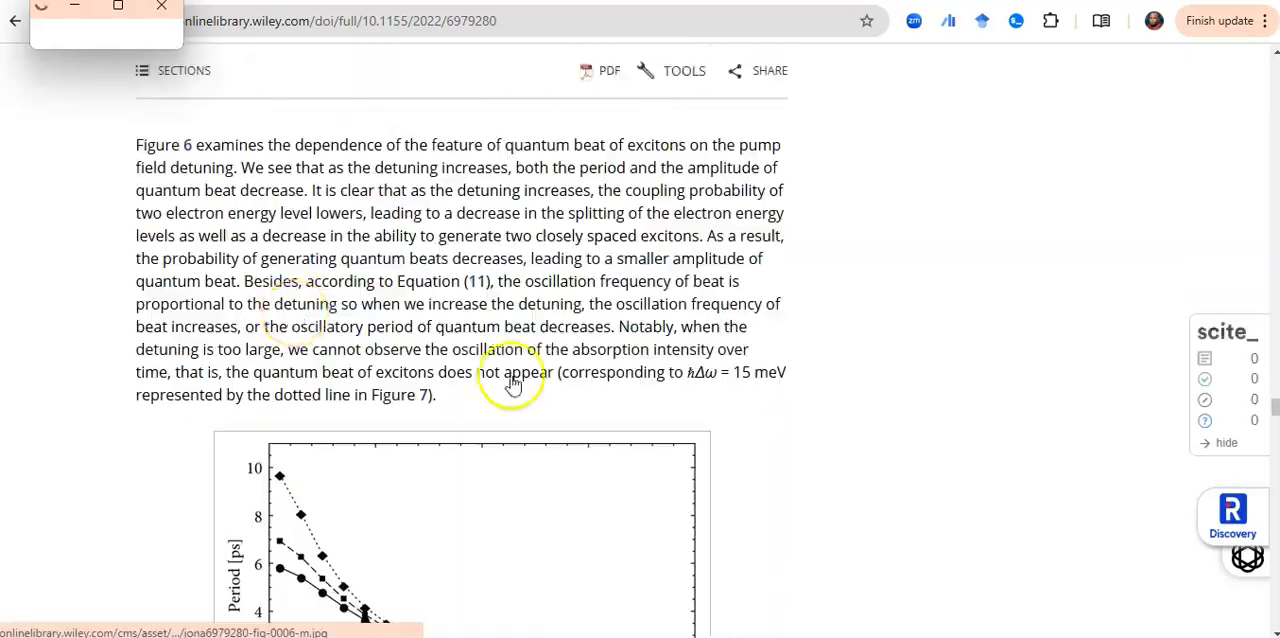
scroll(down, 3)
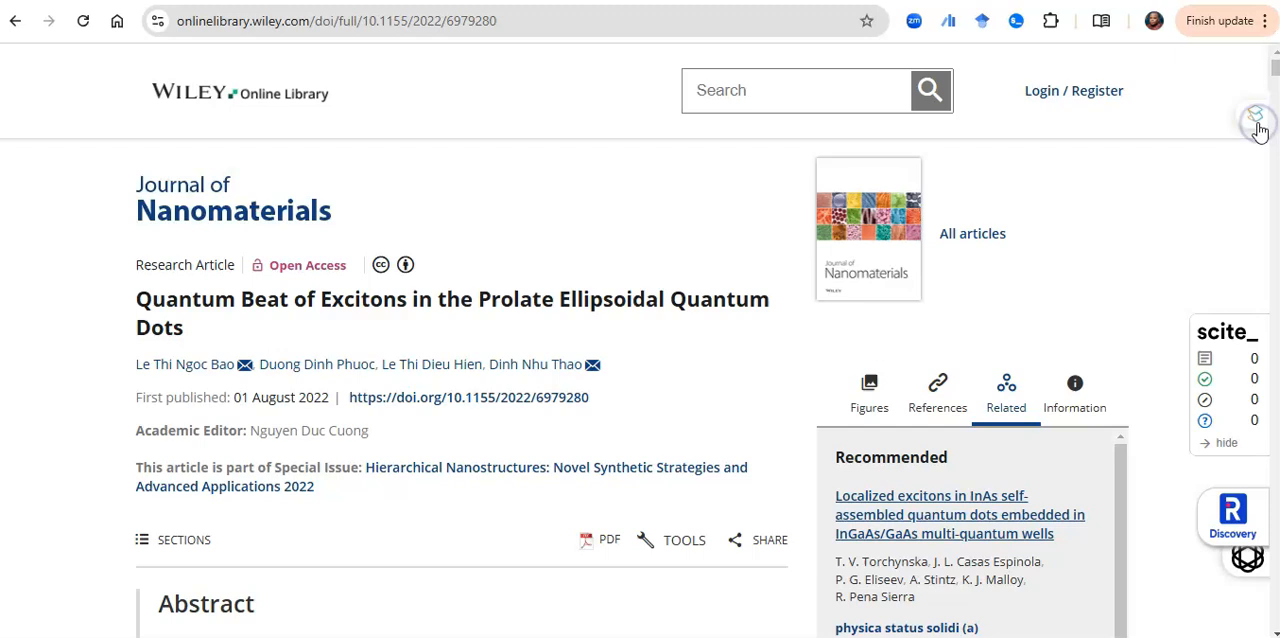
- Ask SciSpace's chat about the quantum beat paper: 'What are the limitations in this work'
click(1256, 118)
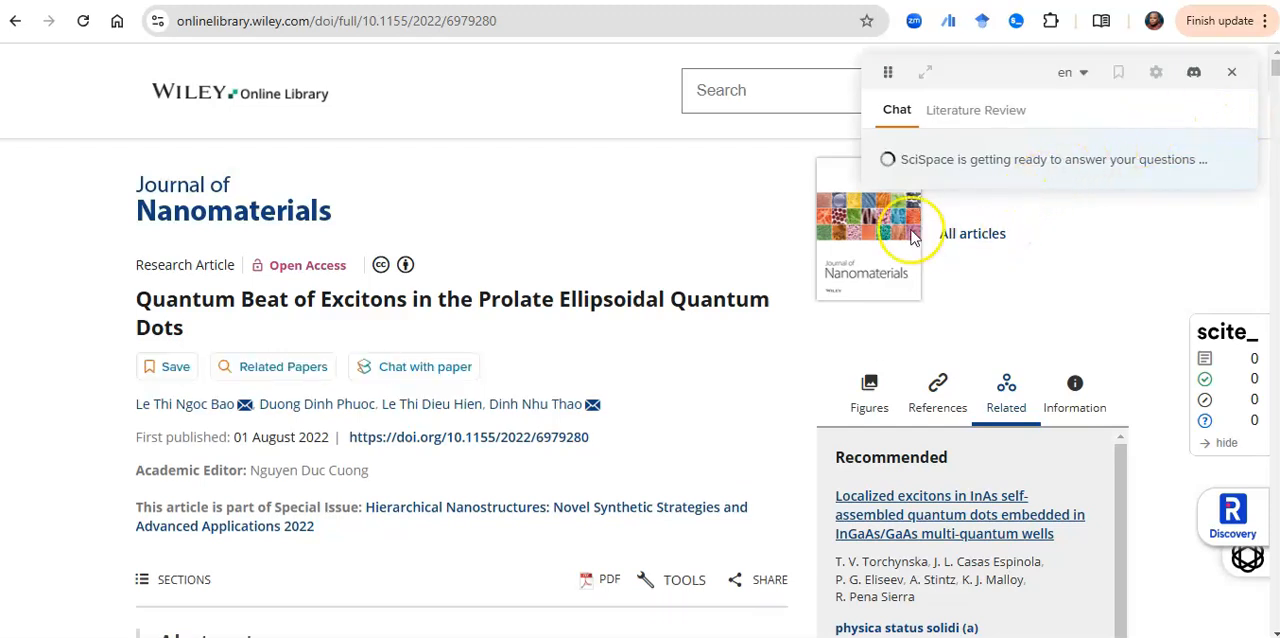
mouse_move(438, 412)
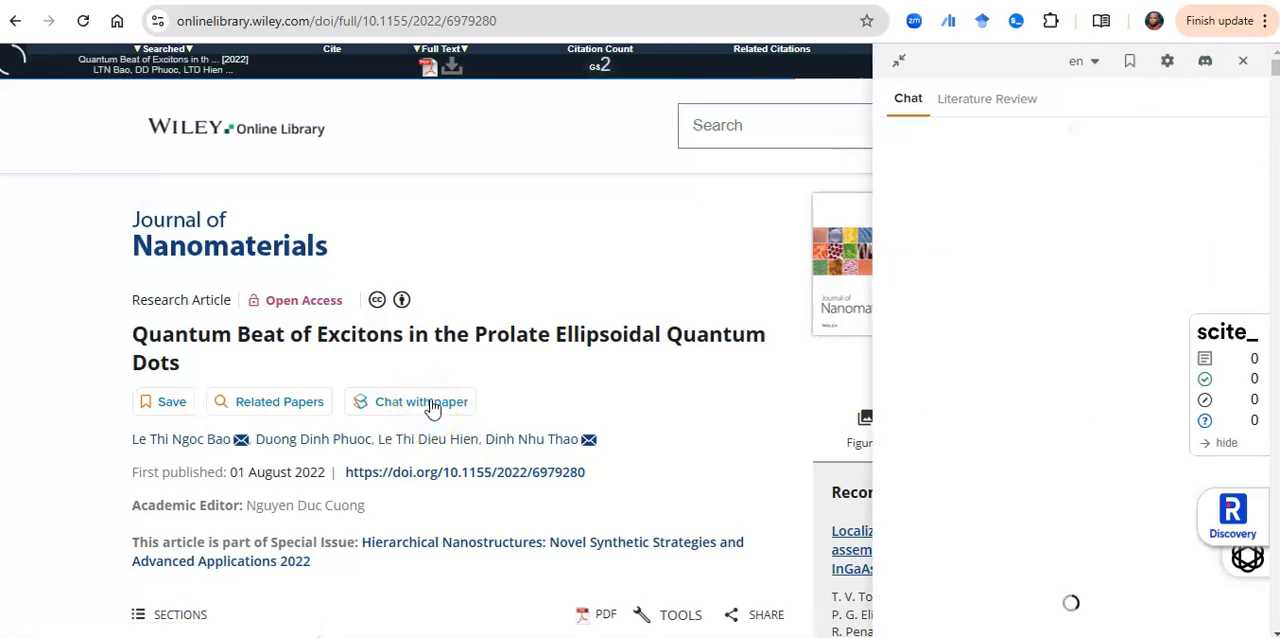
click(421, 402)
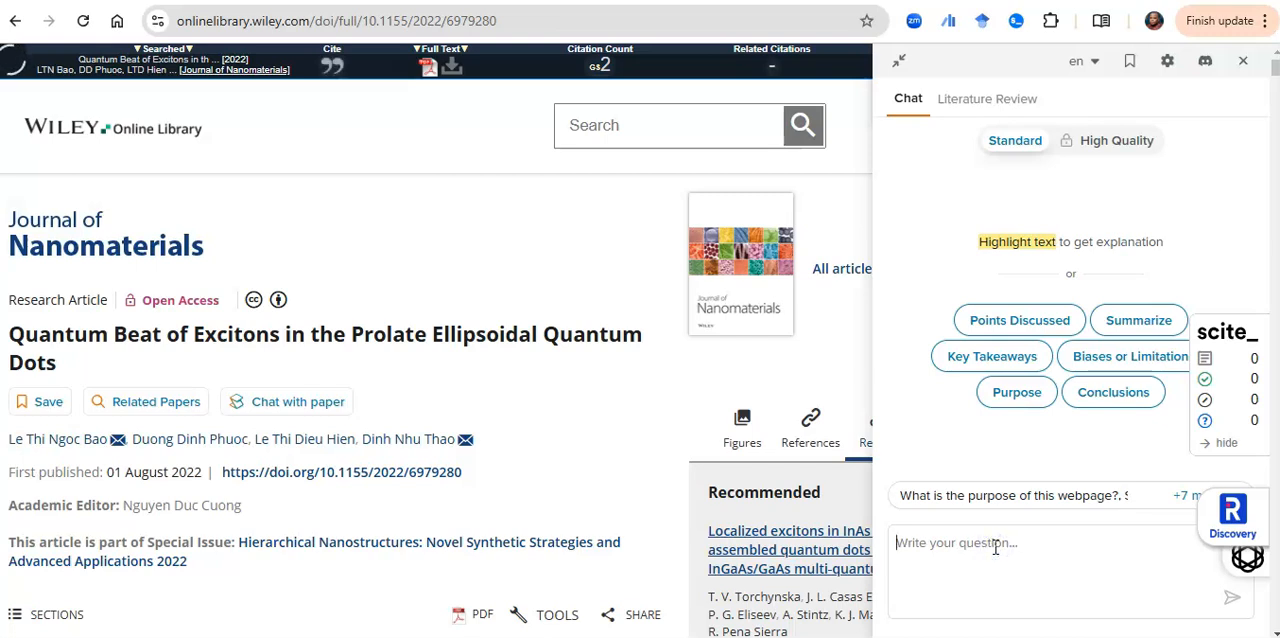
text(What are the limitations in)
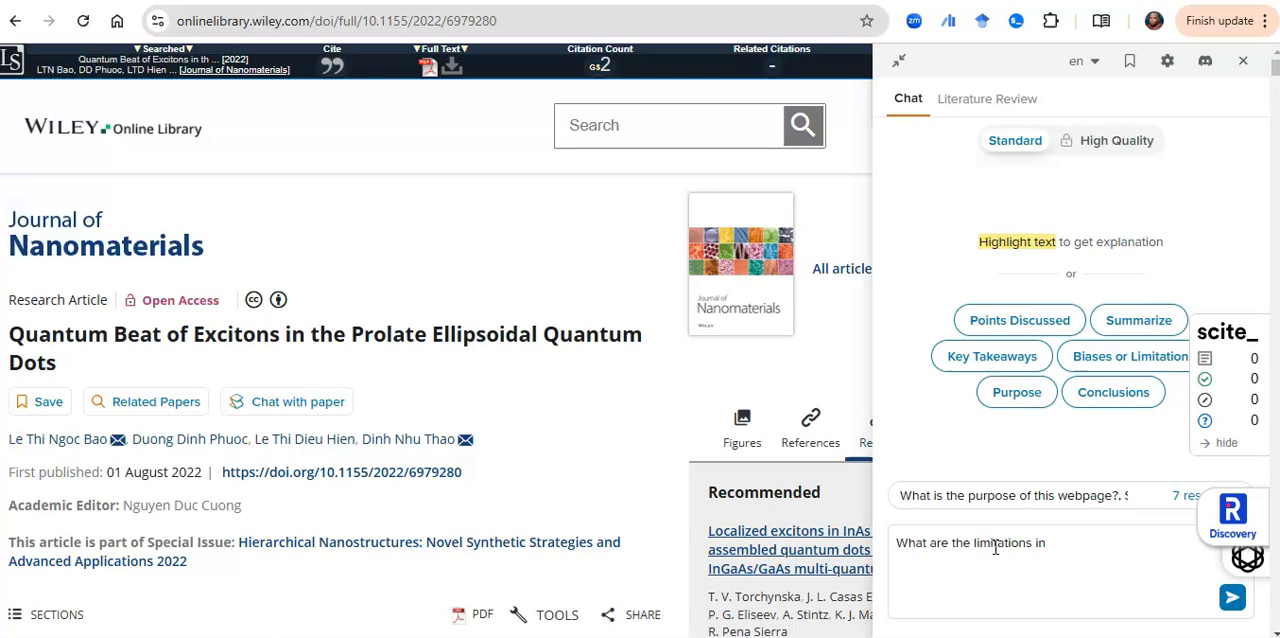
text(this w)
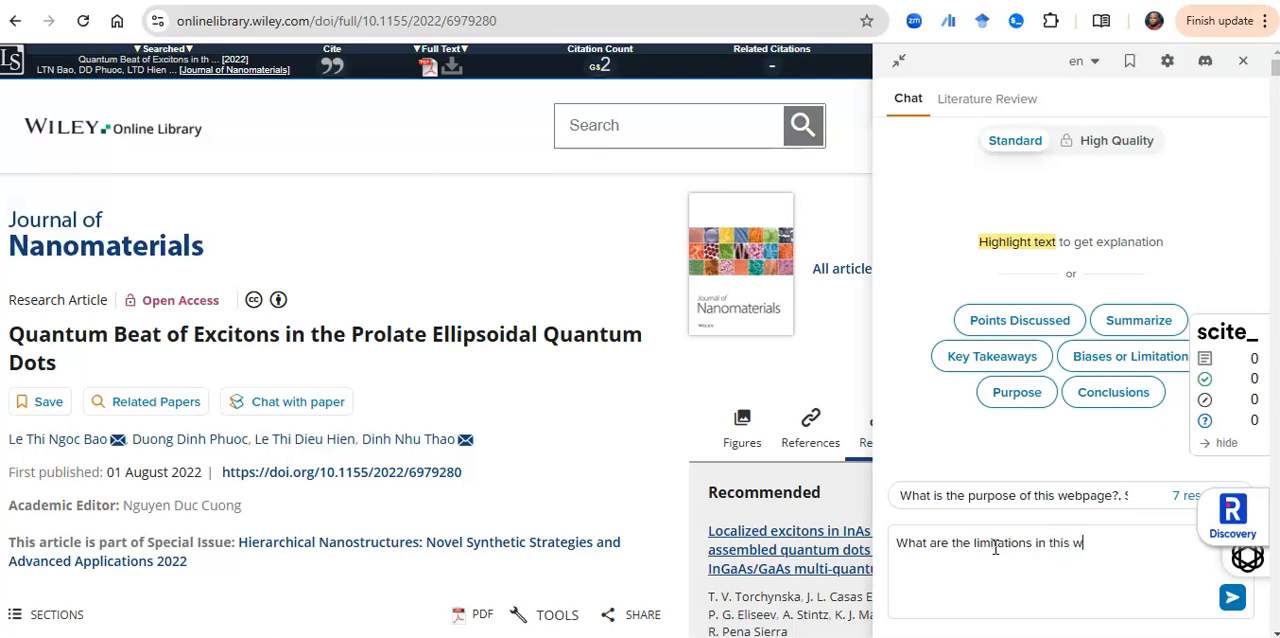
click(1232, 597)
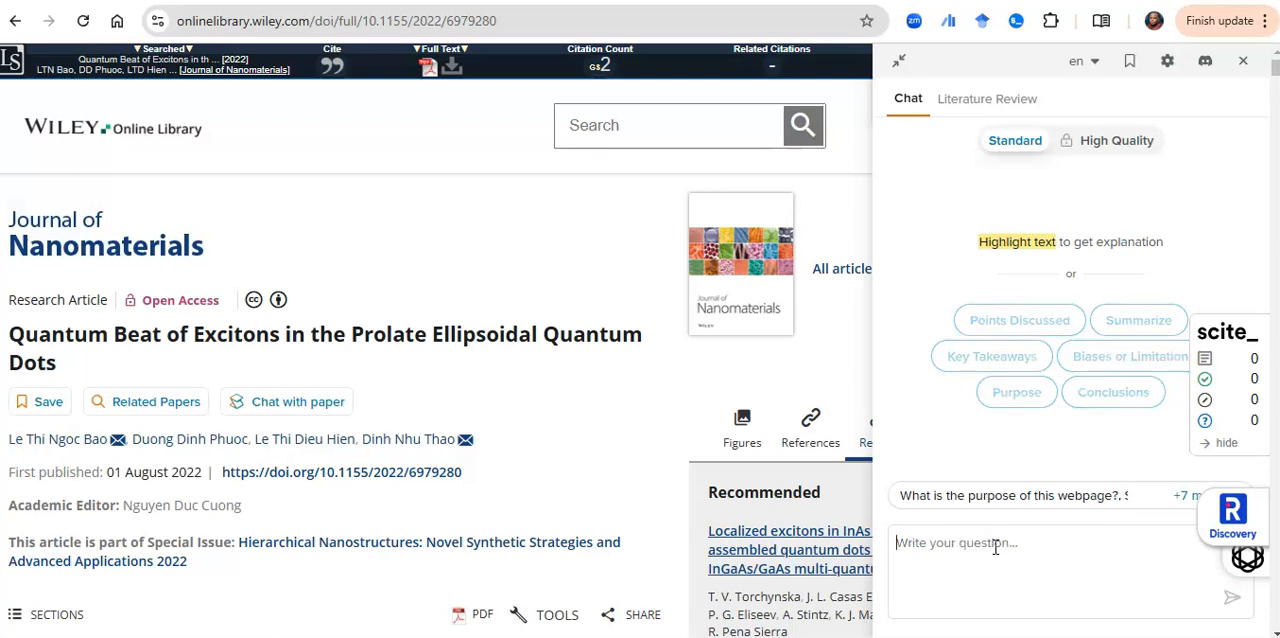
click(1129, 356)
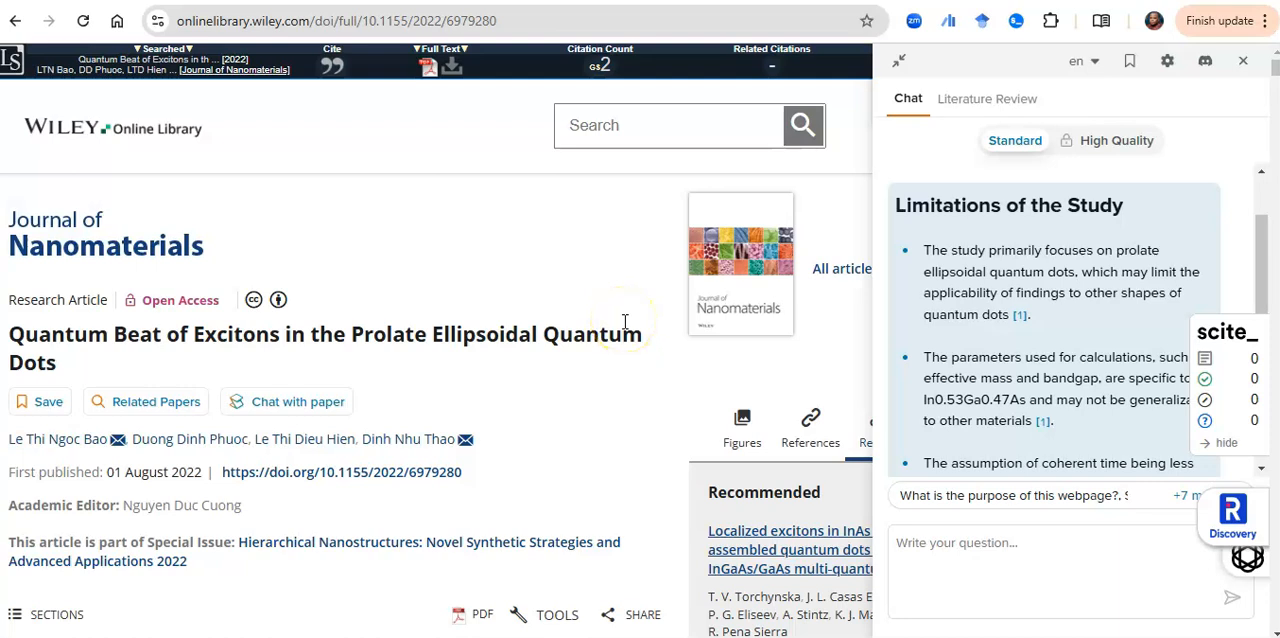
mouse_move(1070, 270)
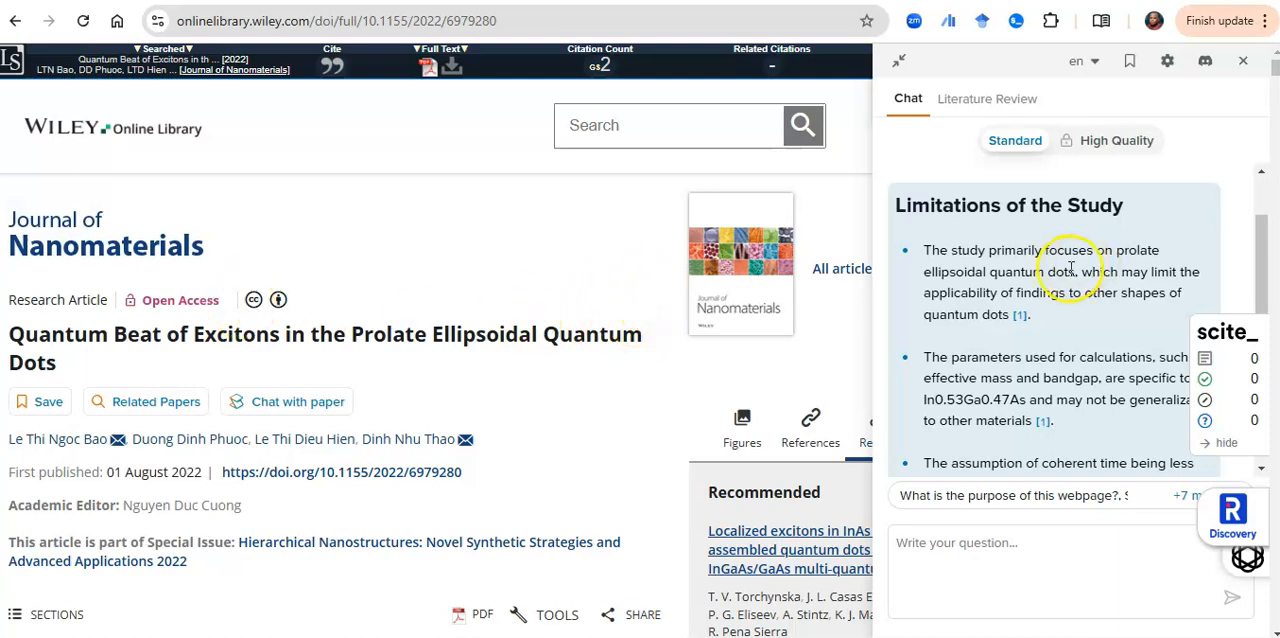
mouse_move(932, 315)
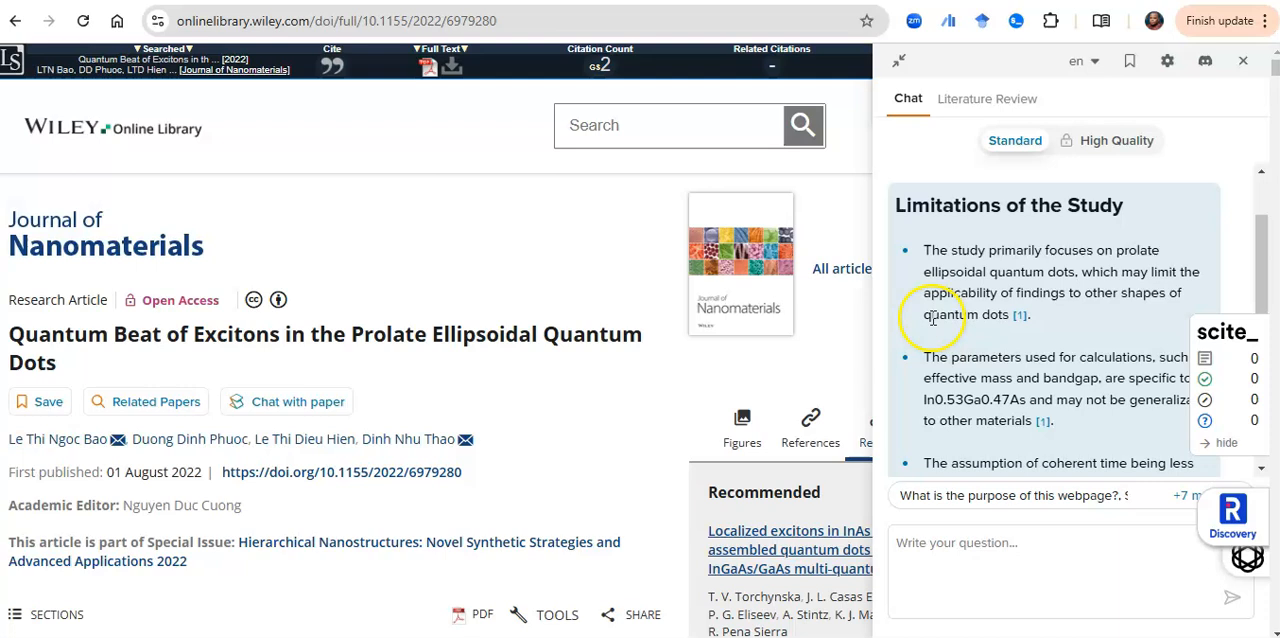
mouse_move(948, 314)
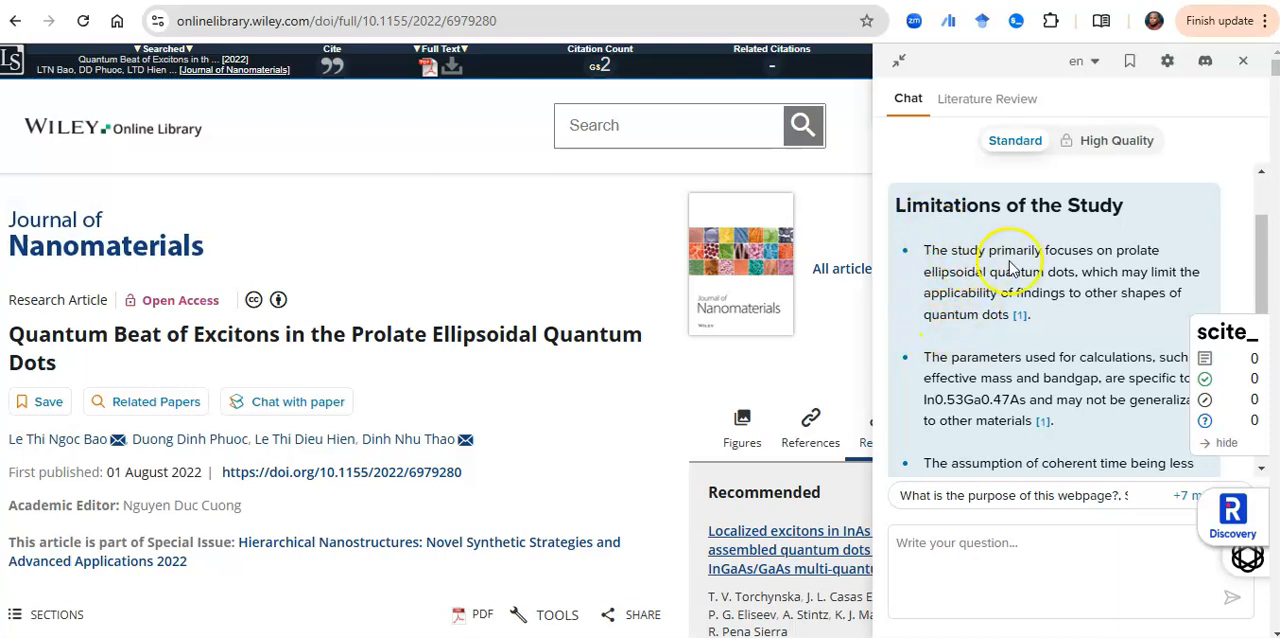
mouse_move(1027, 288)
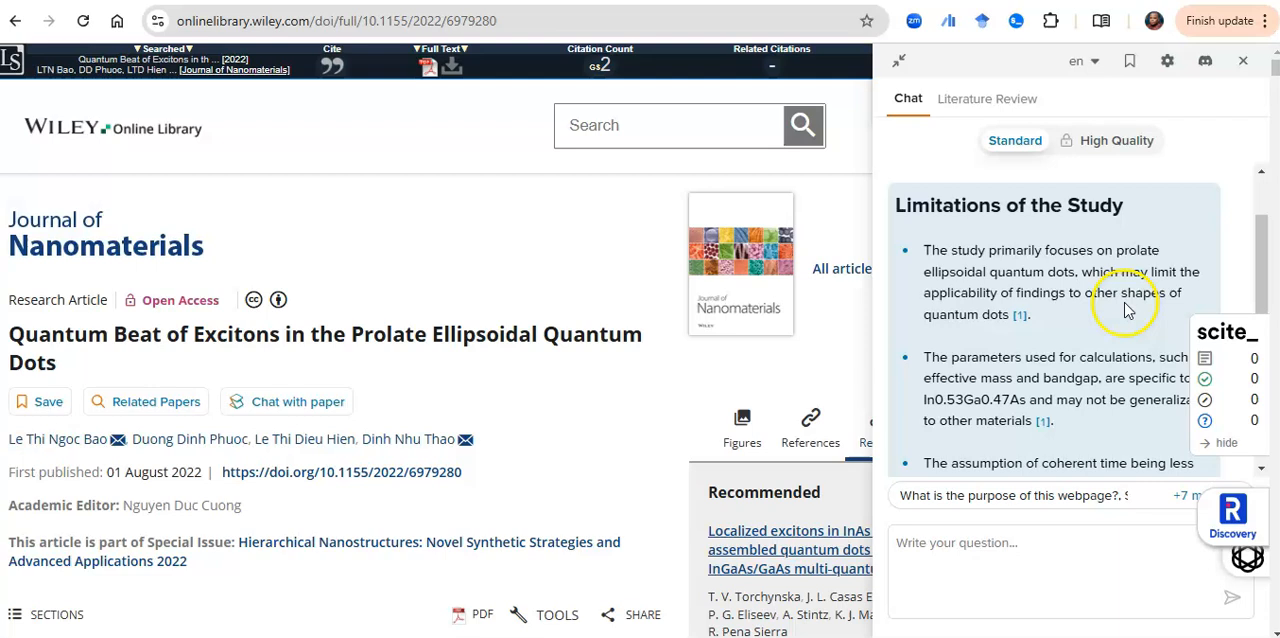
mouse_move(471, 364)
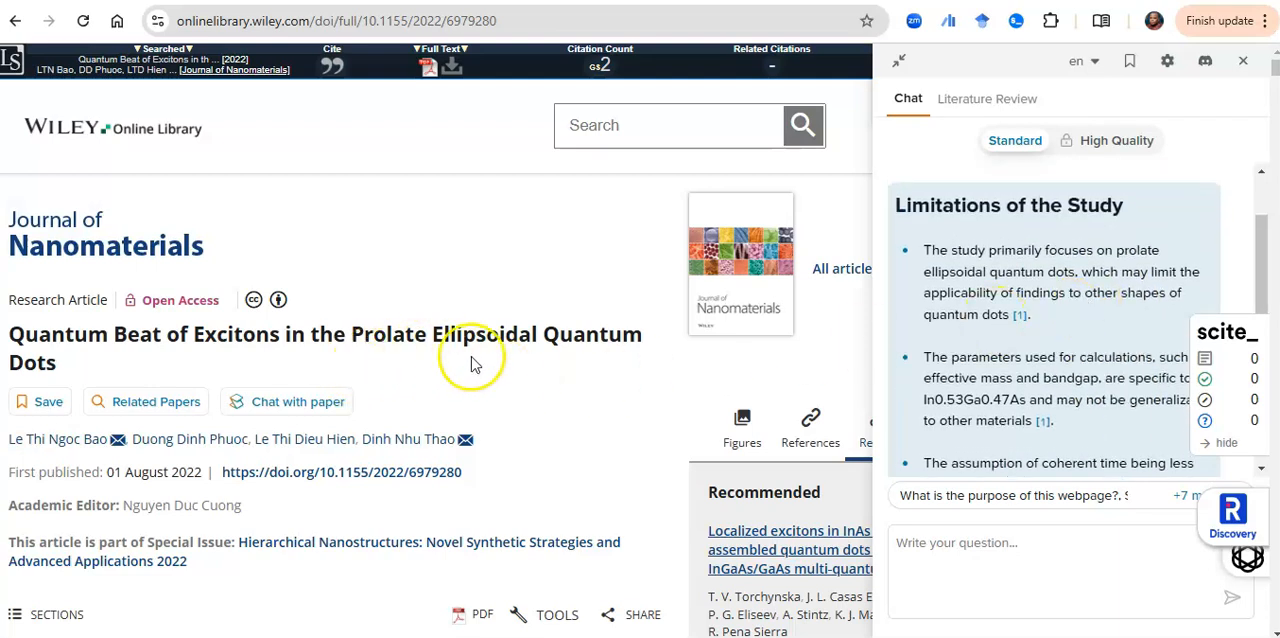
mouse_move(503, 361)
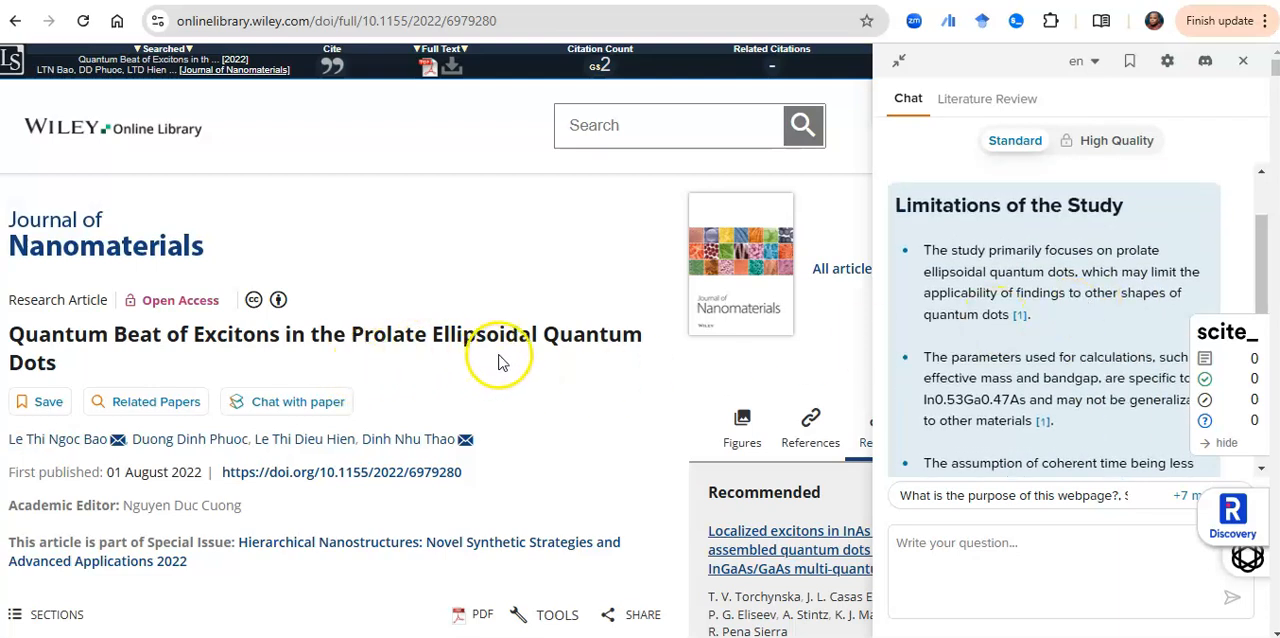
mouse_move(406, 358)
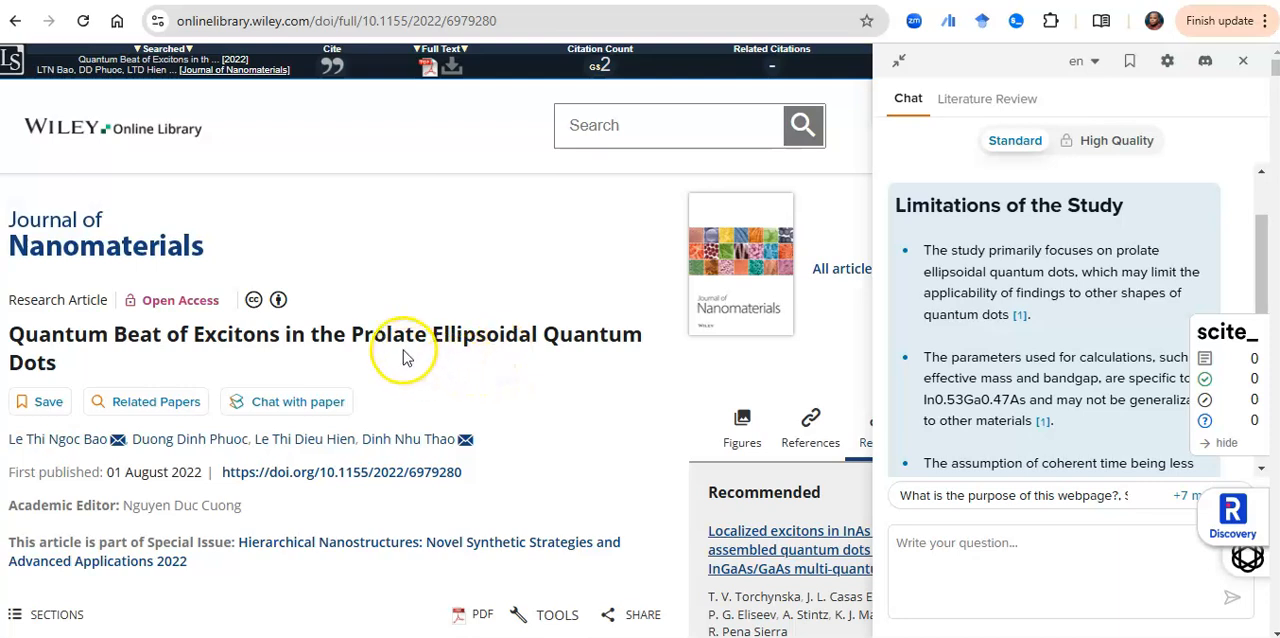
mouse_move(411, 345)
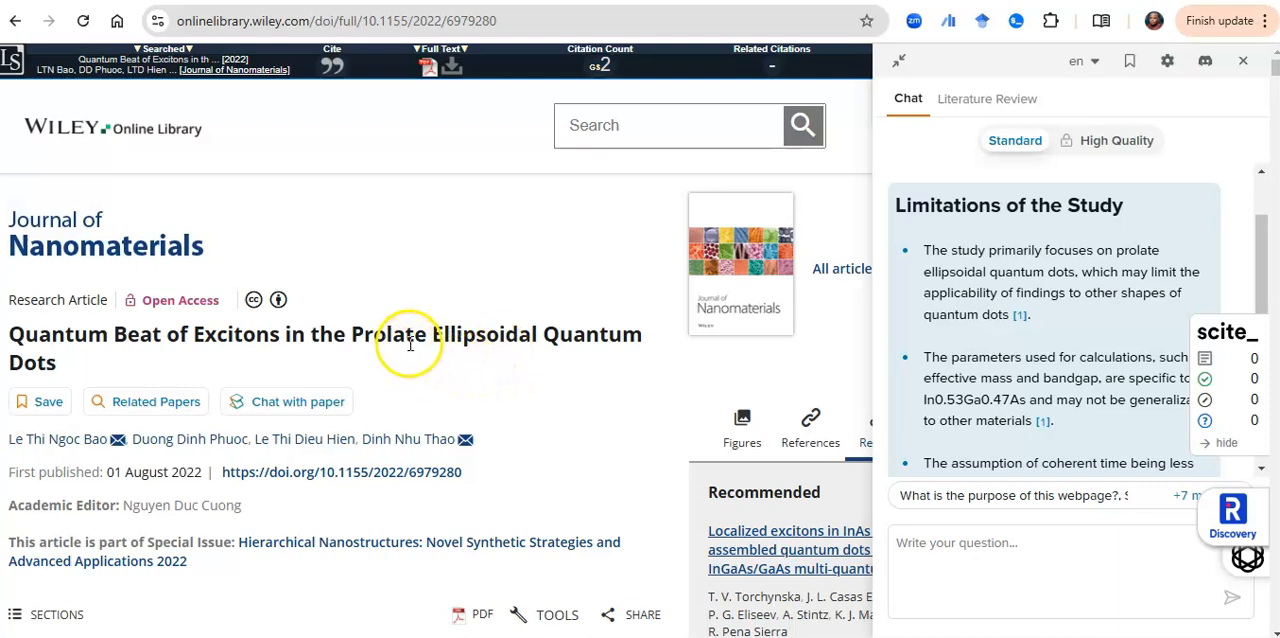
mouse_move(298, 382)
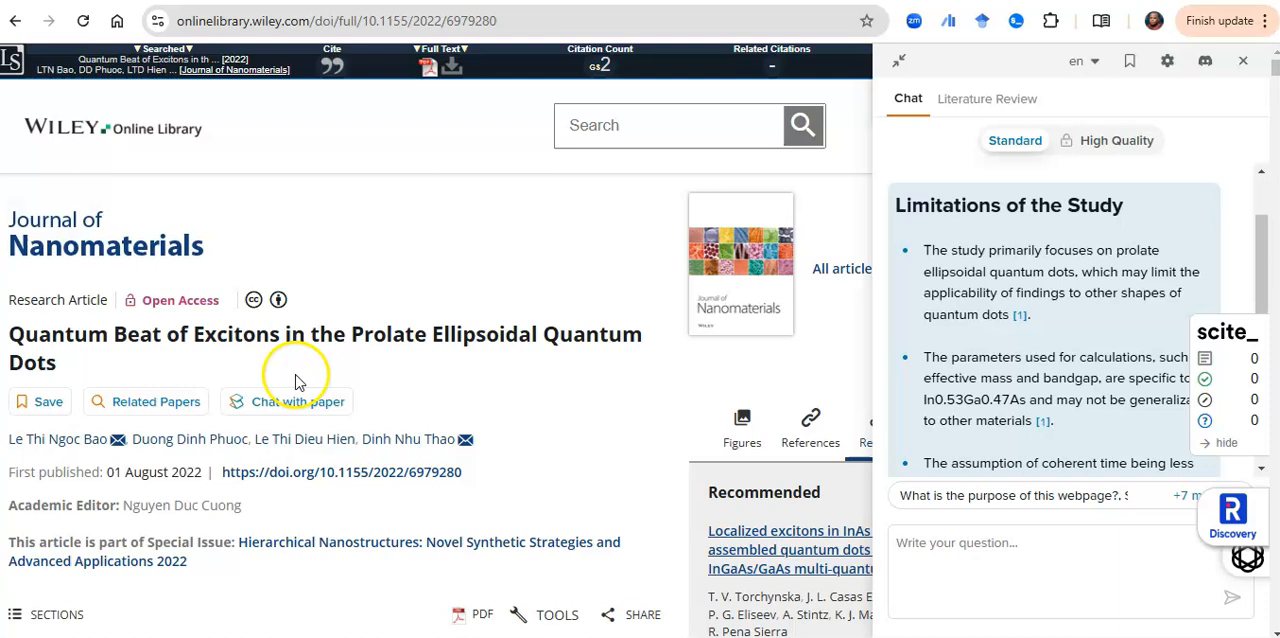
mouse_move(350, 334)
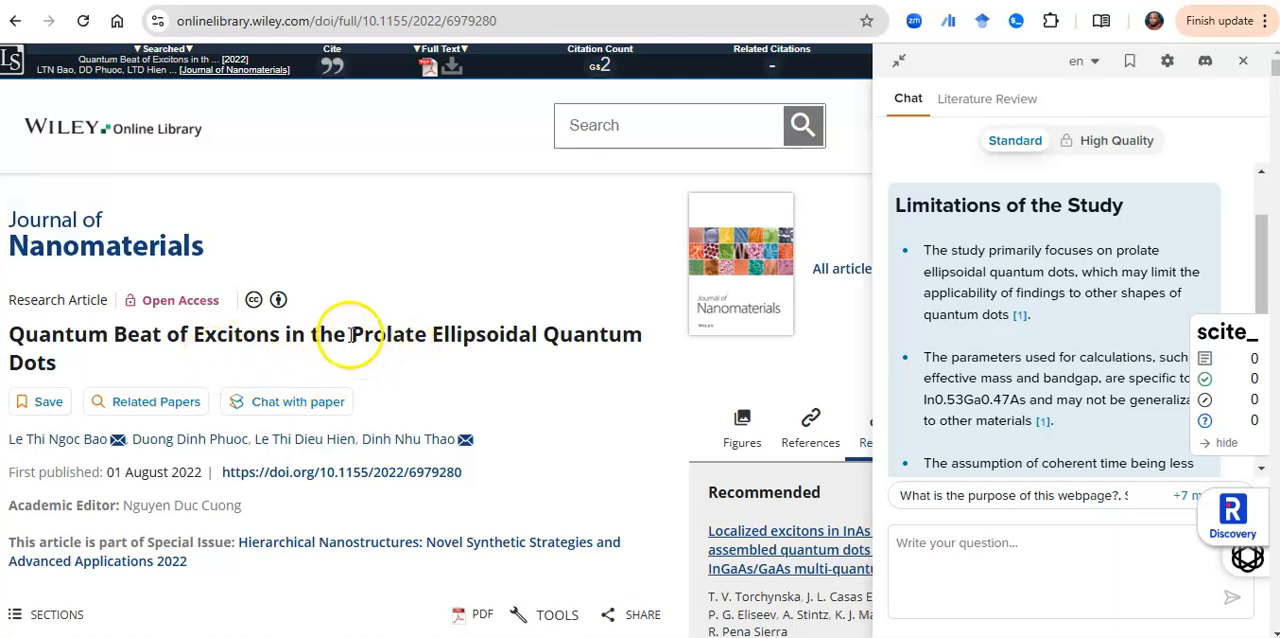
mouse_move(997, 378)
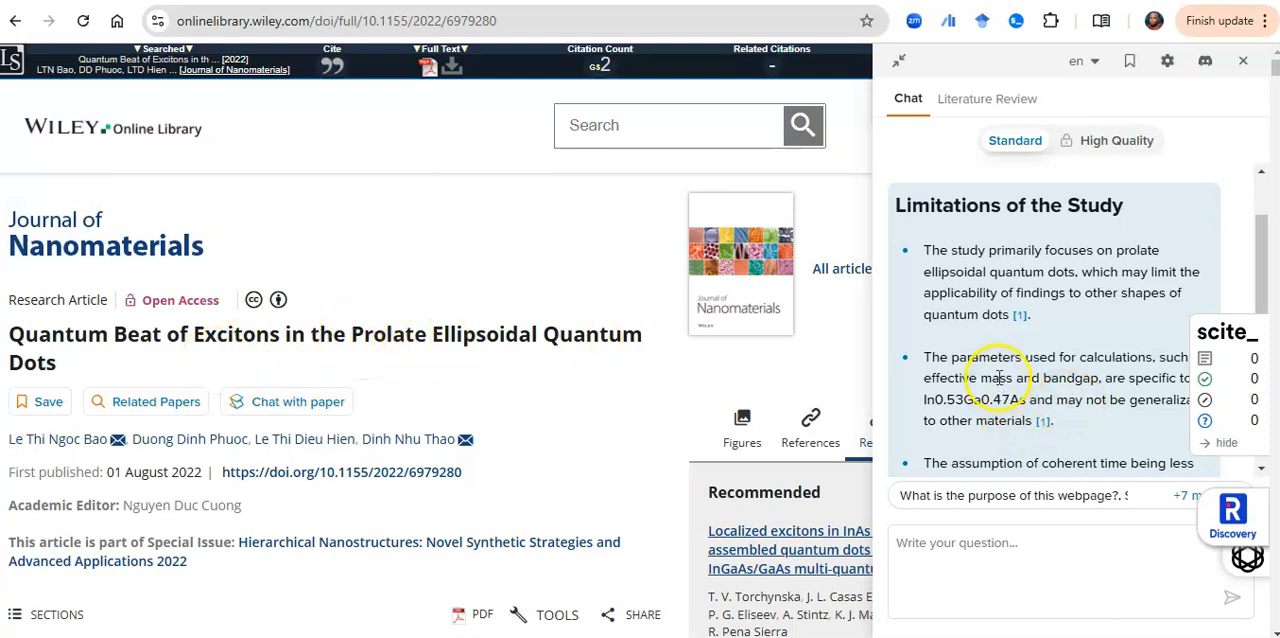
mouse_move(943, 320)
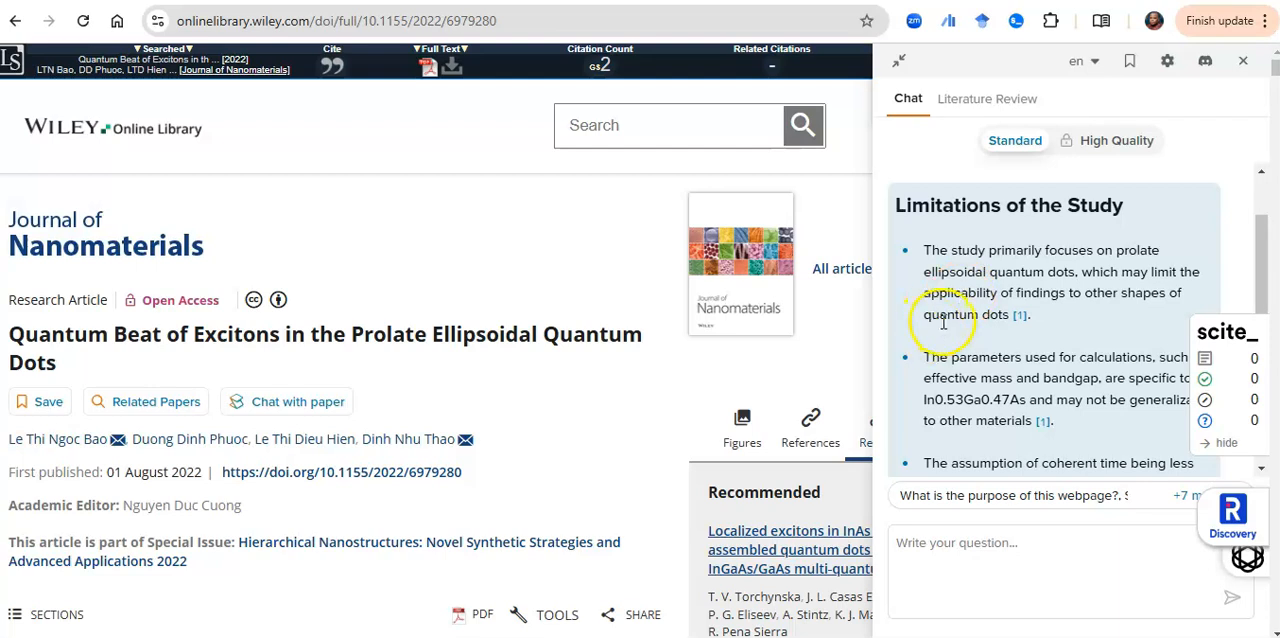
- Read SciSpace's full limitations answer, then copy the top Google Scholar article's link address
scroll(down, 3)
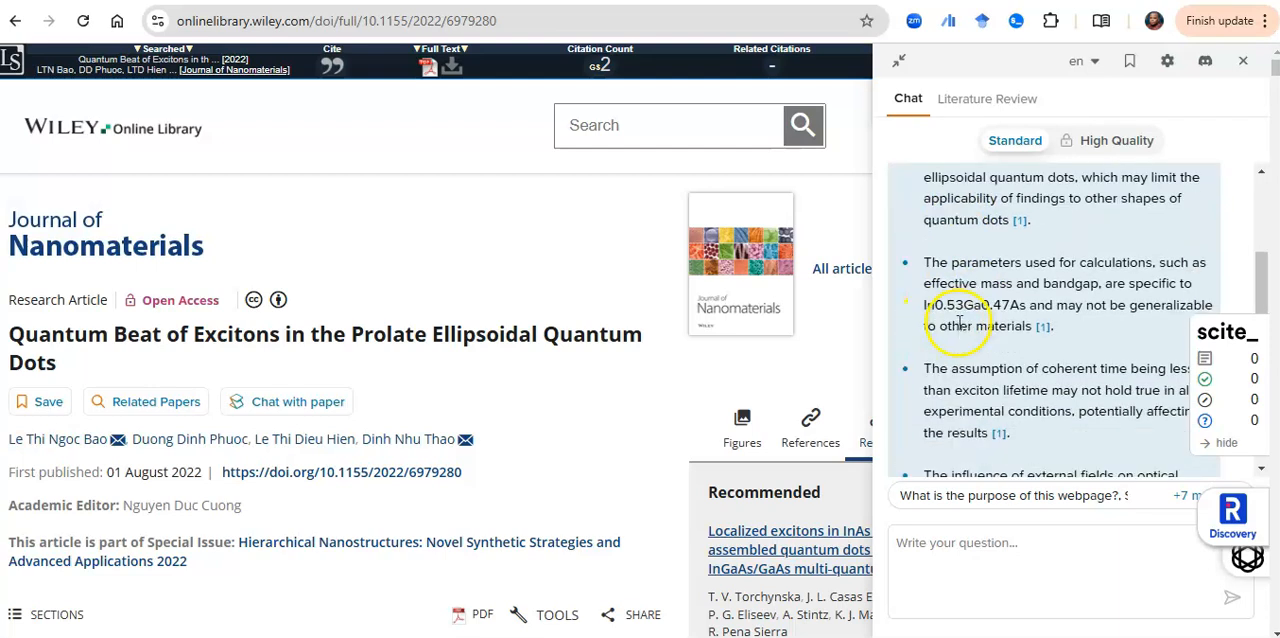
mouse_move(1080, 270)
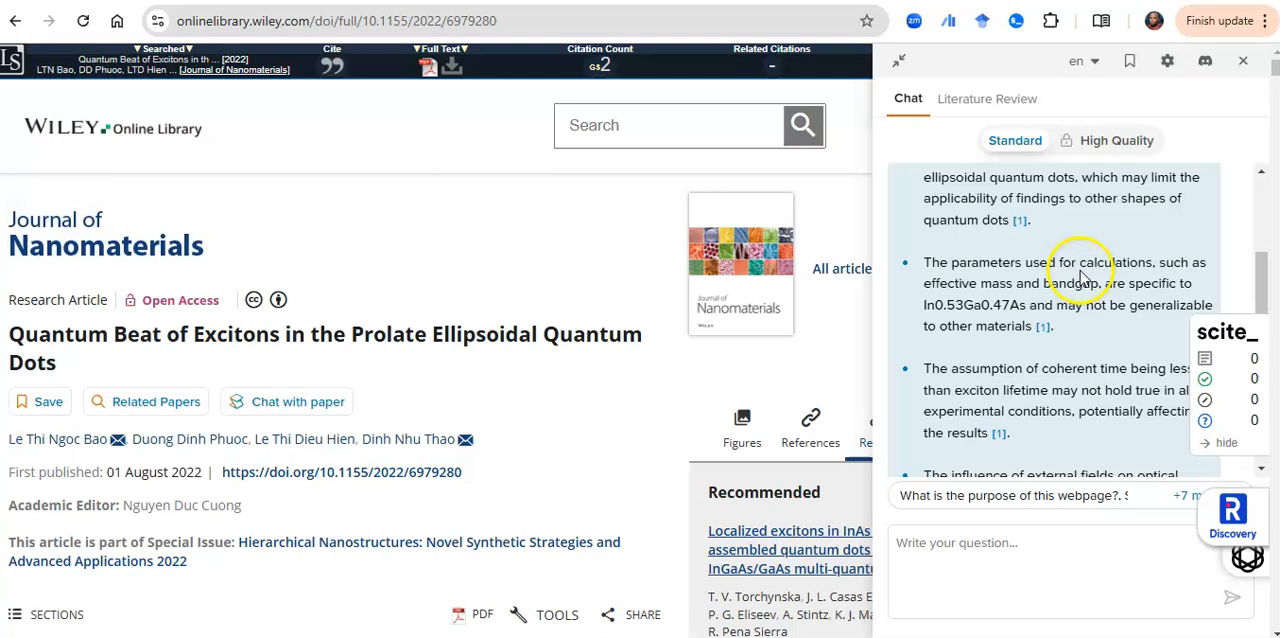
mouse_move(1125, 300)
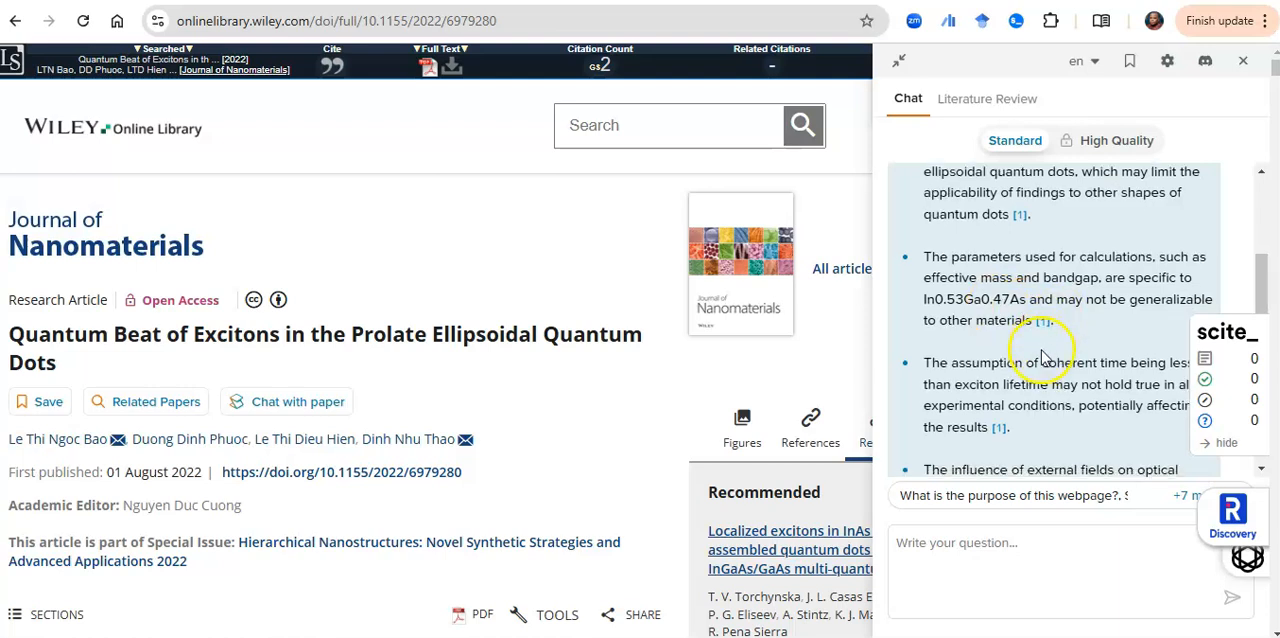
scroll(down, 3)
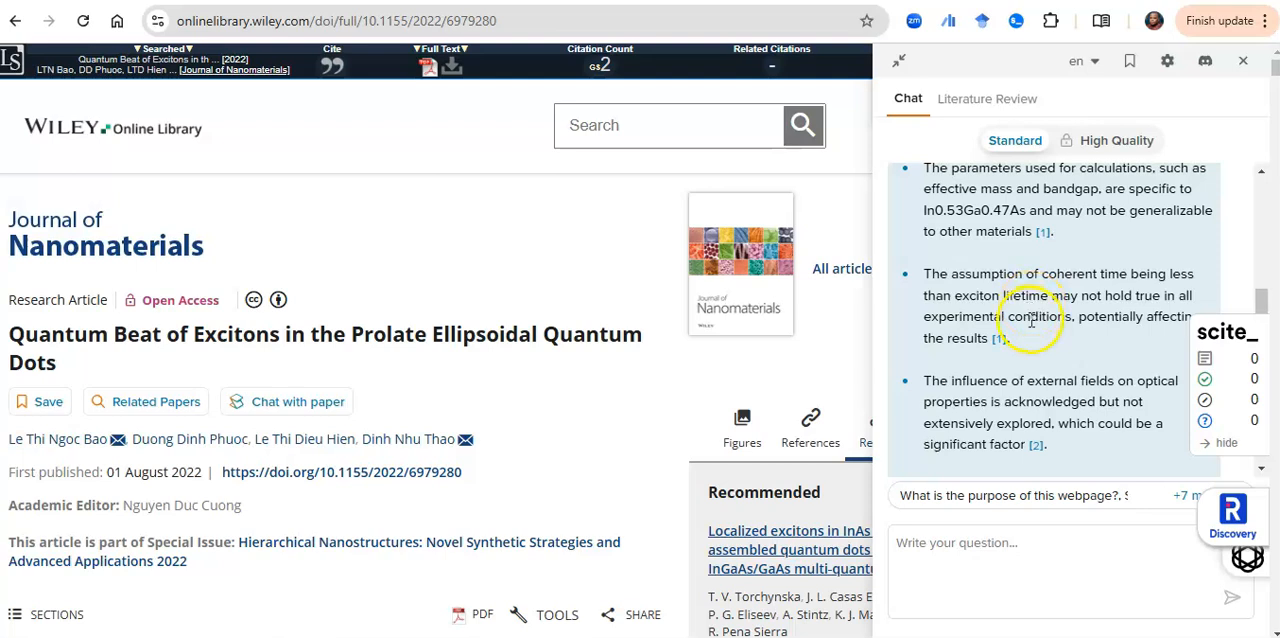
mouse_move(1010, 310)
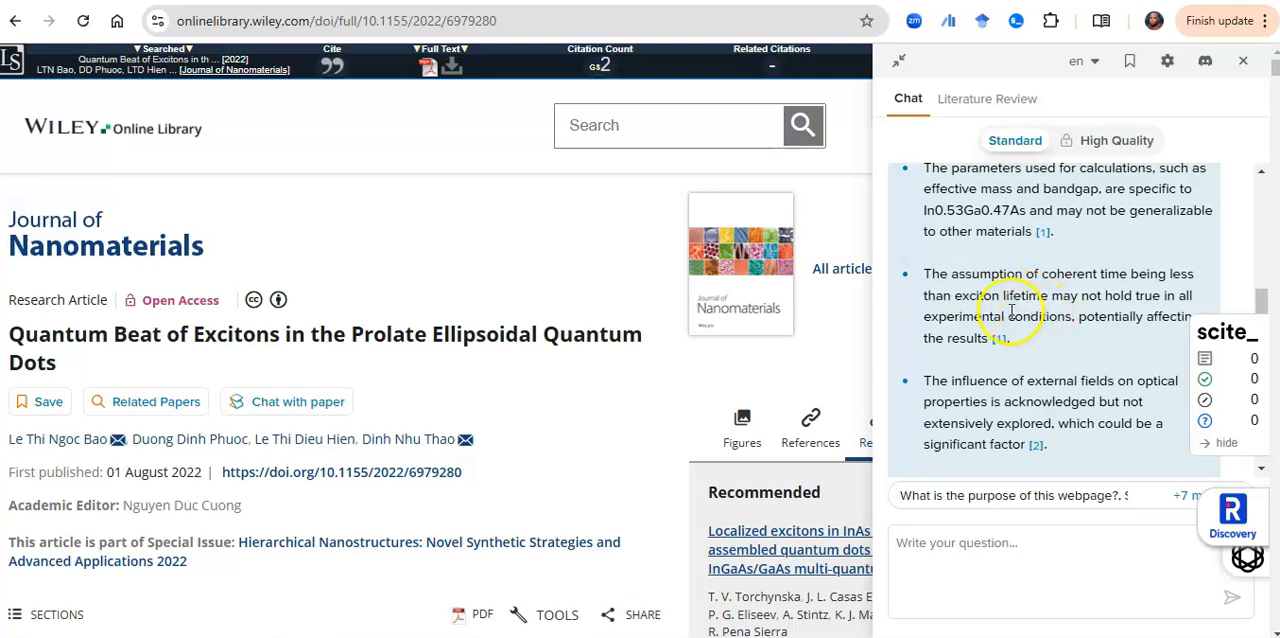
mouse_move(1055, 290)
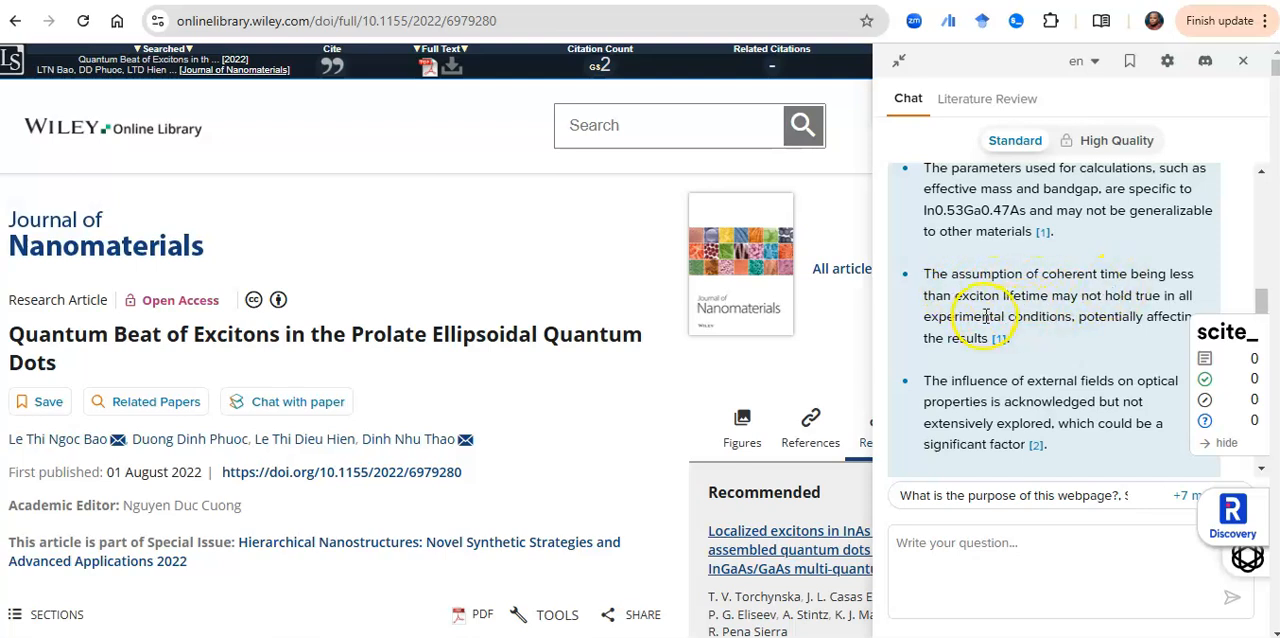
mouse_move(1082, 328)
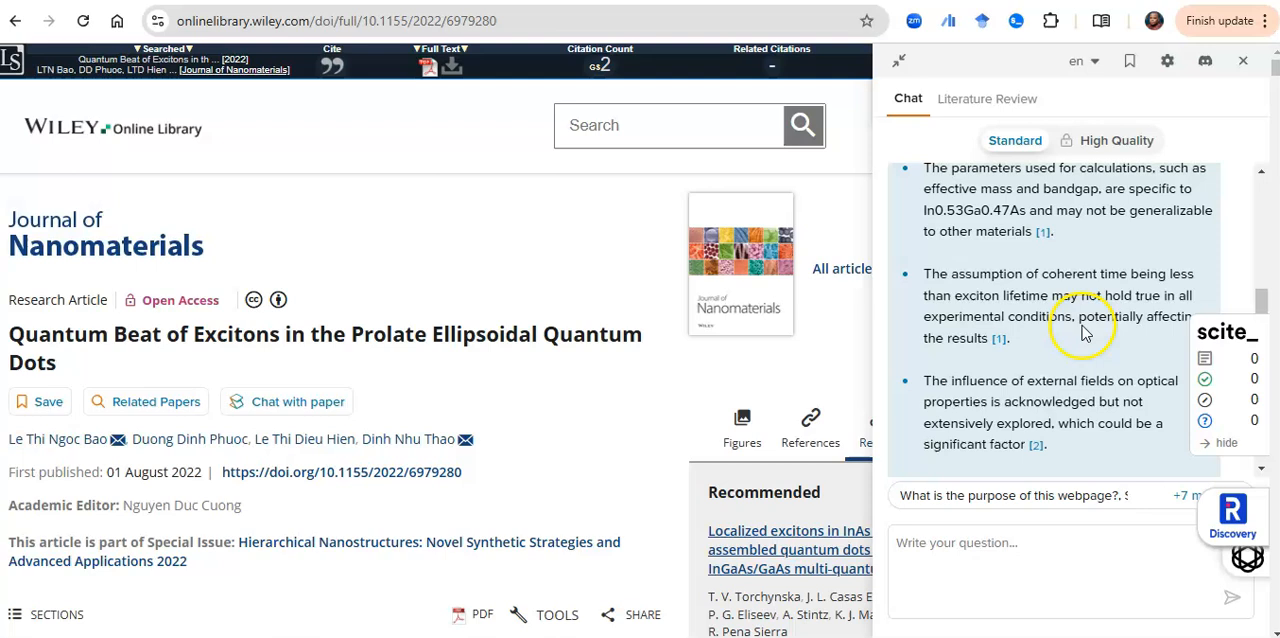
scroll(down, 3)
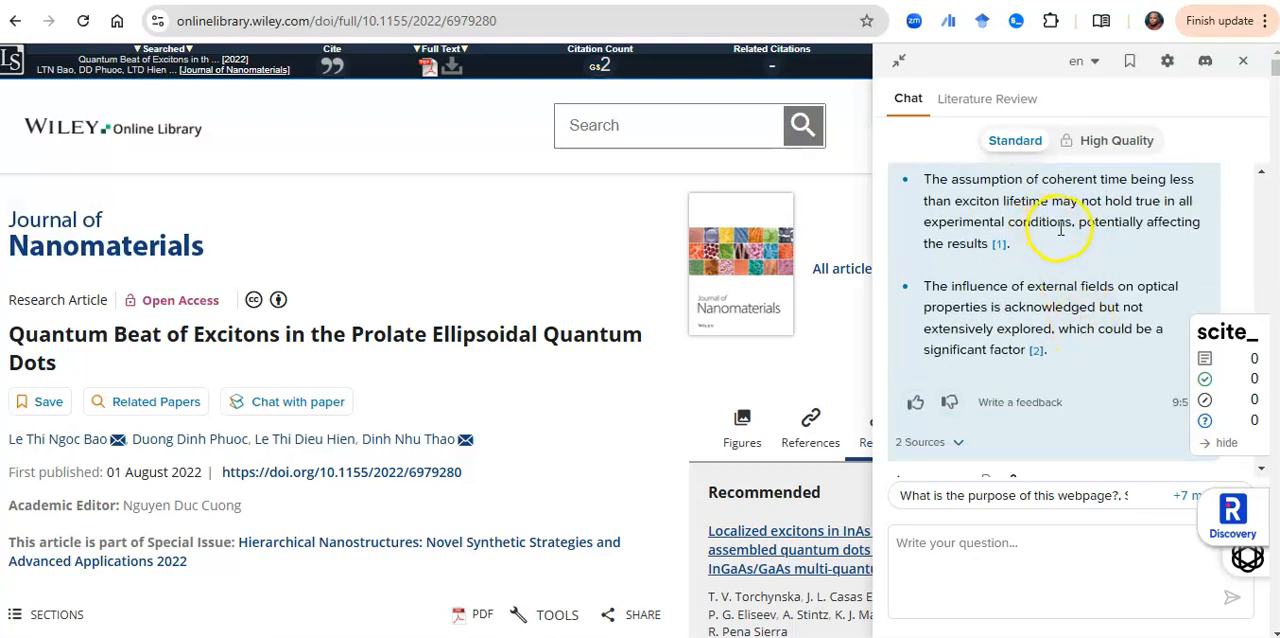
mouse_move(1038, 270)
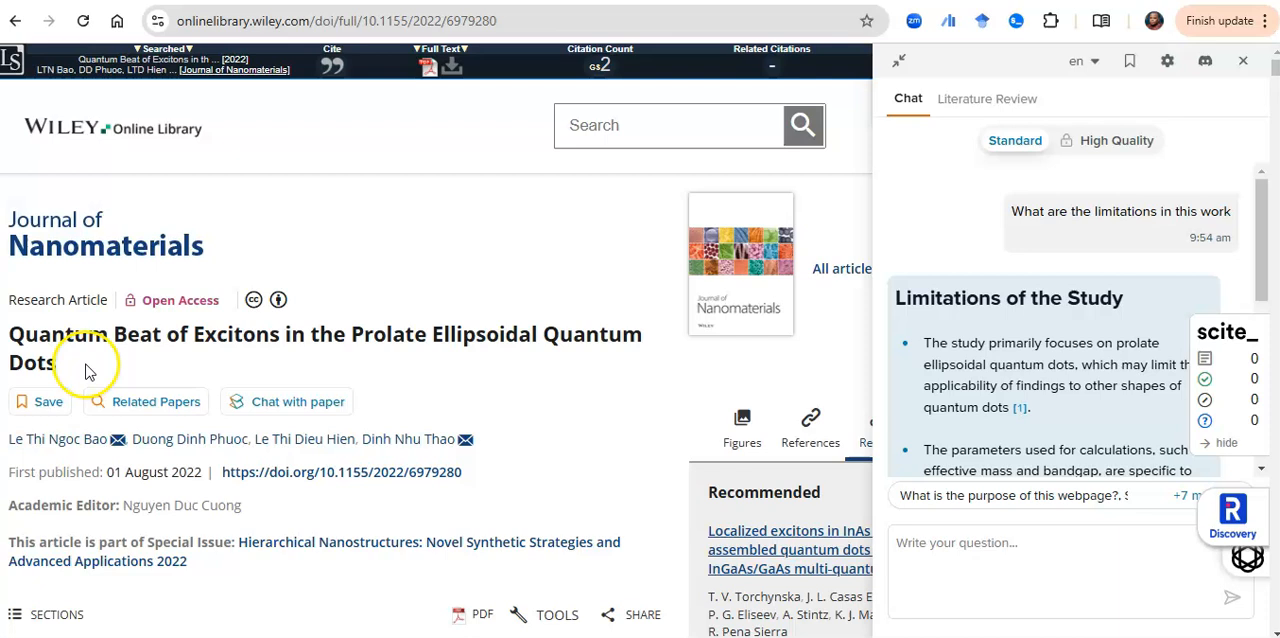
mouse_move(225, 347)
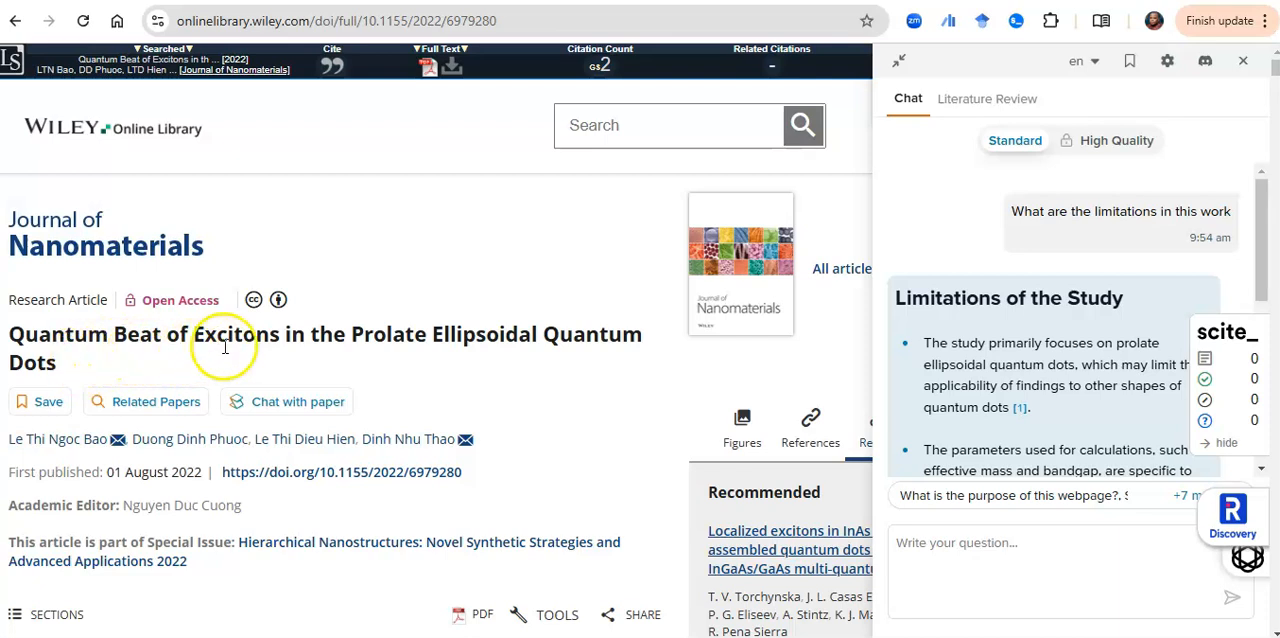
mouse_move(386, 345)
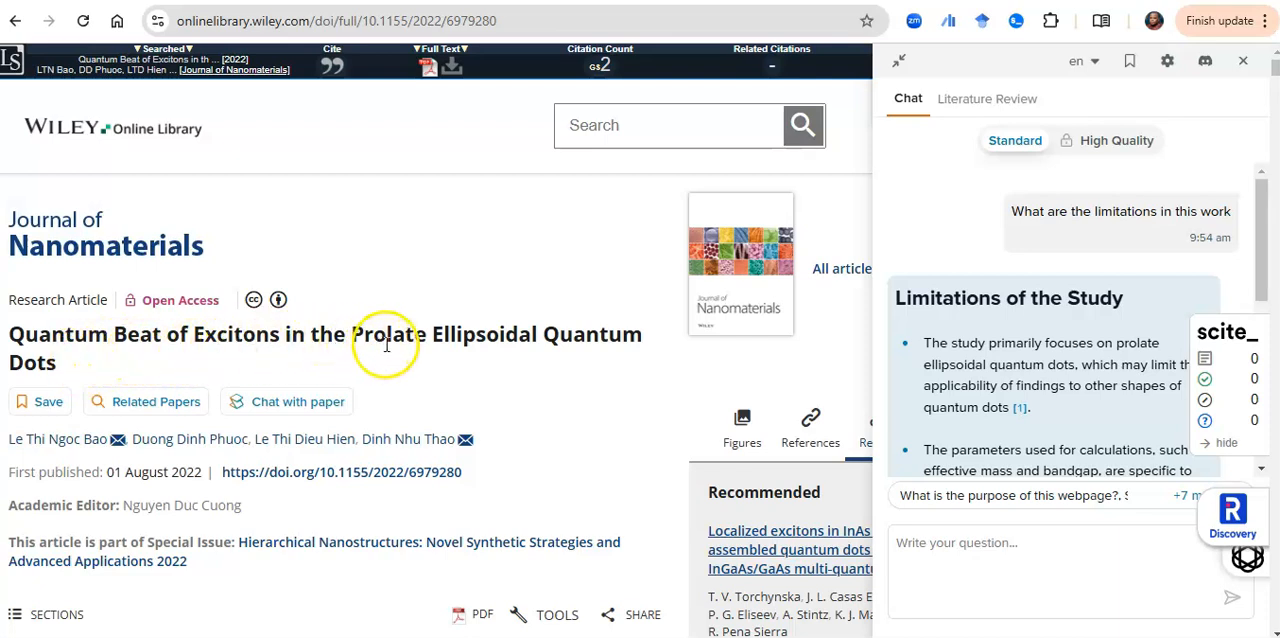
mouse_move(434, 362)
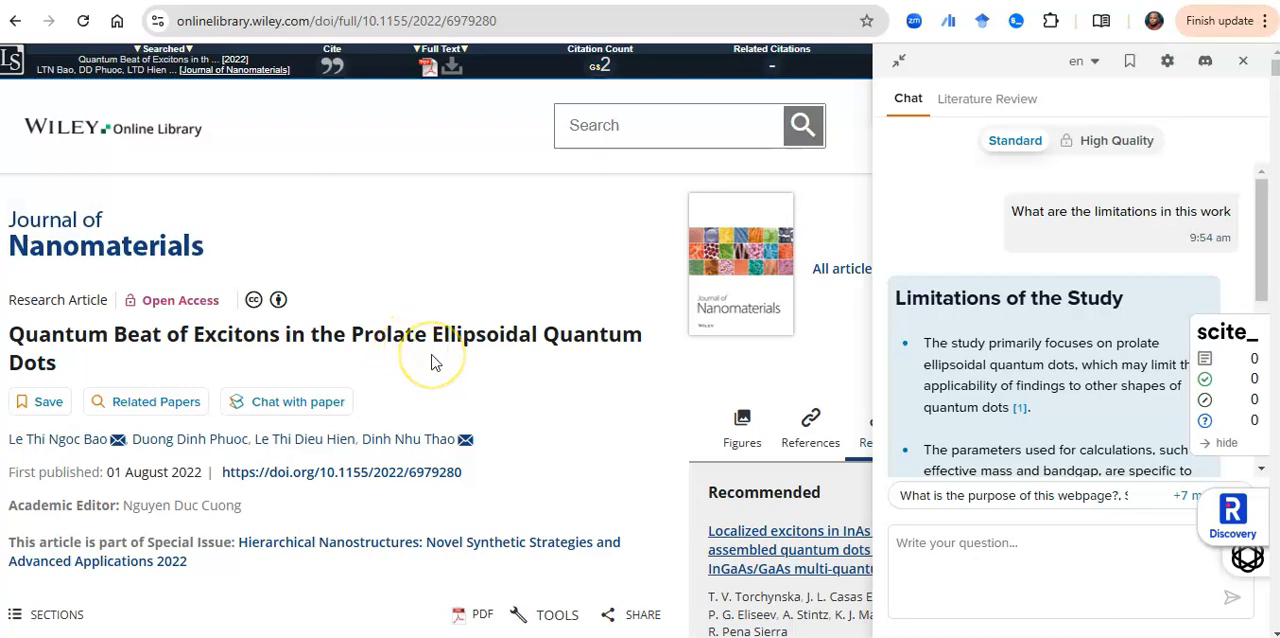
scroll(down, 3)
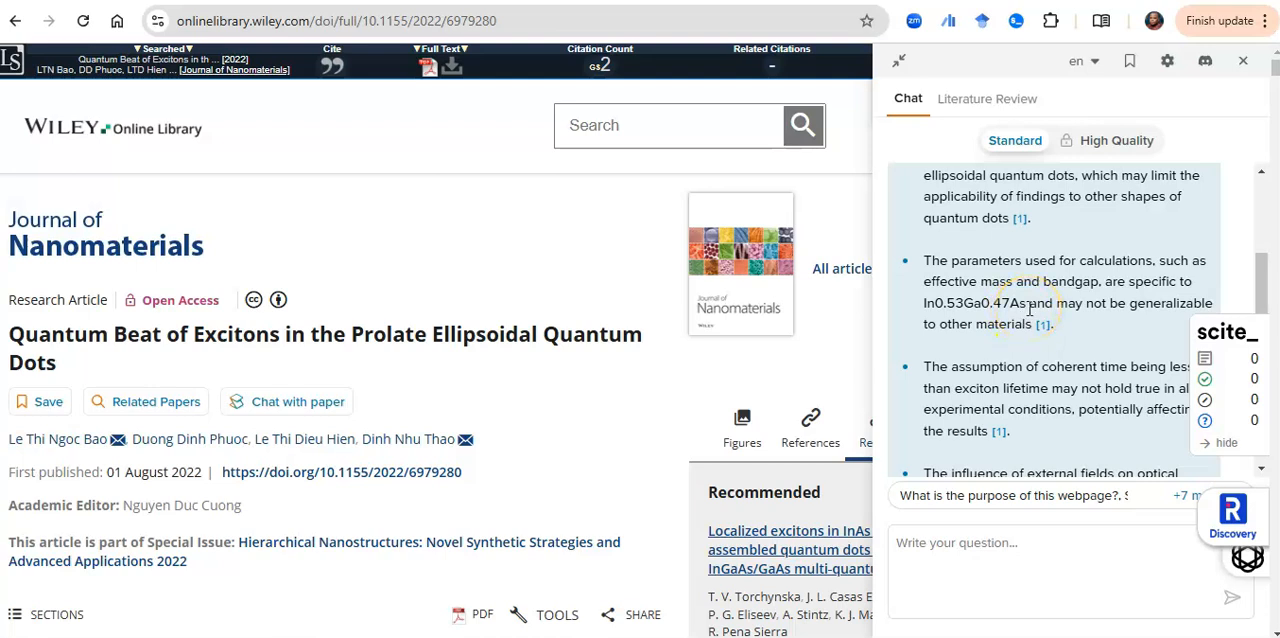
scroll(down, 3)
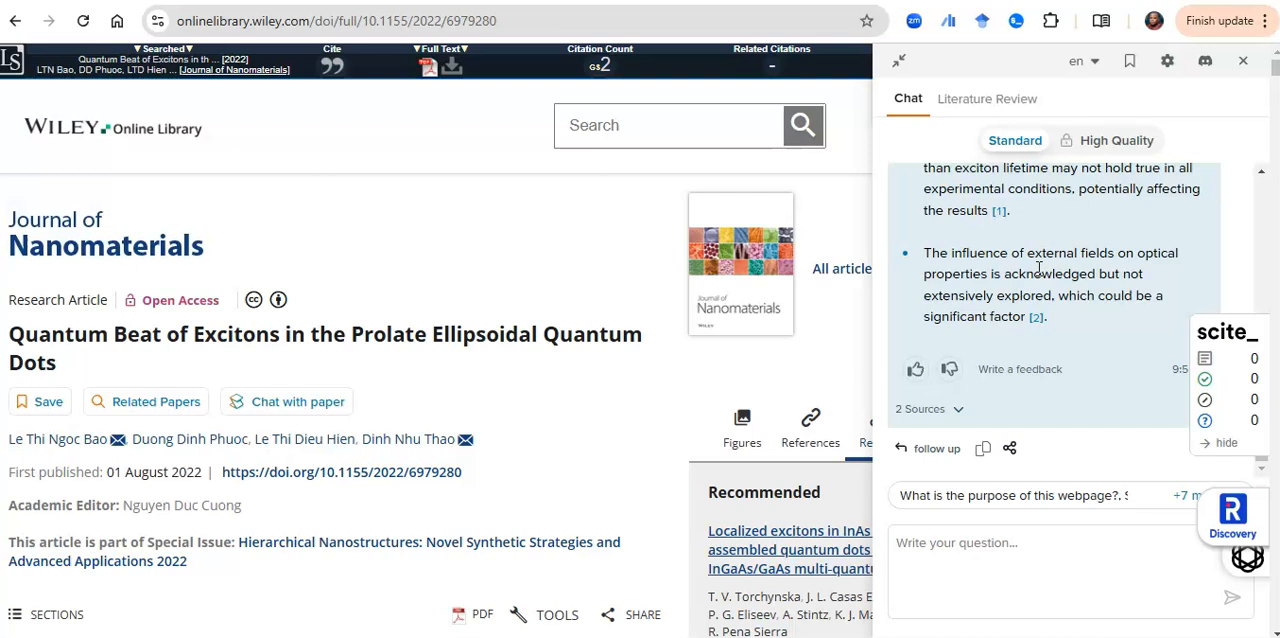
mouse_move(350, 390)
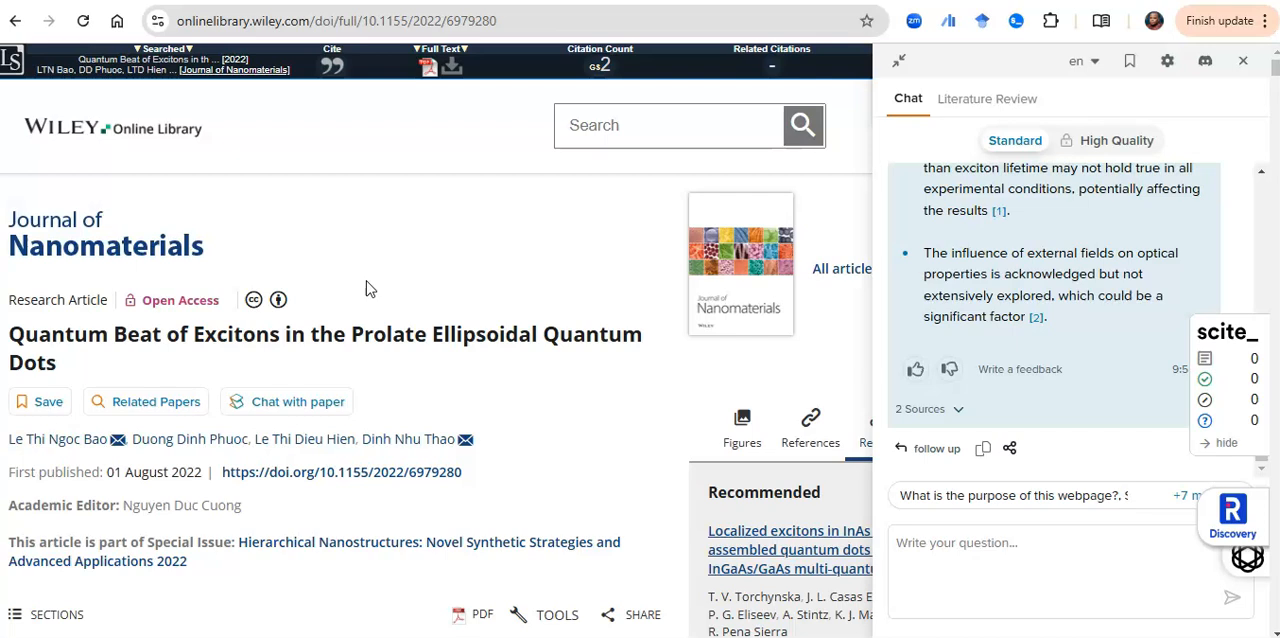
mouse_move(368, 298)
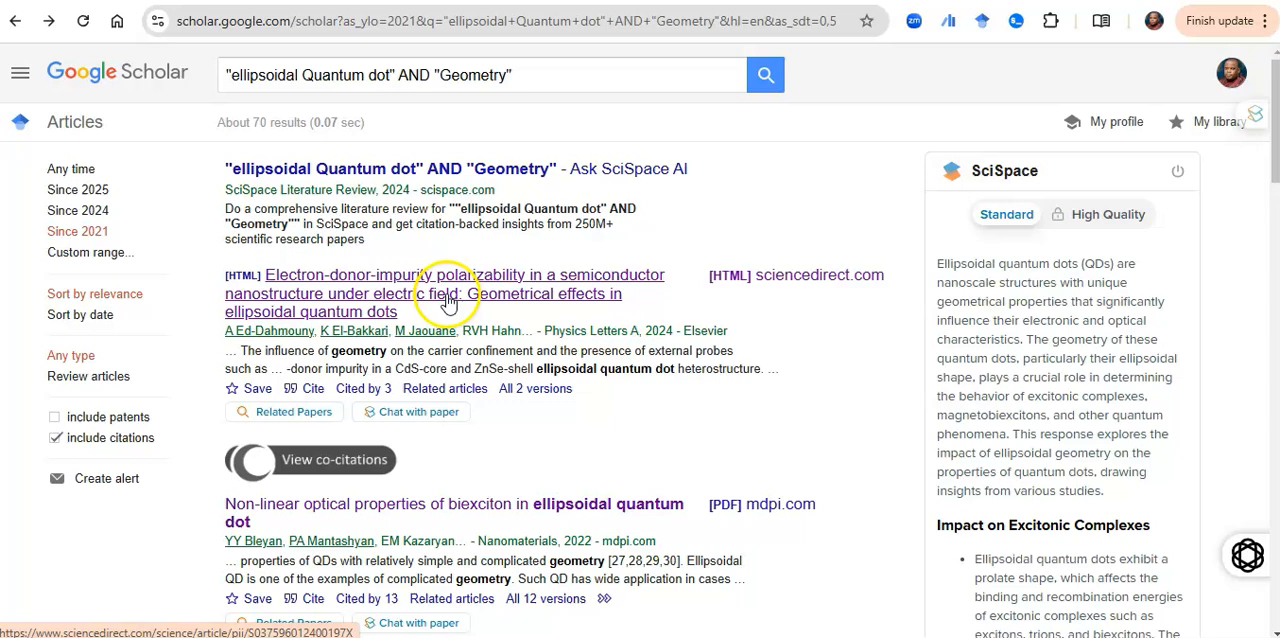
right_click(448, 293)
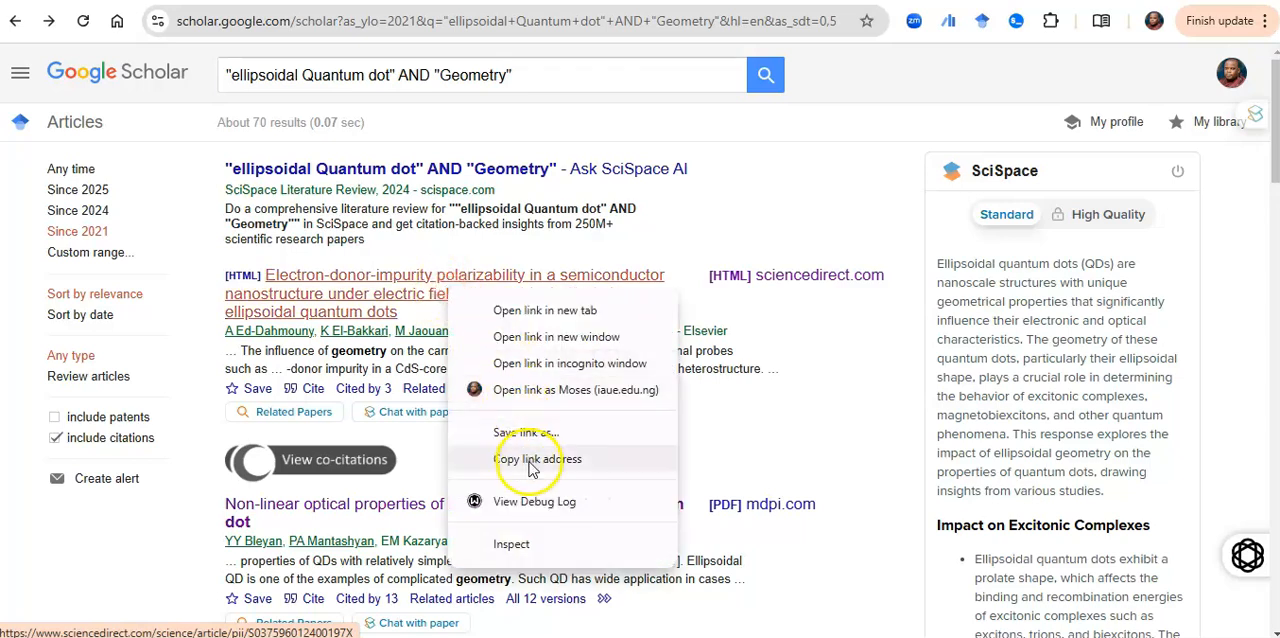
click(527, 459)
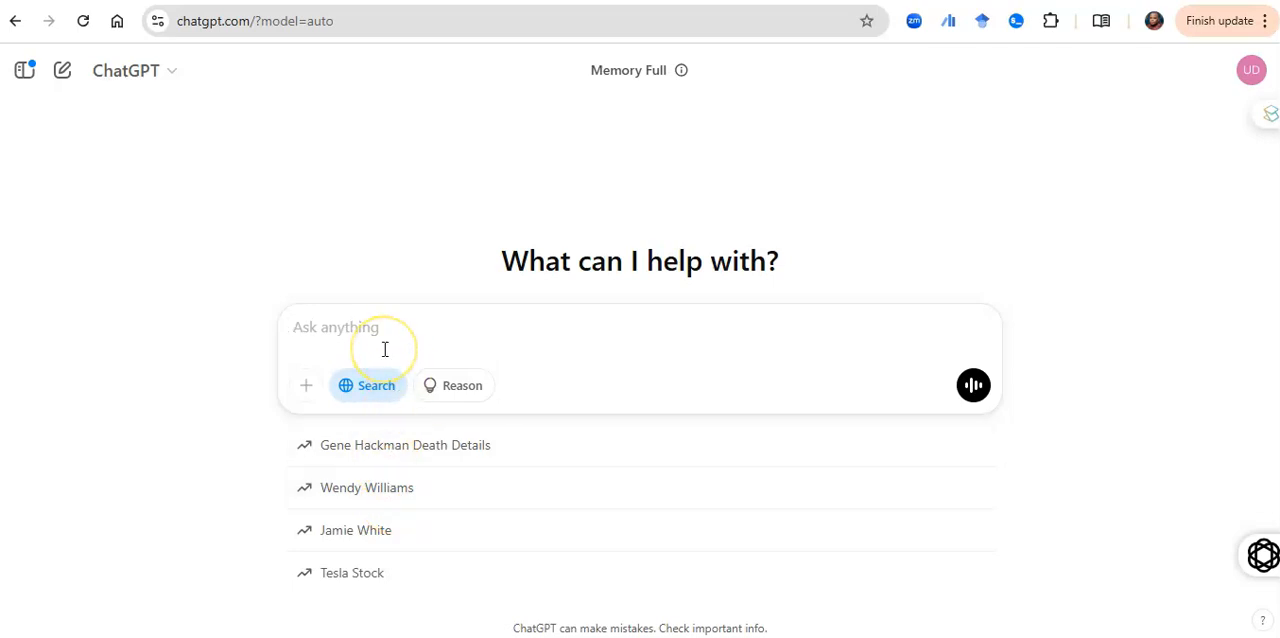
- Enter six numbered paper links and ask to assess their limitations and suggest five researchable topics
text(1. https://www.sciencedirect.com/science/article/pii/S037596012400197X)
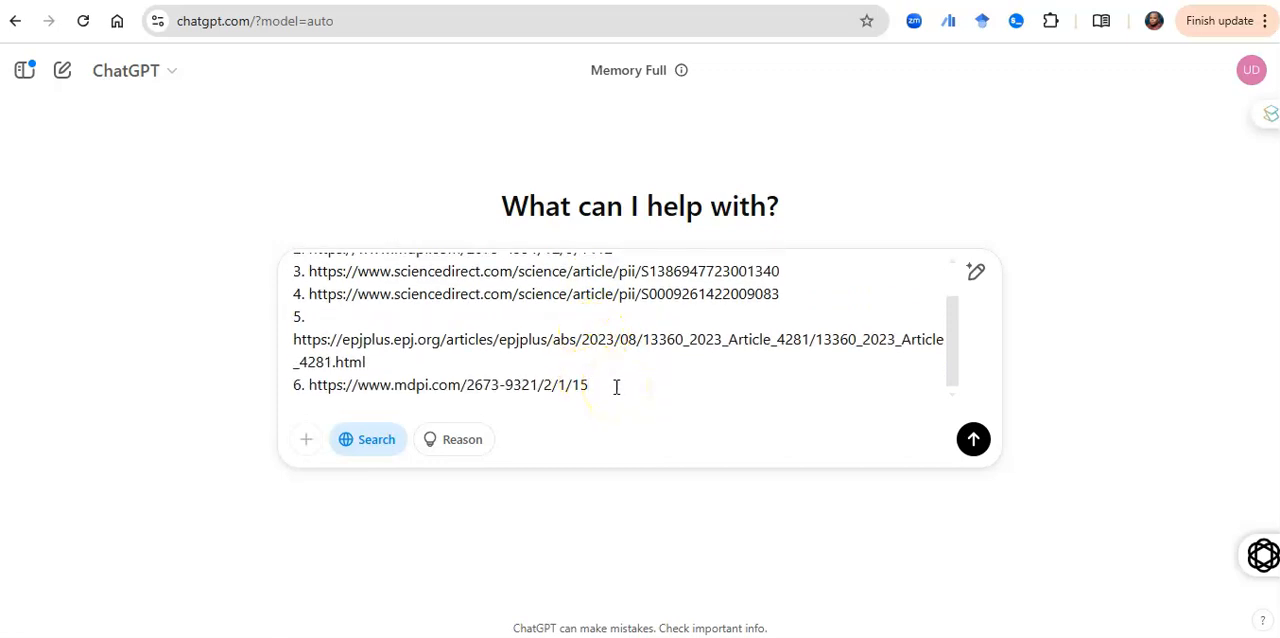
scroll(down, 3)
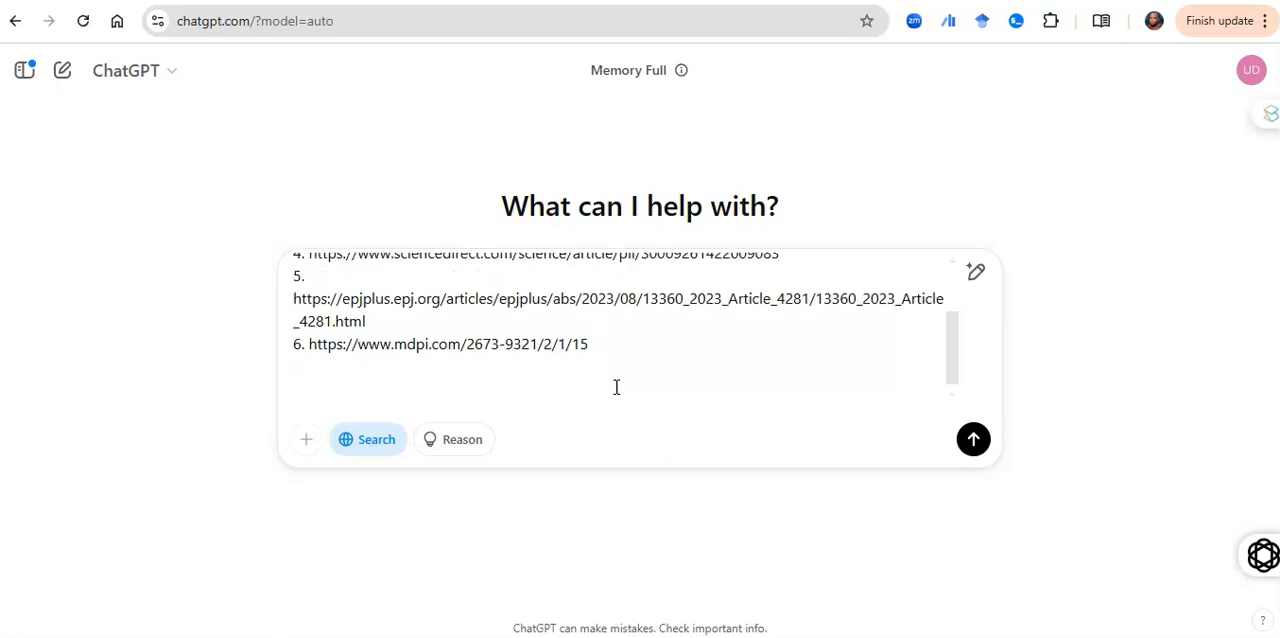
text(Access the)
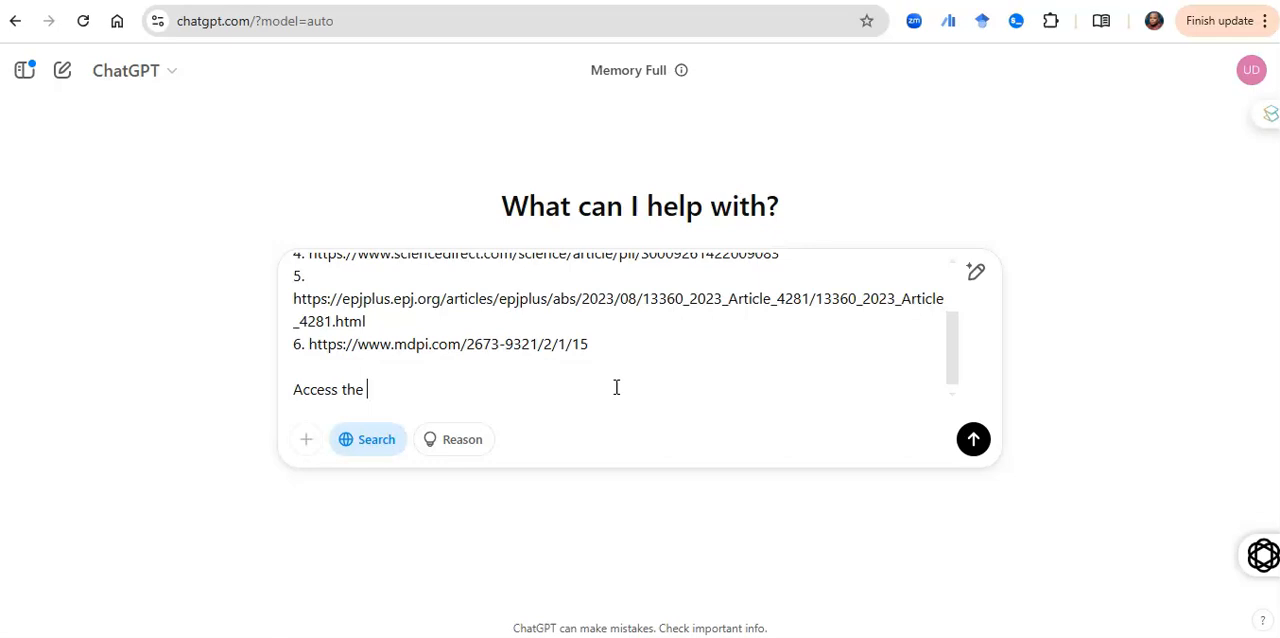
text(li)
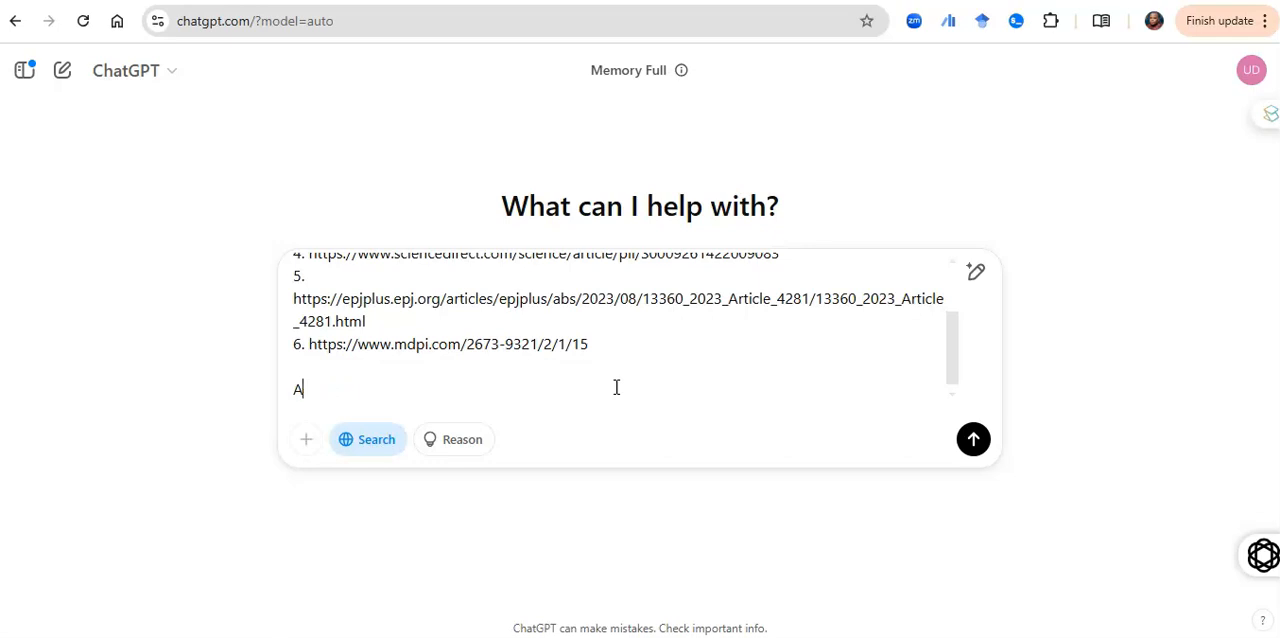
text(ssess the limitations of)
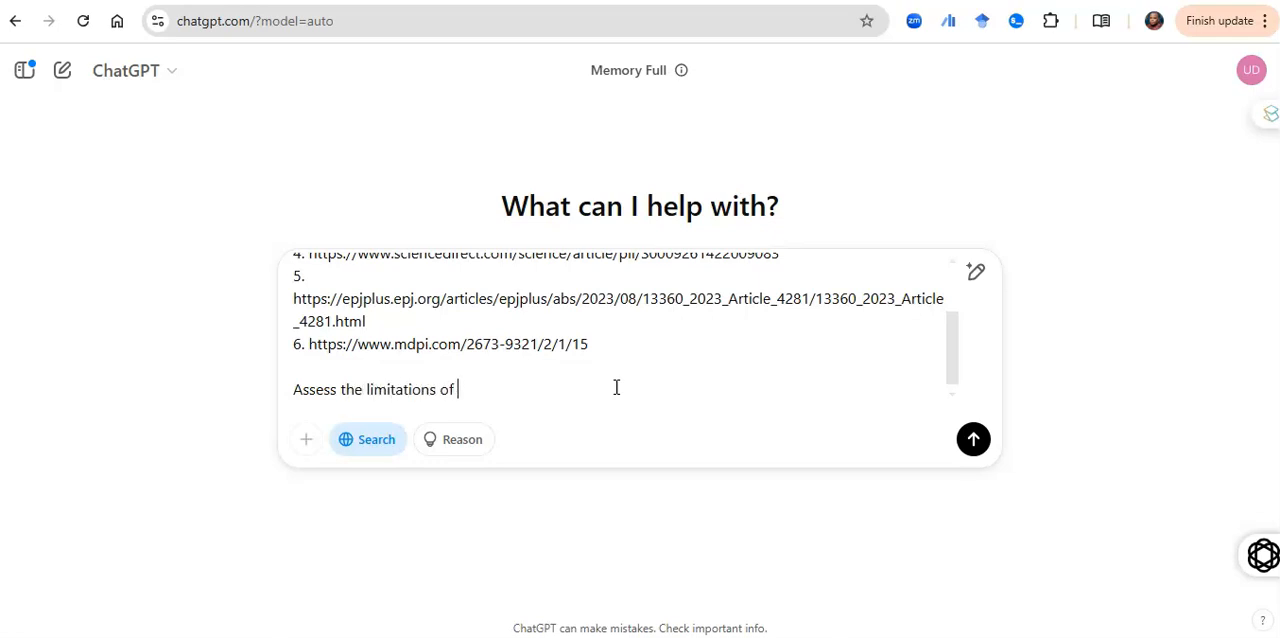
text(these papers and su)
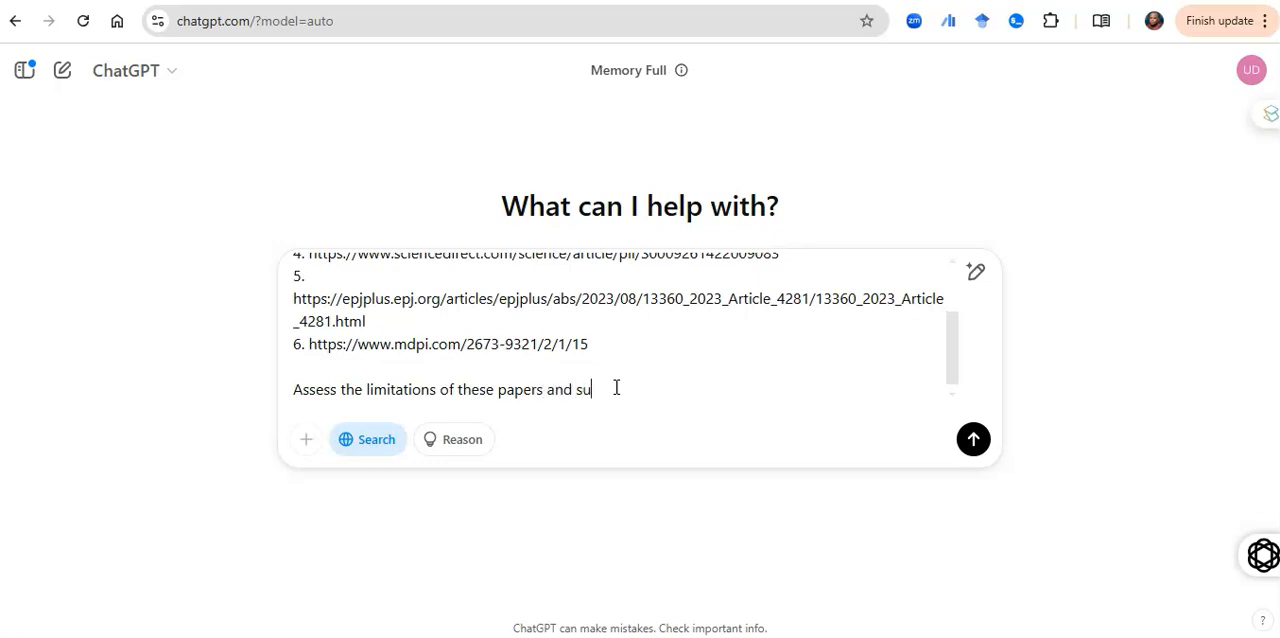
text(ggest five researc)
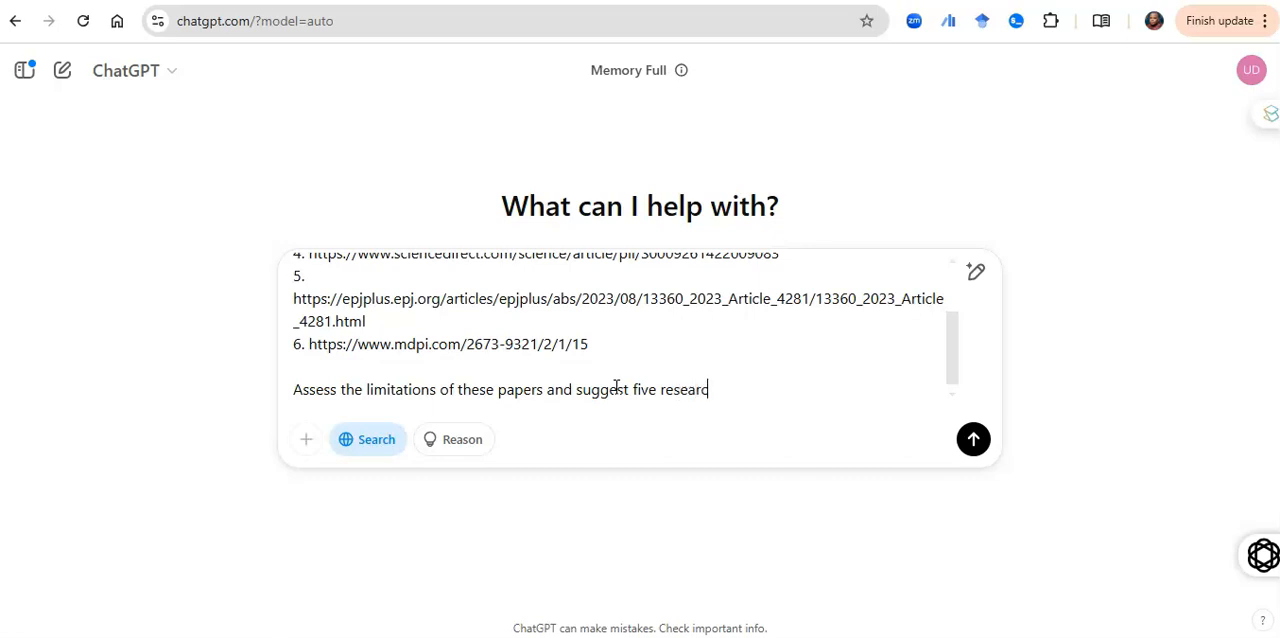
text(hable)
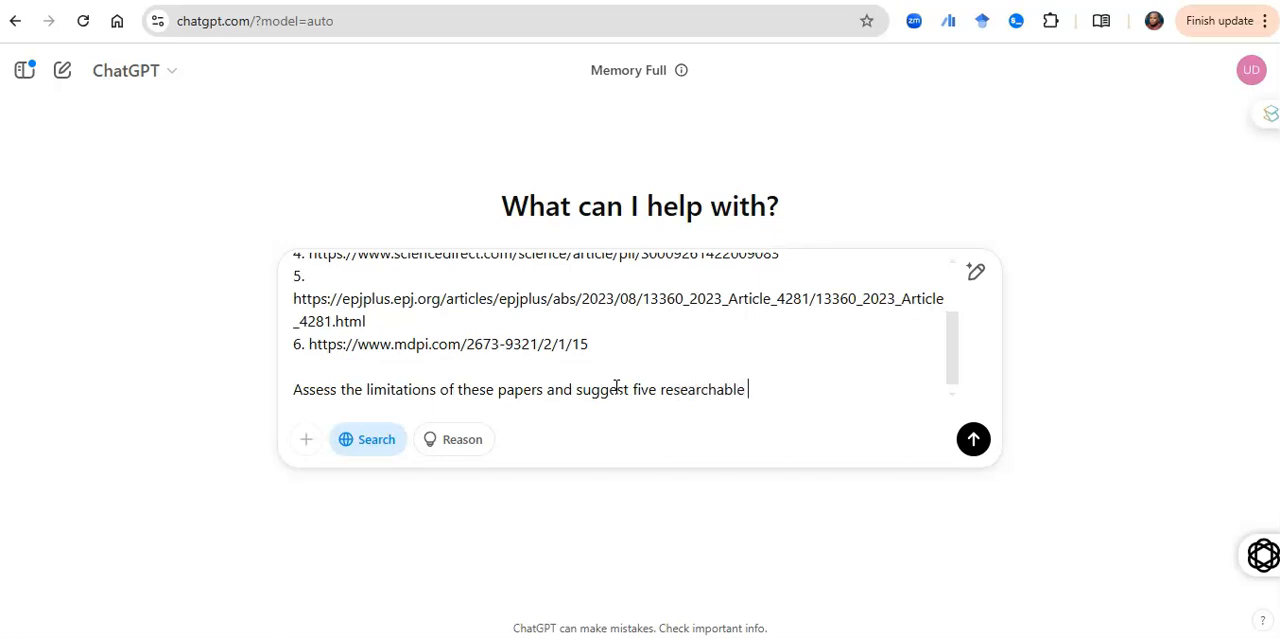
text(topics that addressed these)
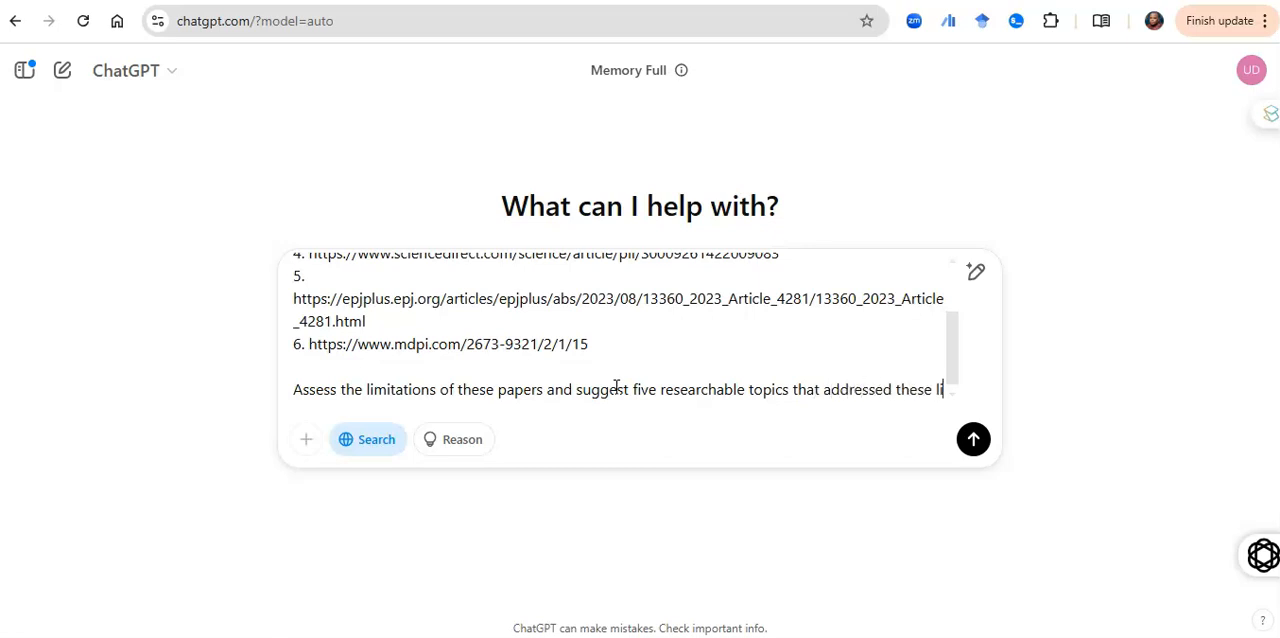
text(limitations)
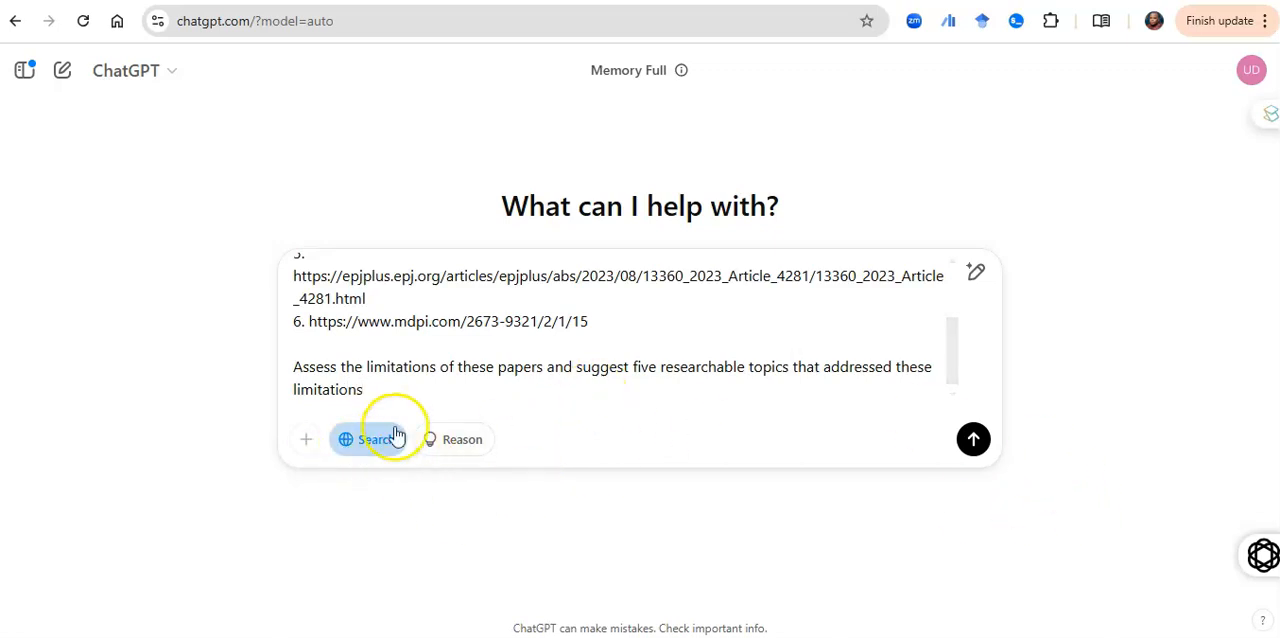
- Submit the six-link prompt and read ChatGPT's limitations, topics and closing recommendation
click(973, 439)
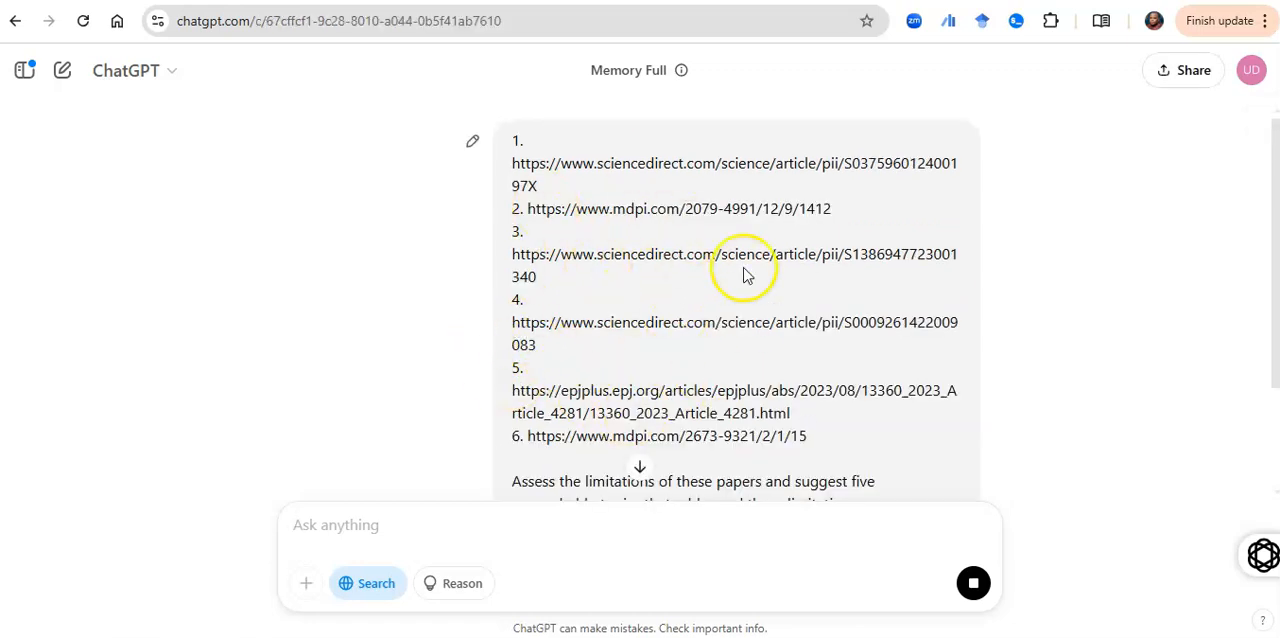
scroll(down, 3)
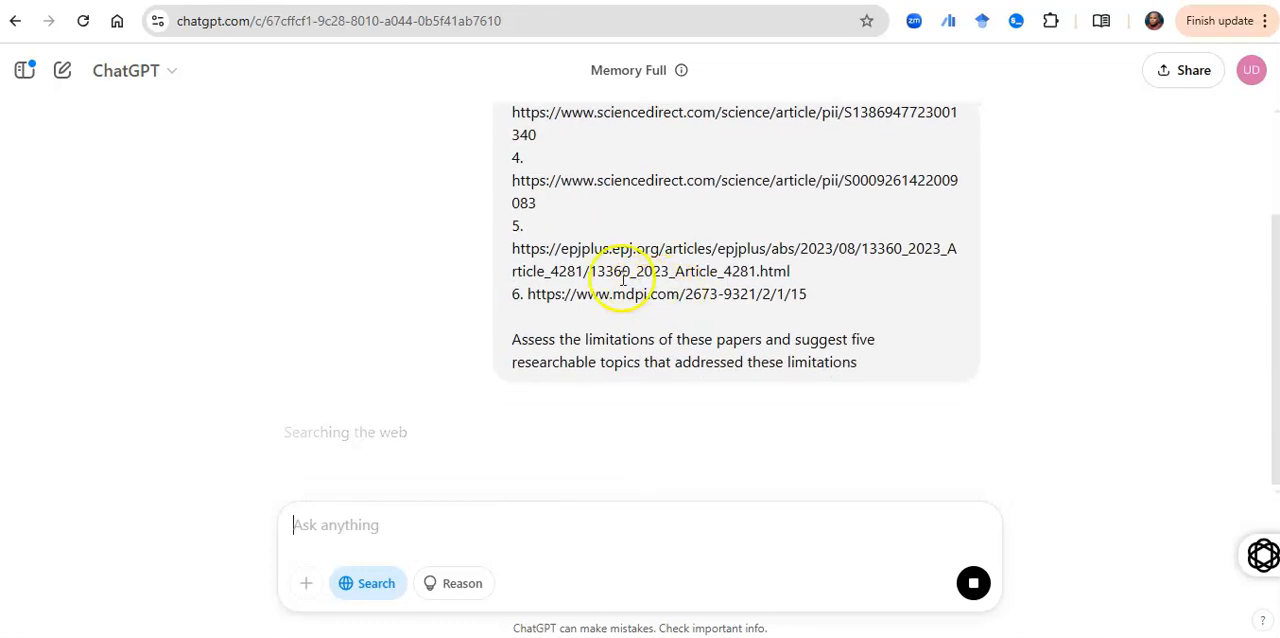
mouse_move(613, 260)
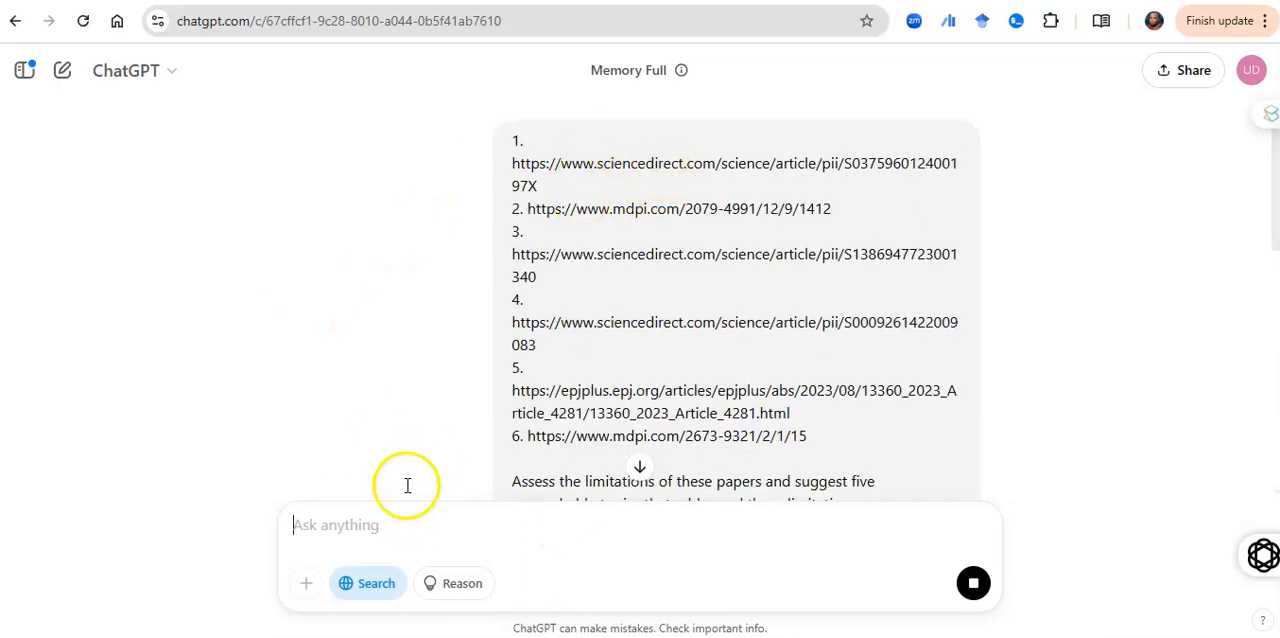
scroll(down, 3)
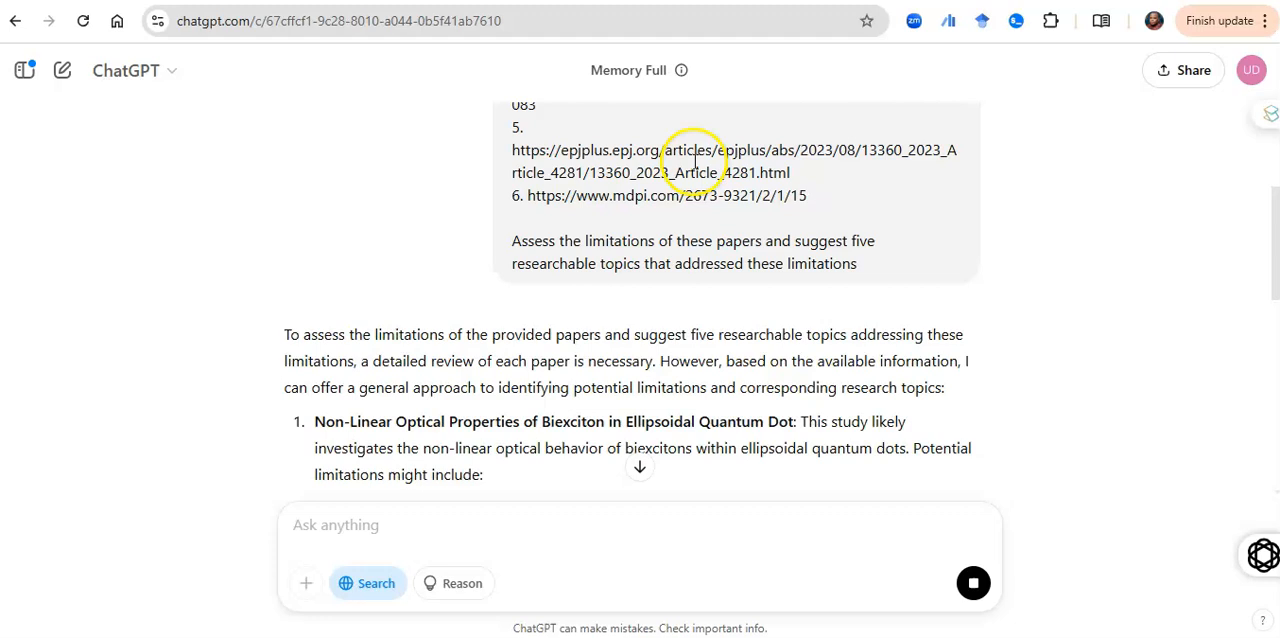
scroll(down, 3)
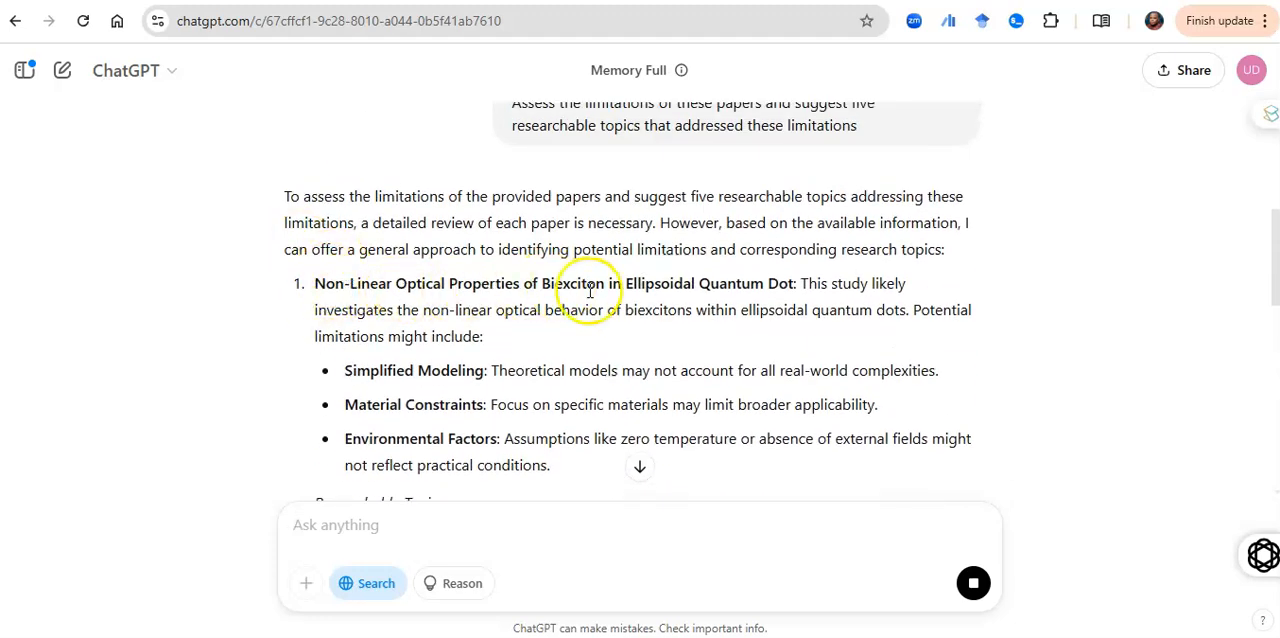
scroll(down, 3)
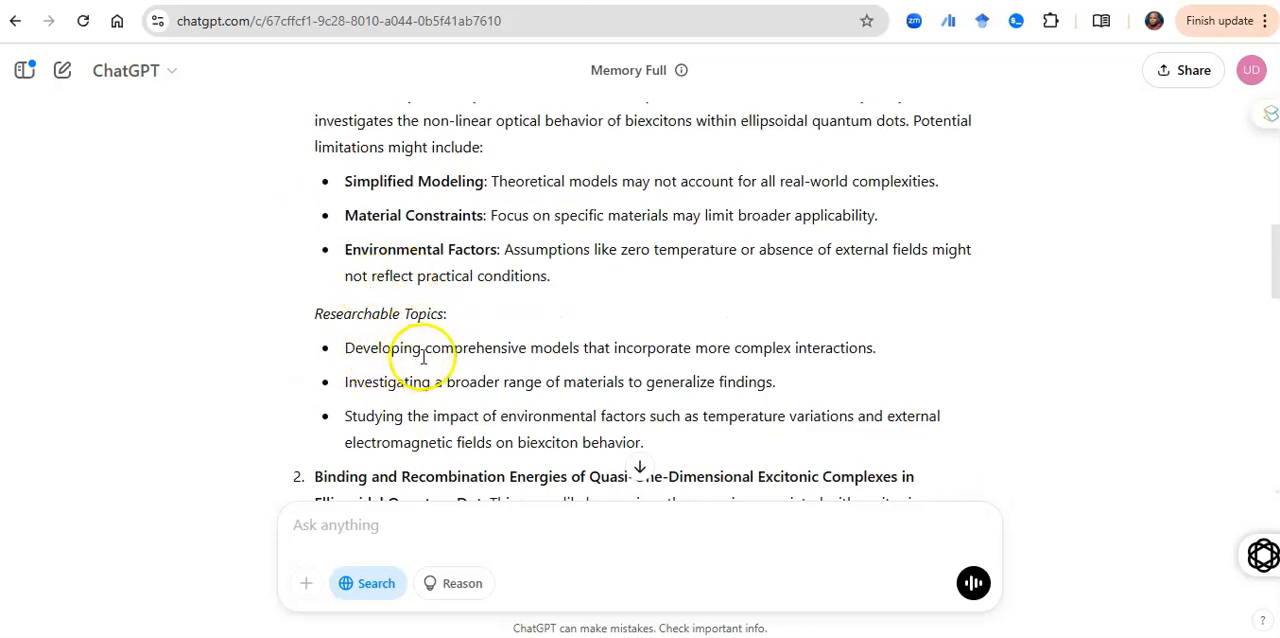
mouse_move(823, 355)
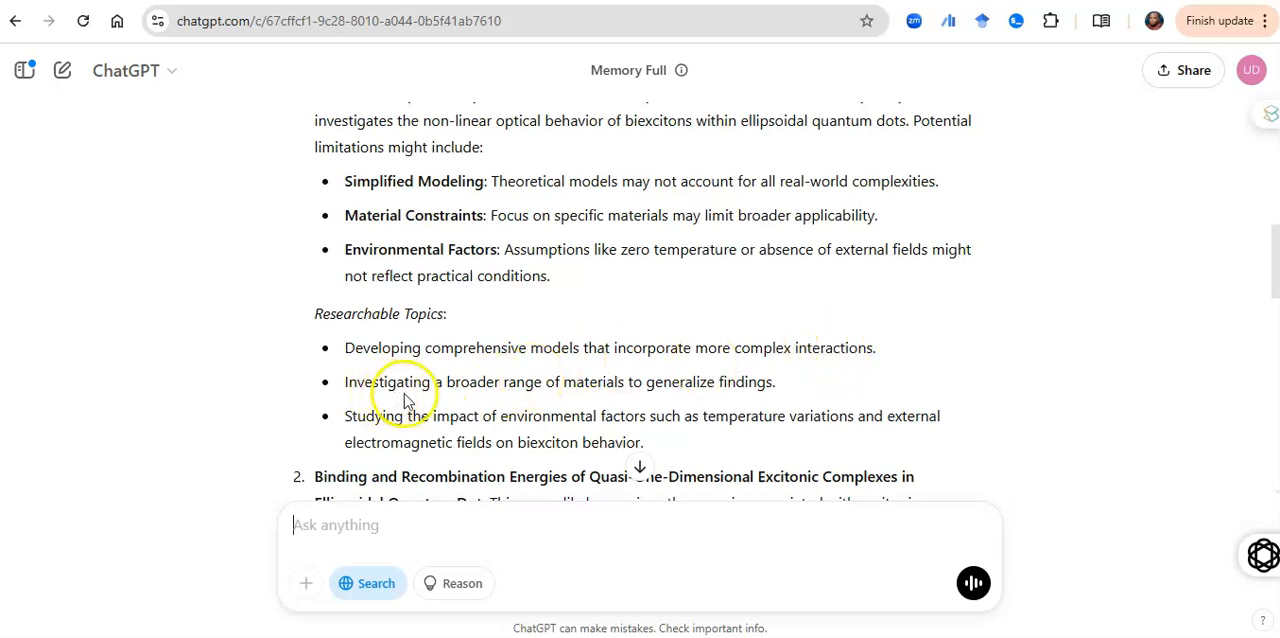
scroll(down, 3)
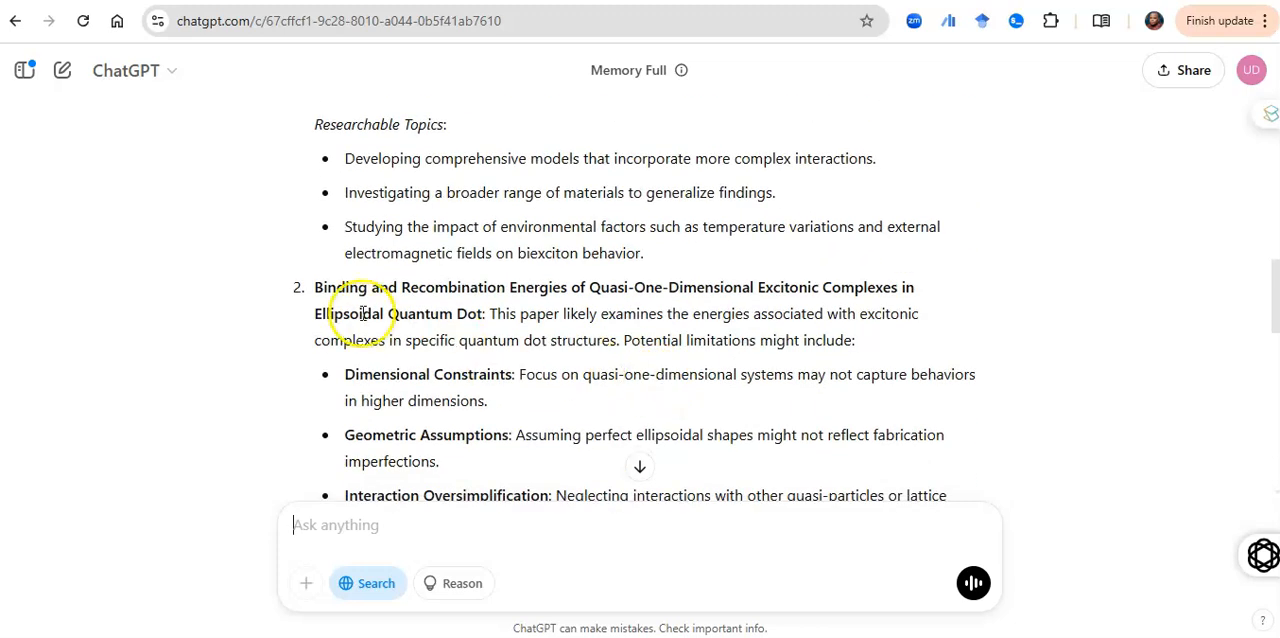
scroll(down, 3)
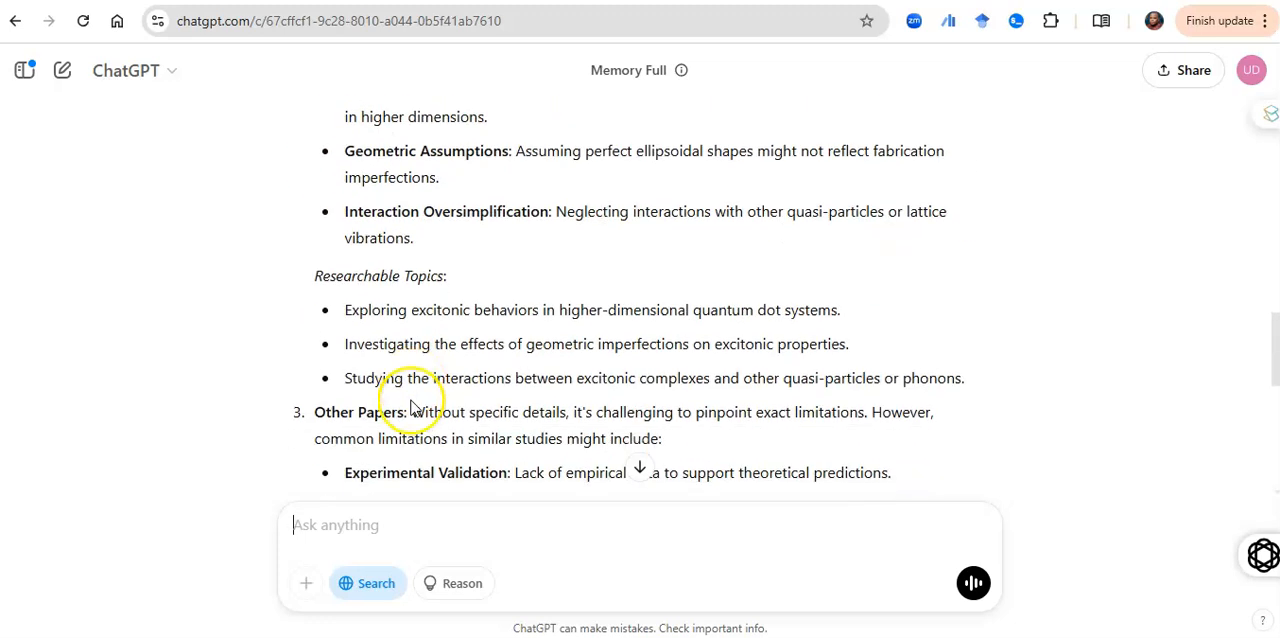
scroll(down, 3)
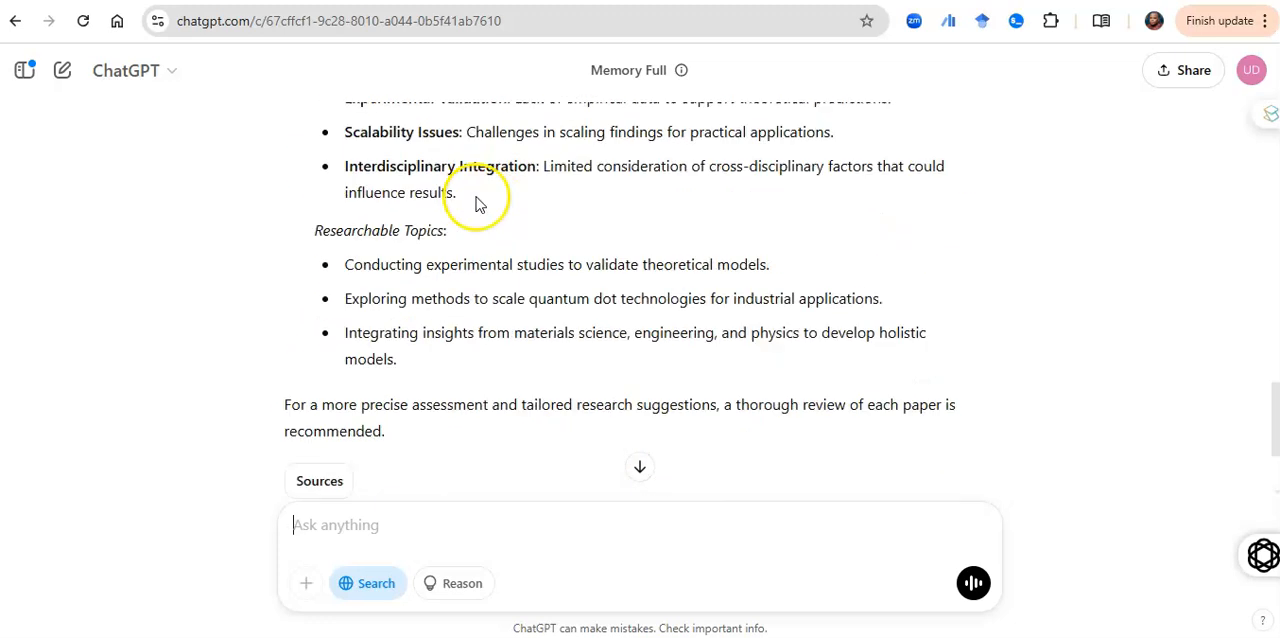
scroll(down, 3)
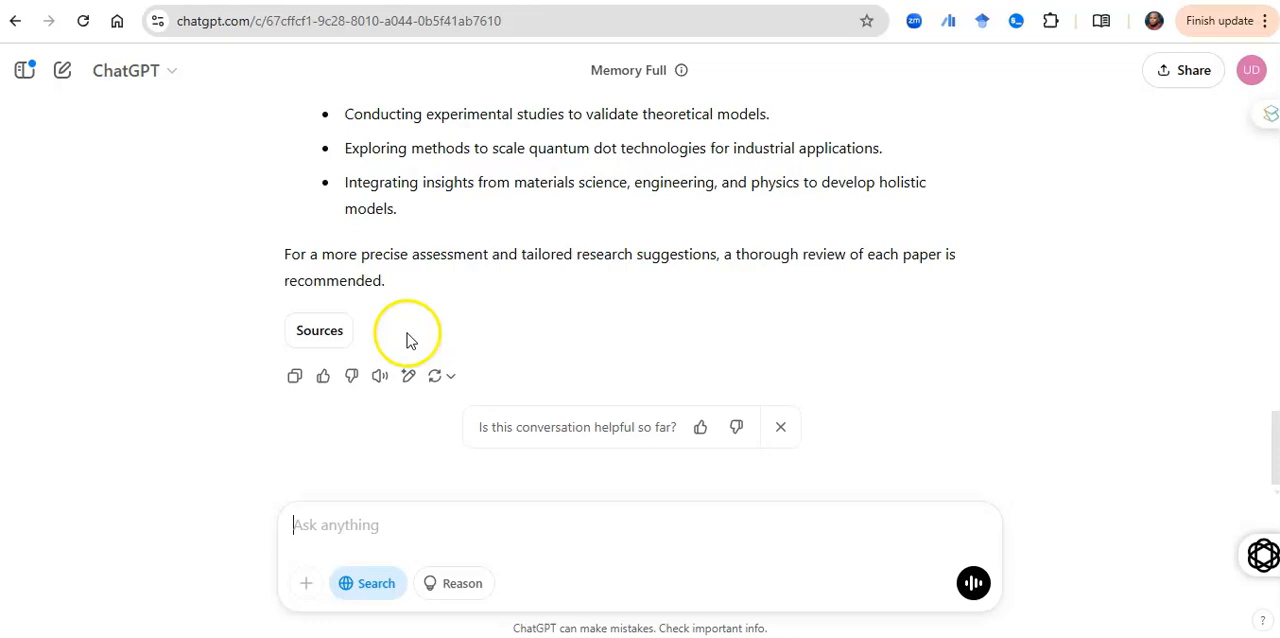